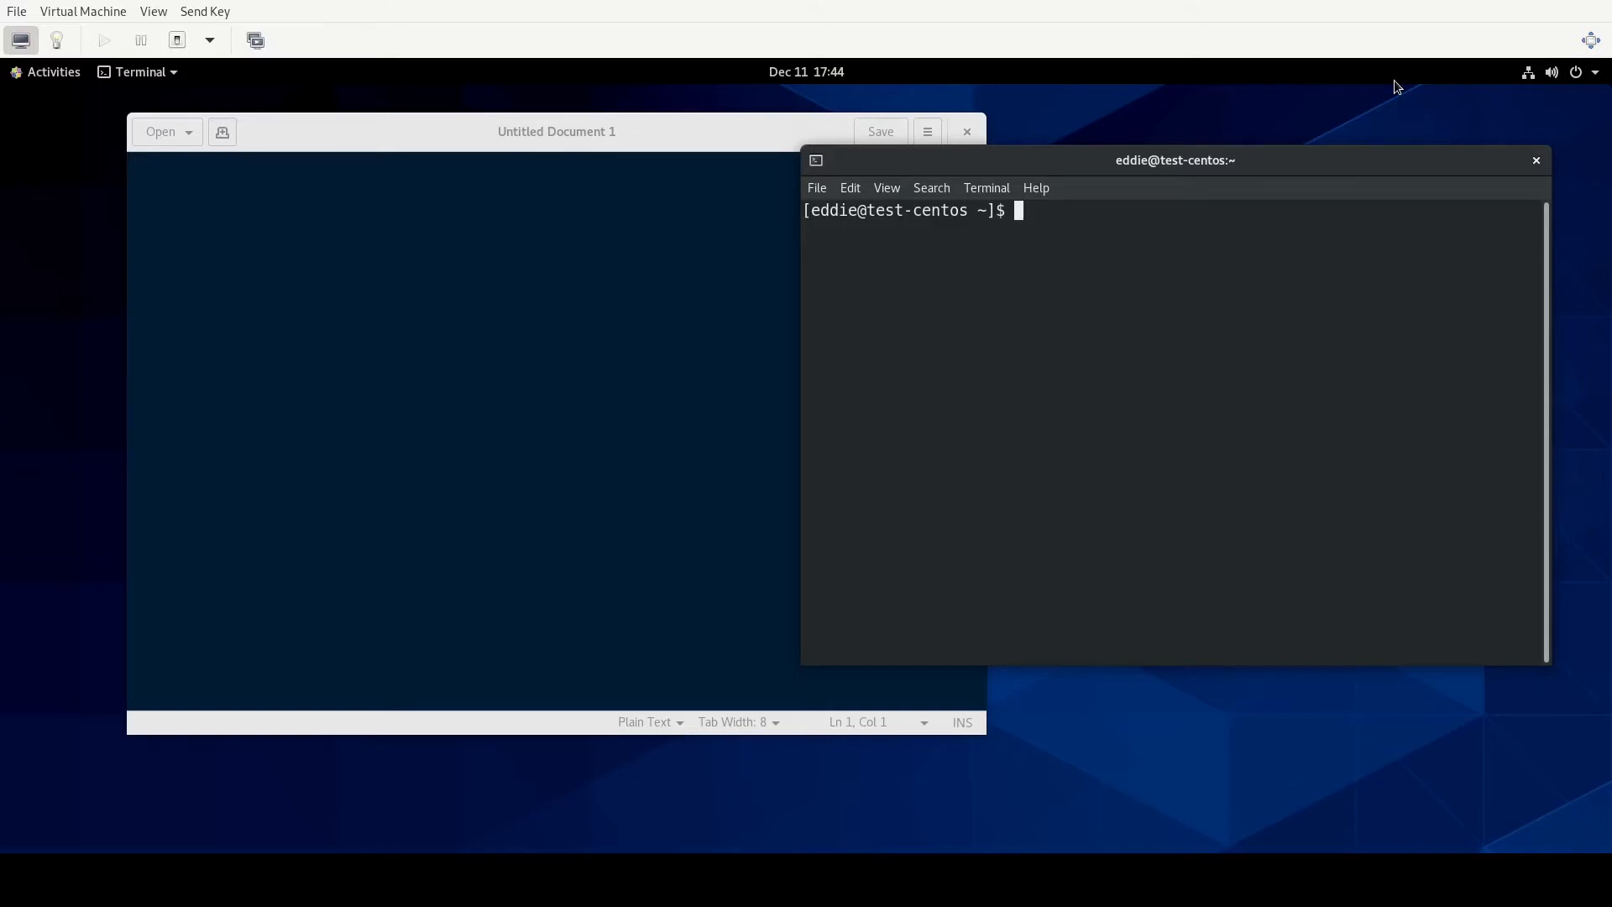
Create a test directory under /tmp and change into it.
{"action": "type", "text": "cd /tmp"}
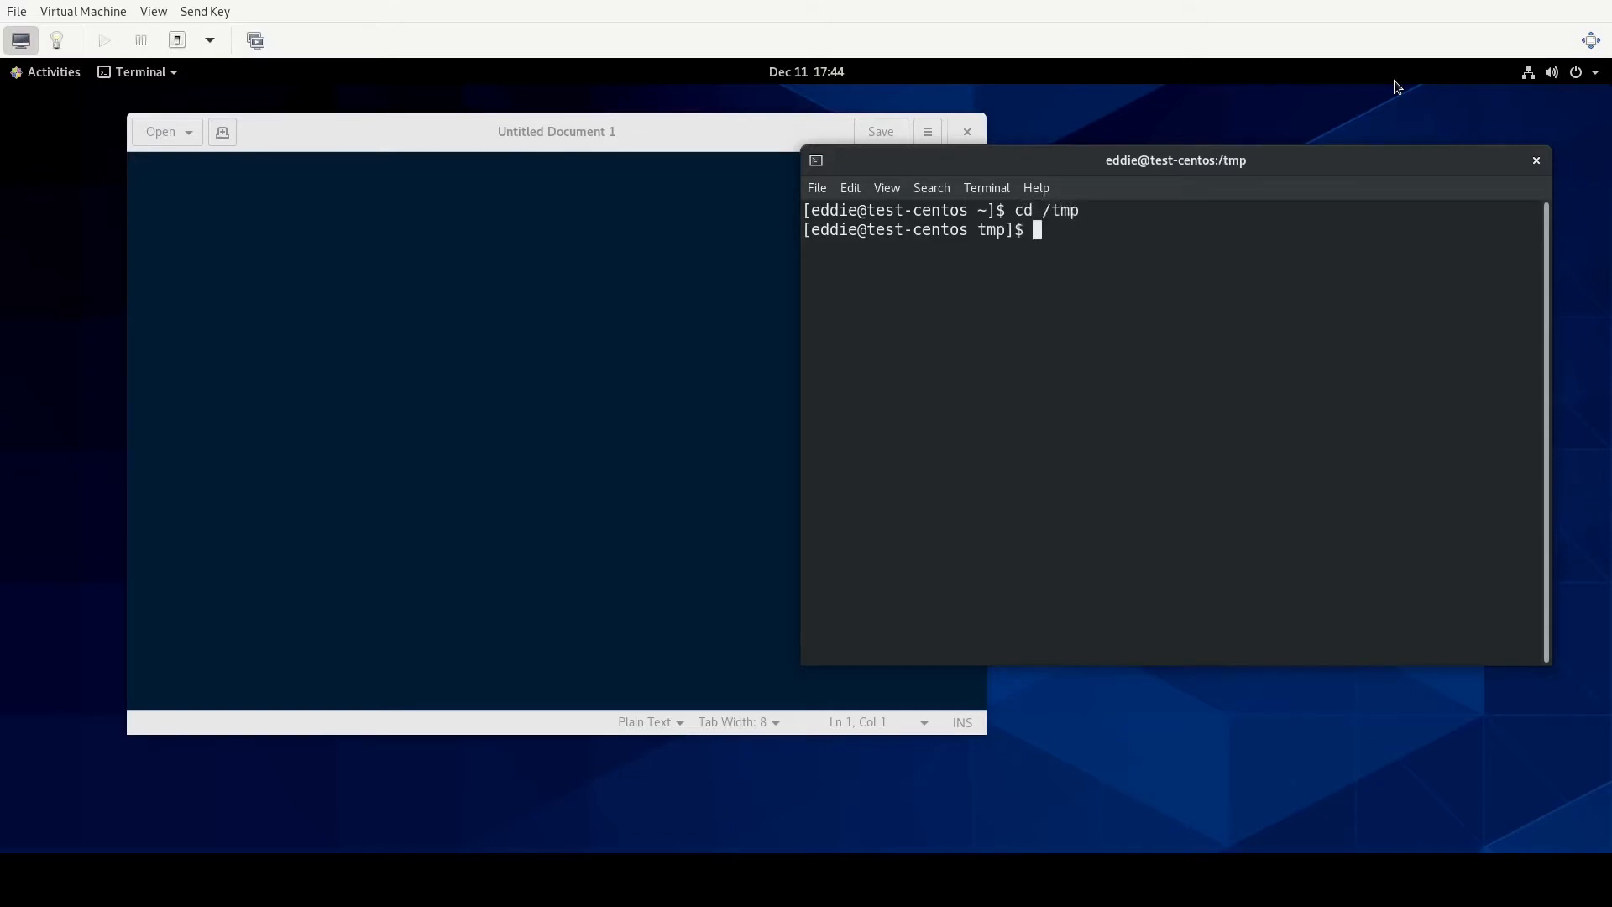
{"action": "type", "text": "mkdir test"}
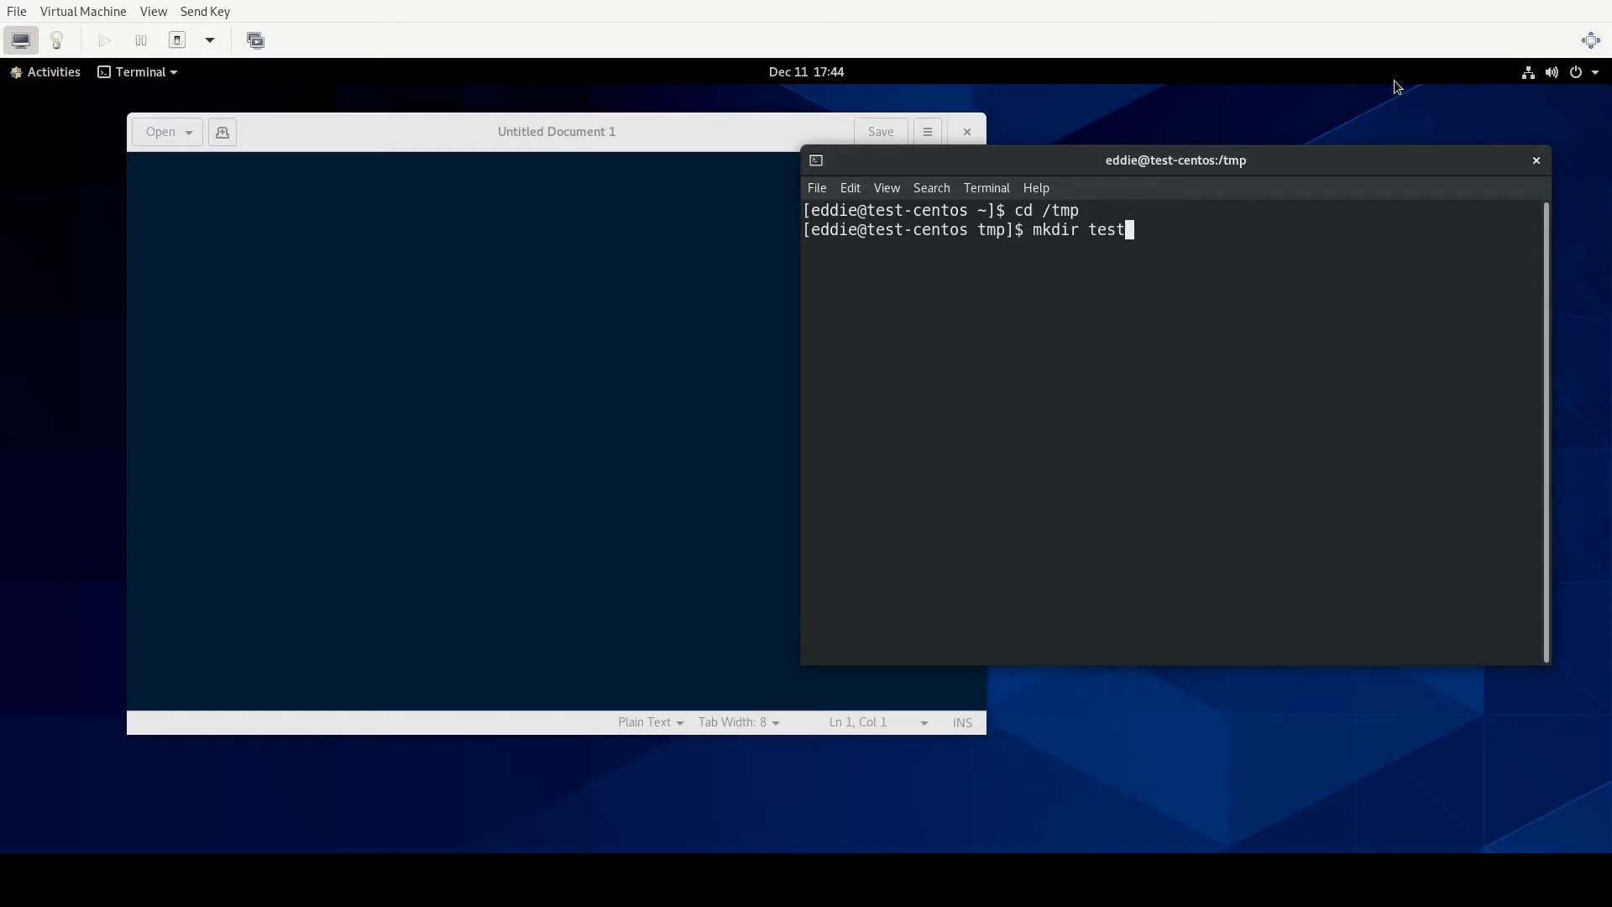
{"action": "type", "text": "cd /"}
{"action": "type", "text": "m"}
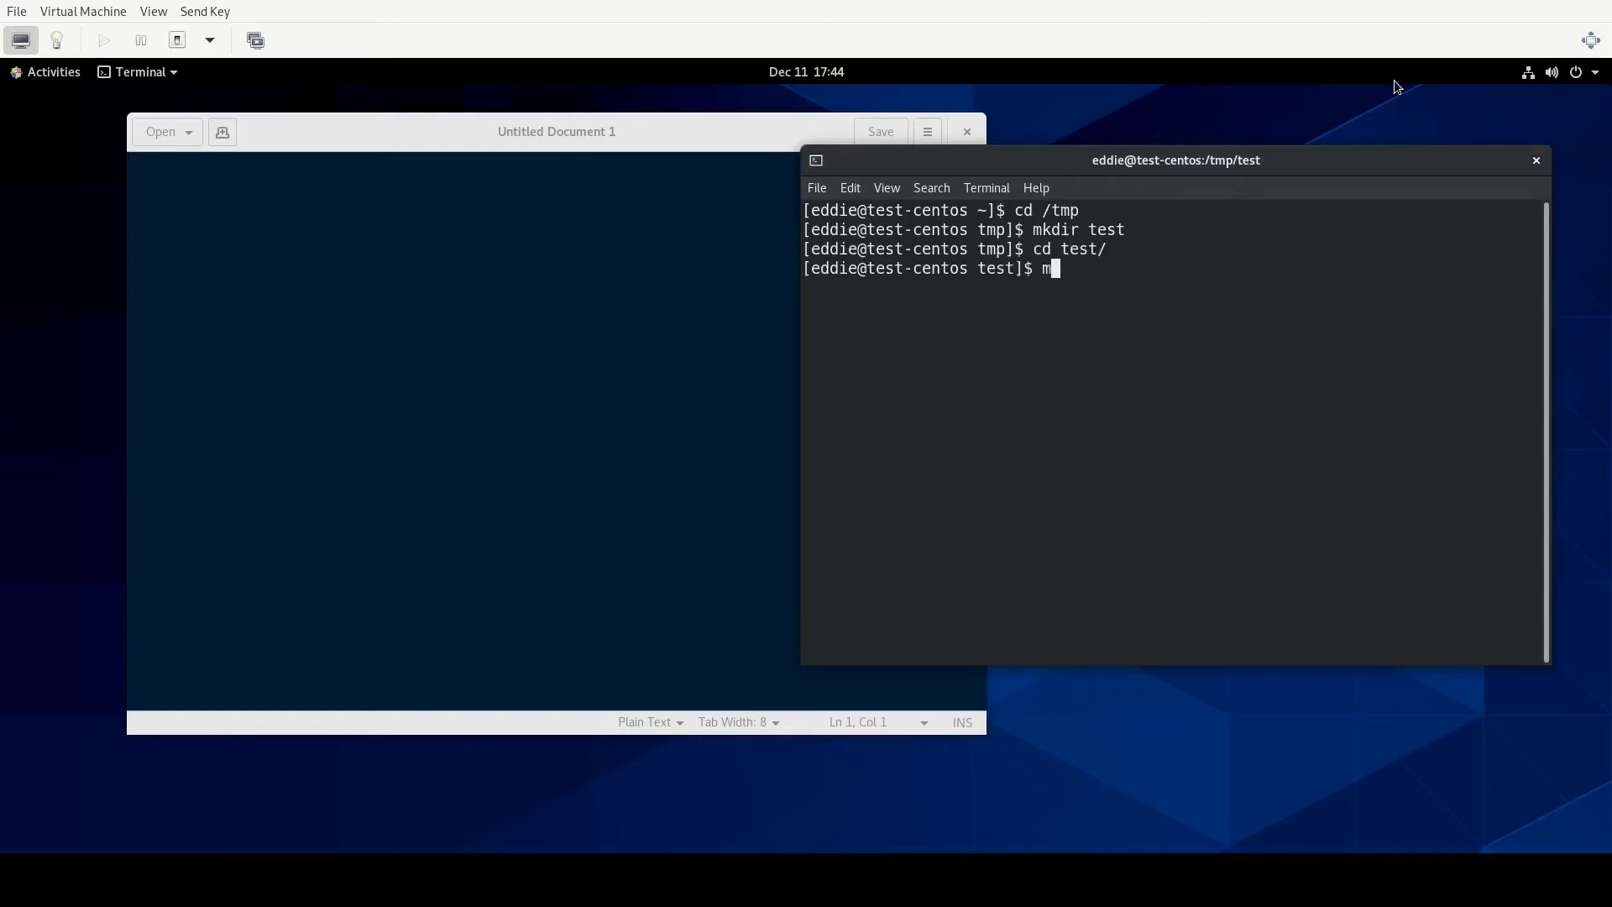
{"action": "type", "text": "kdir"}
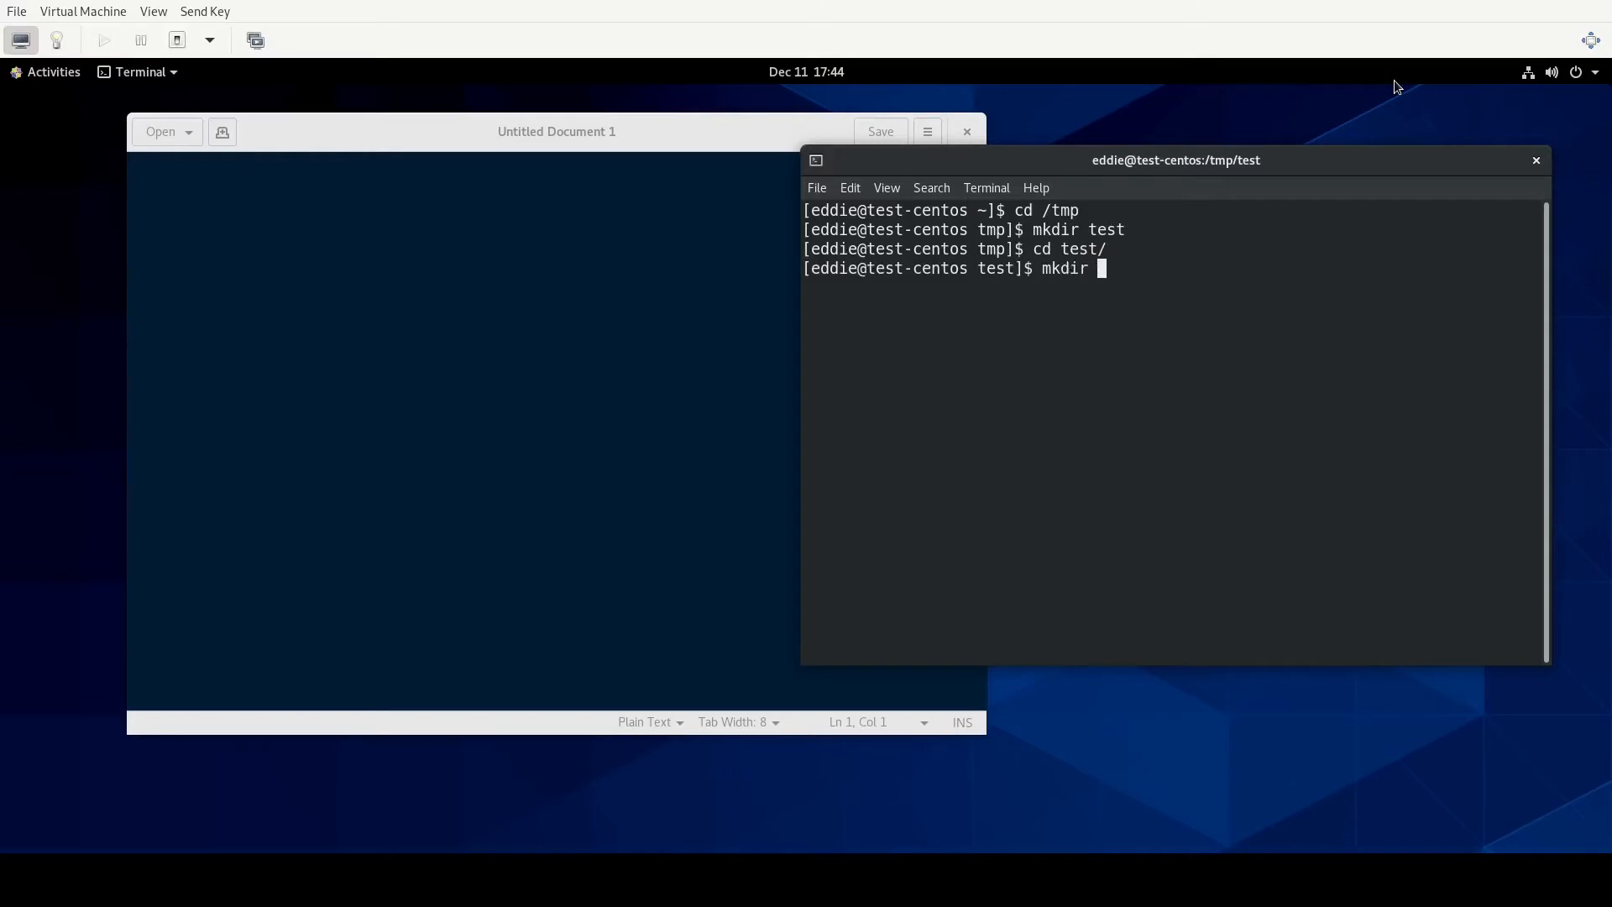
{"action": "type", "text": "subdir1/s"}
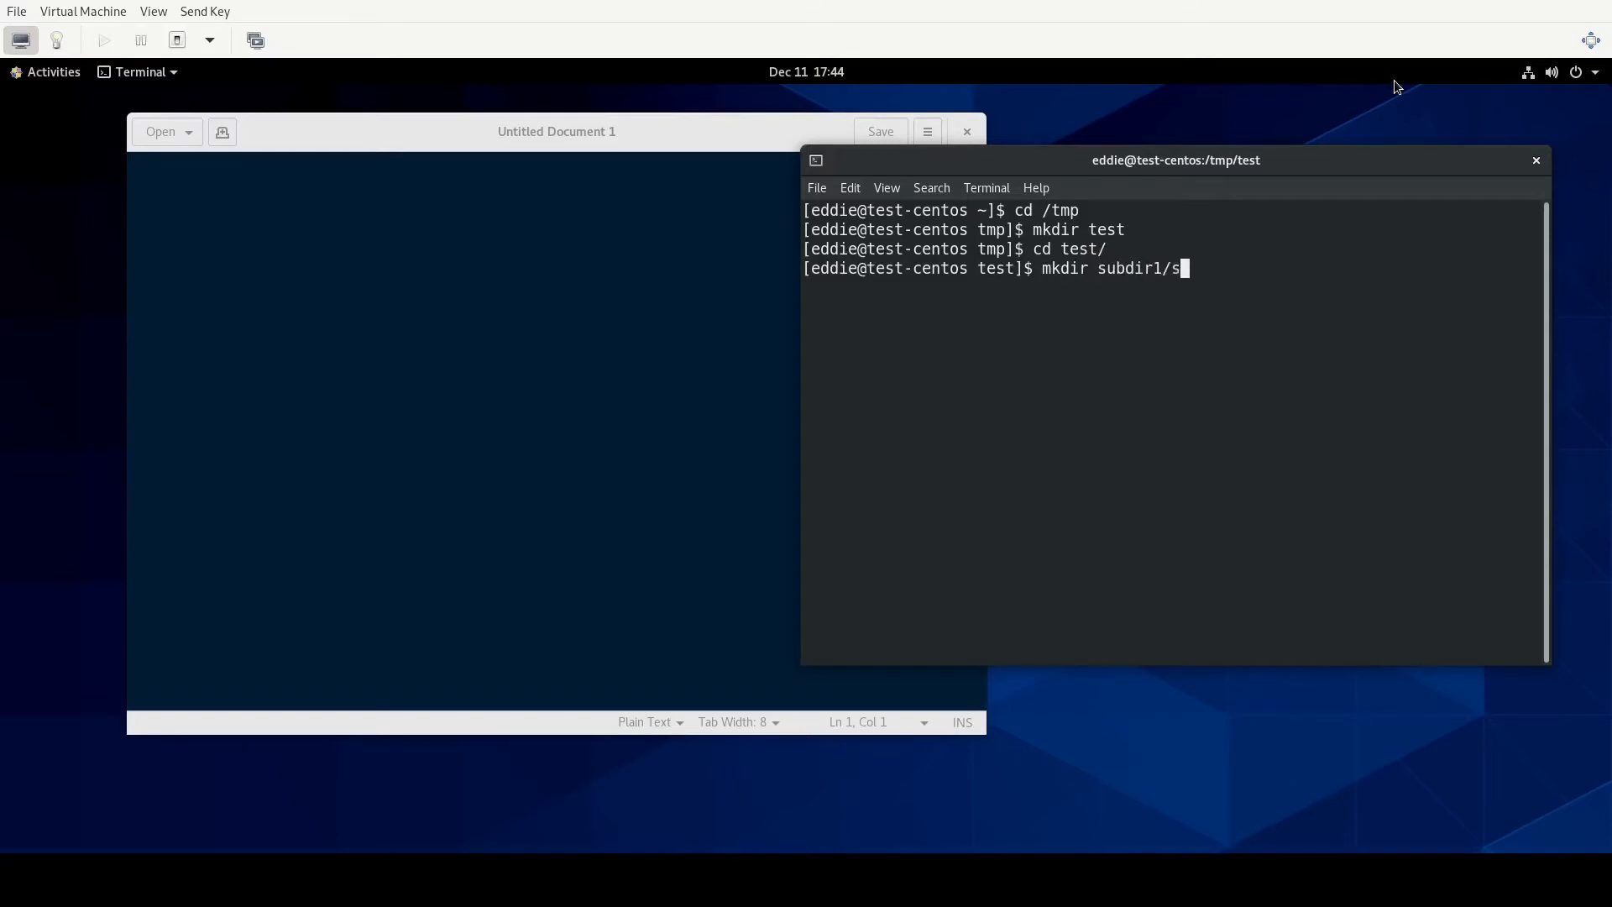
Run mkdir -p to create subdir1/subdir1a, subdir2/subdir2a and subdir3/subdir3a.
{"action": "key", "text": "BackSpace"}
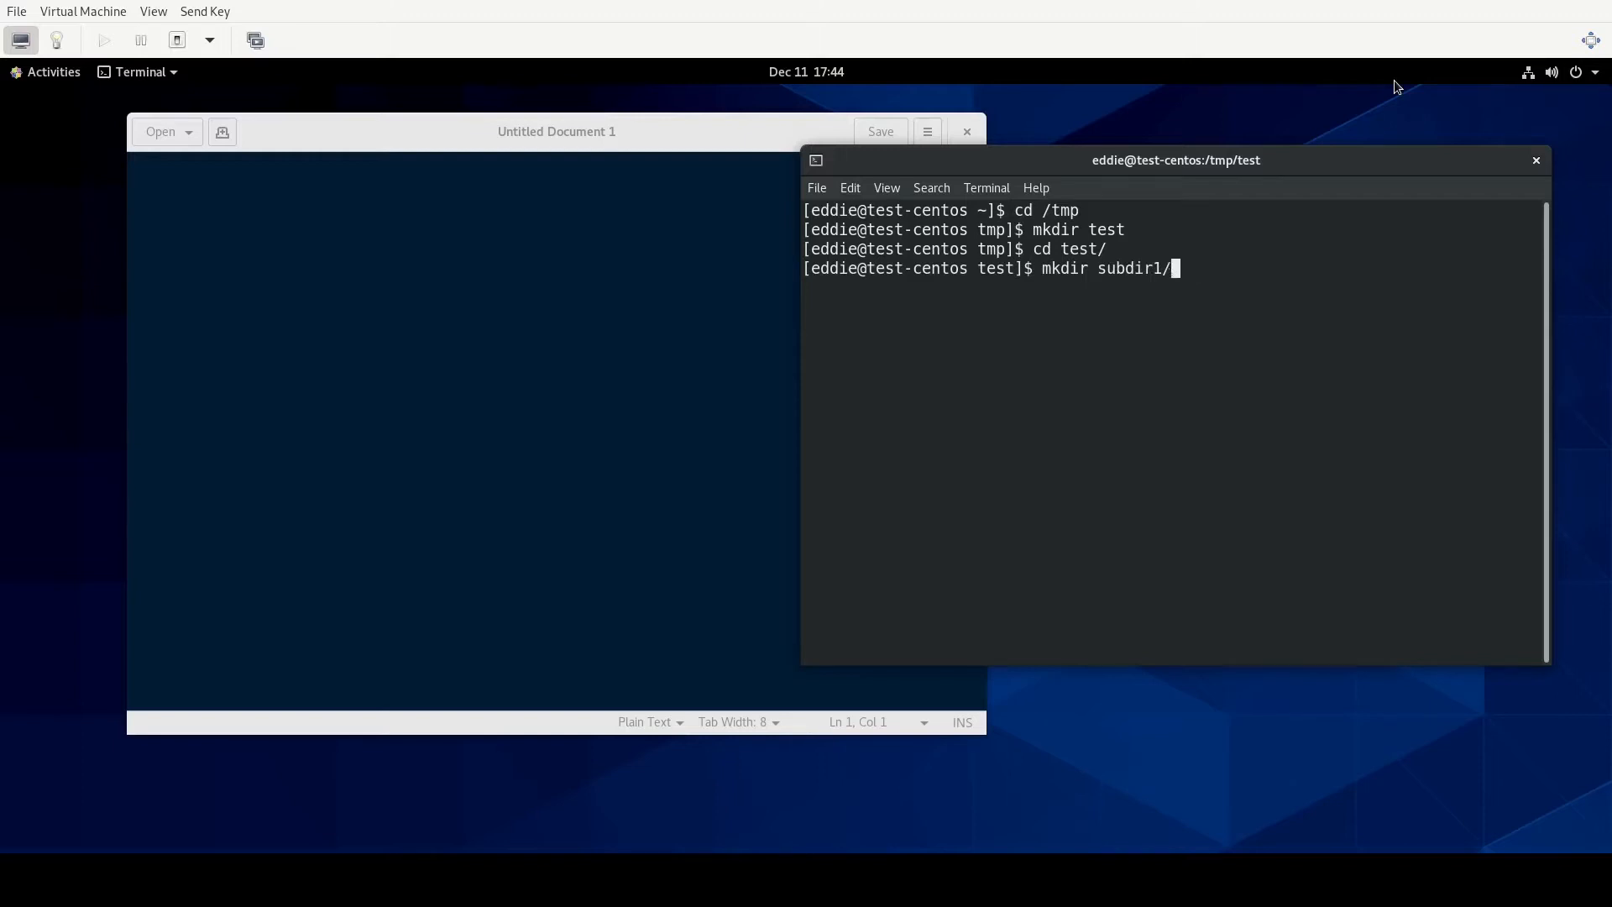
{"action": "type", "text": "mkdir -p"}
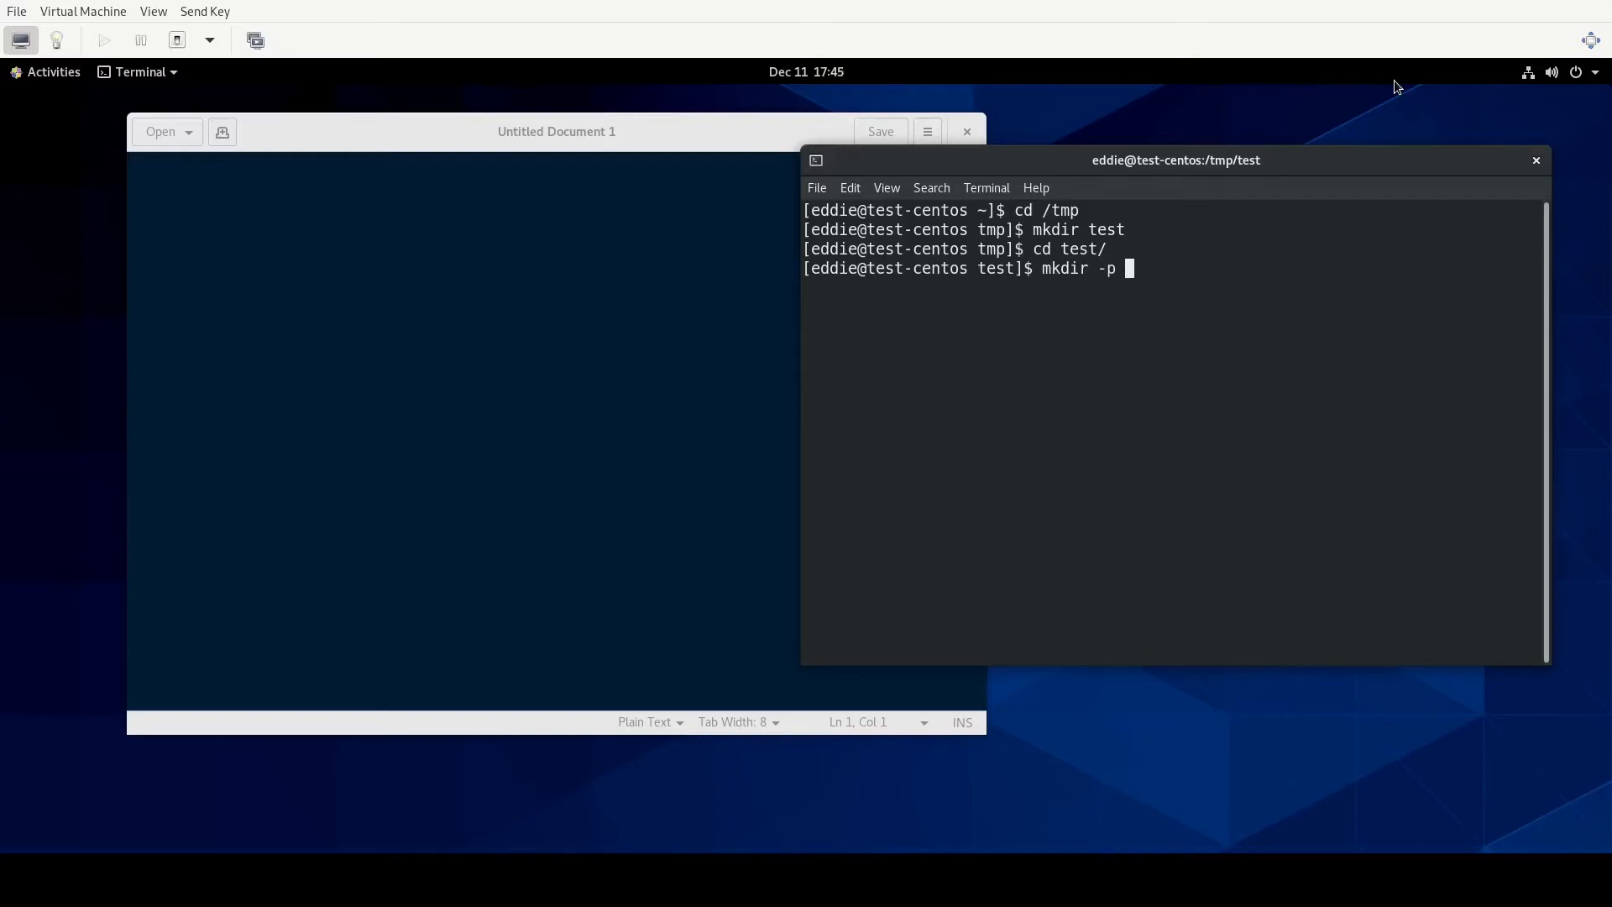
{"action": "type", "text": "/subdir1"}
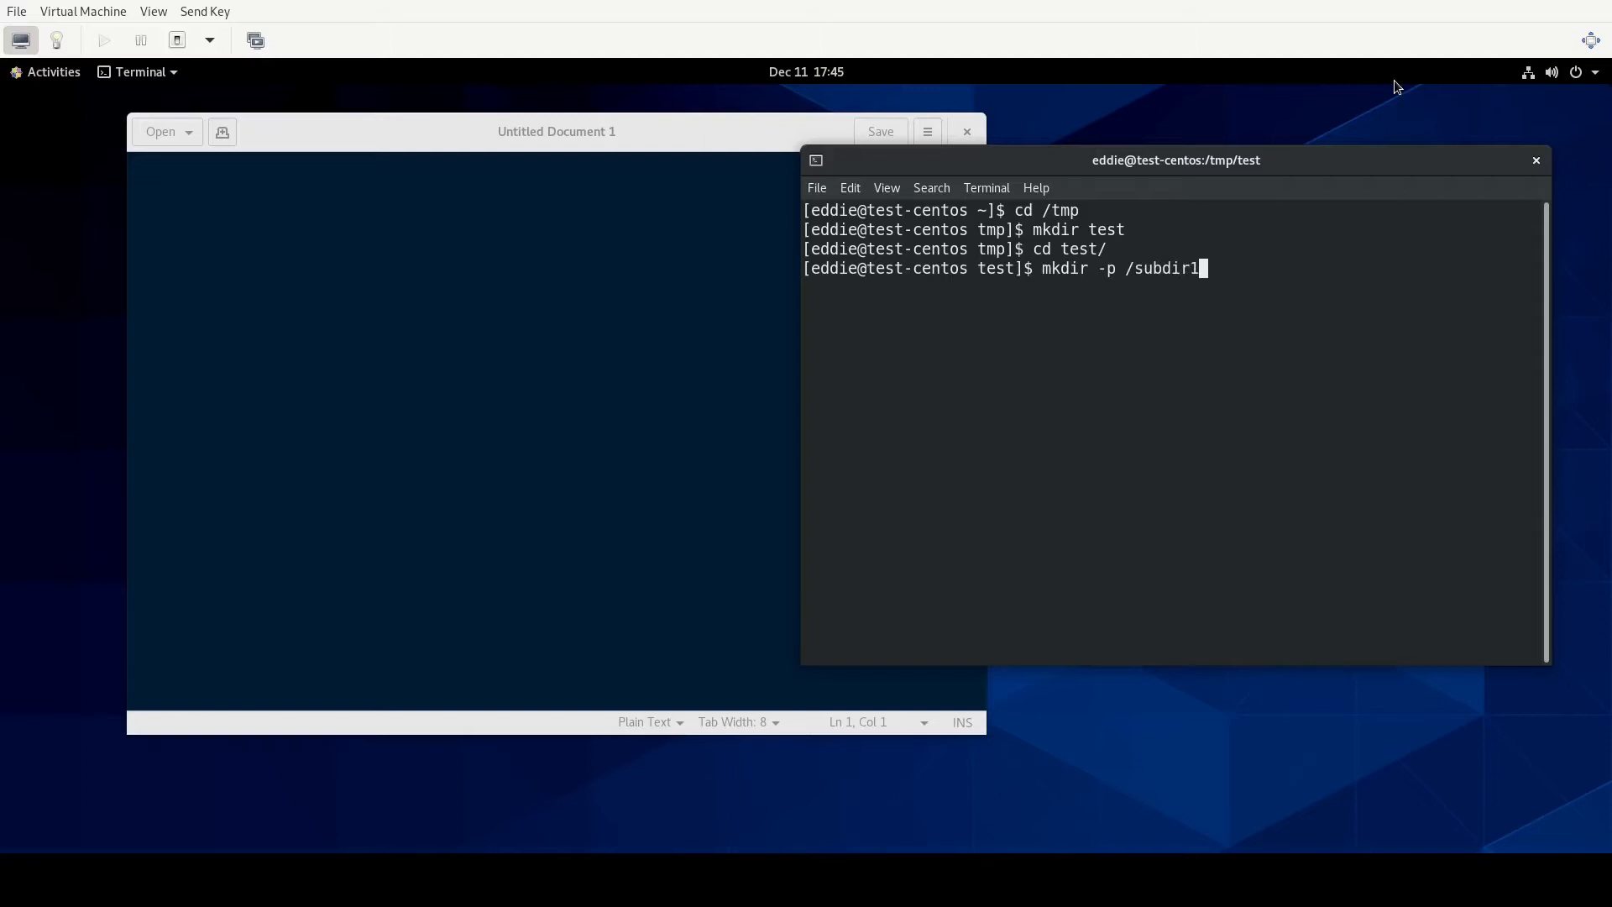
{"action": "type", "text": "/subdir"}
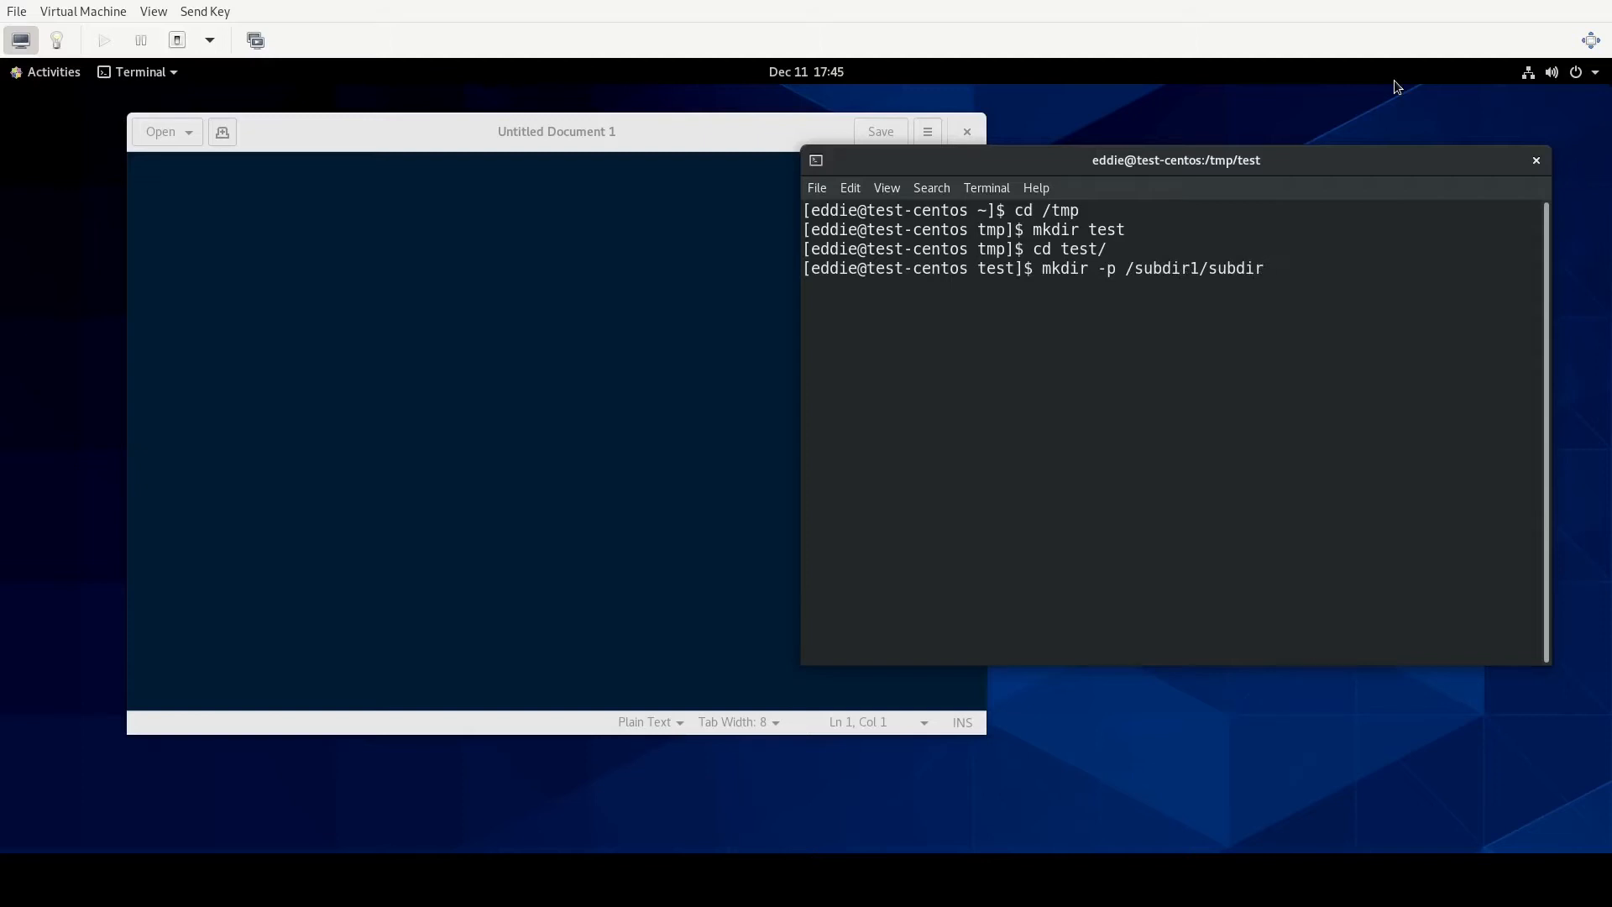
{"action": "type", "text": "1a /"}
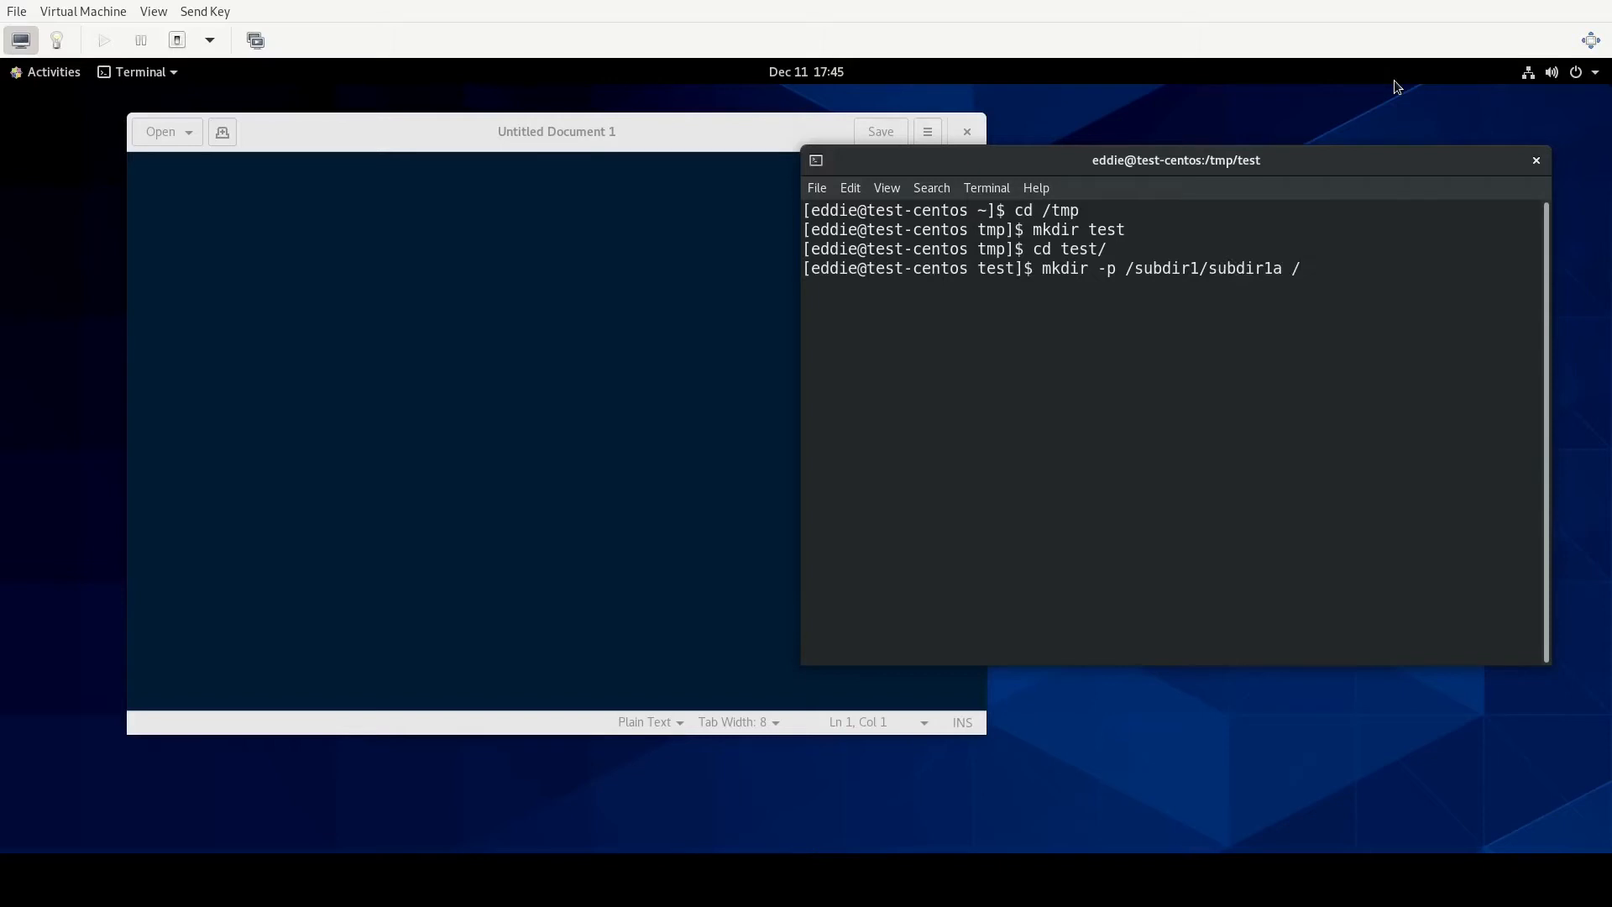
{"action": "type", "text": "subdir2/"}
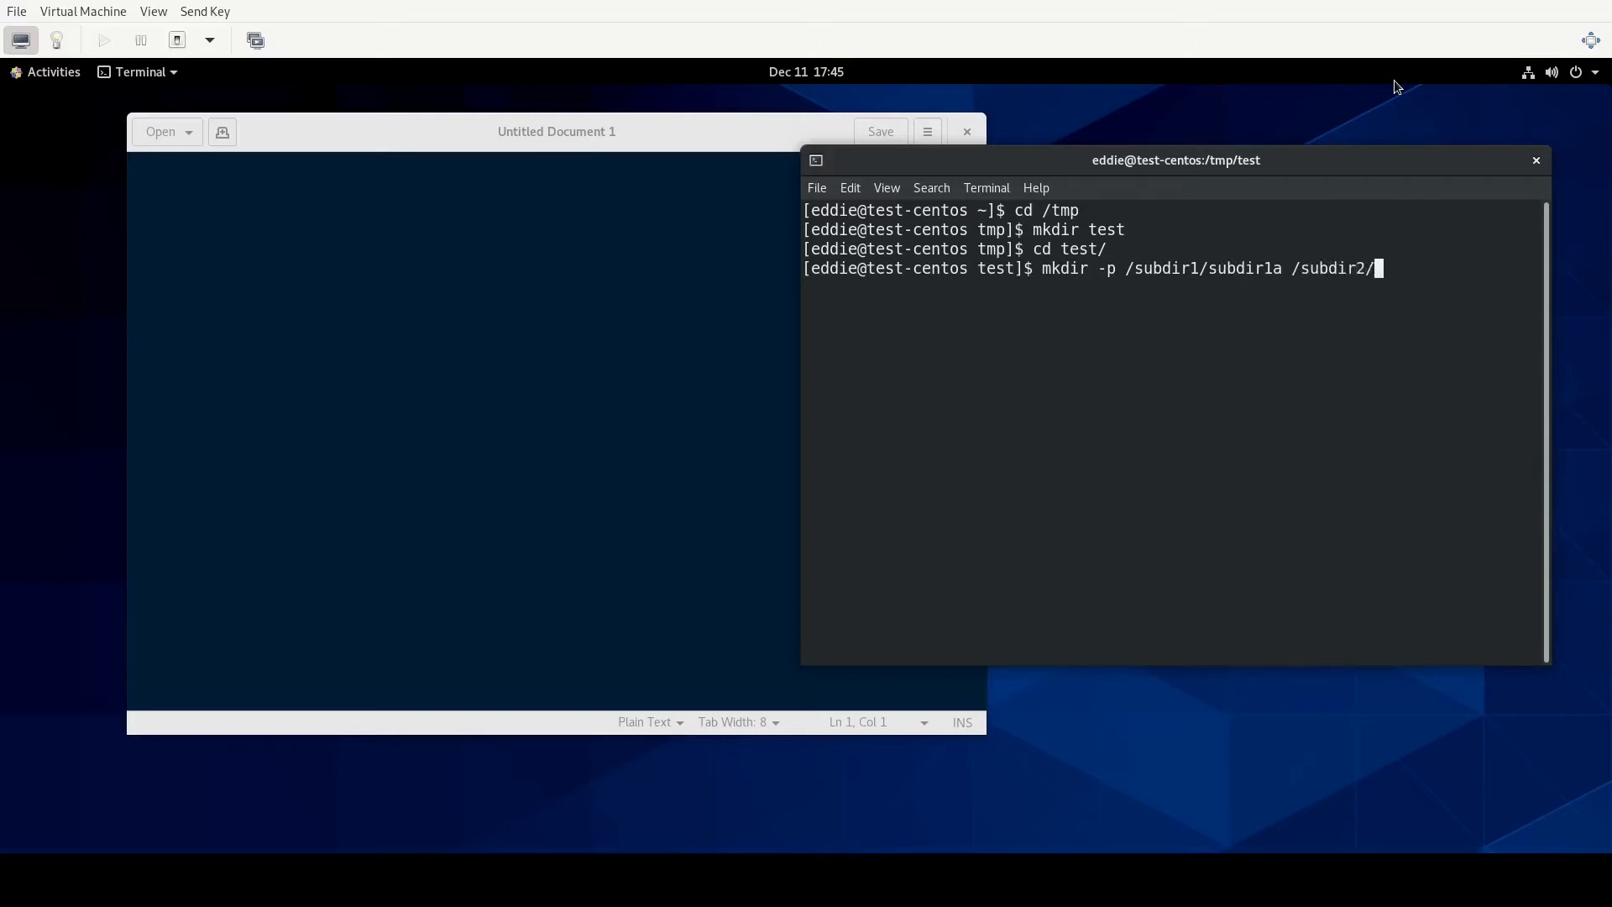
{"action": "type", "text": "subdir2"}
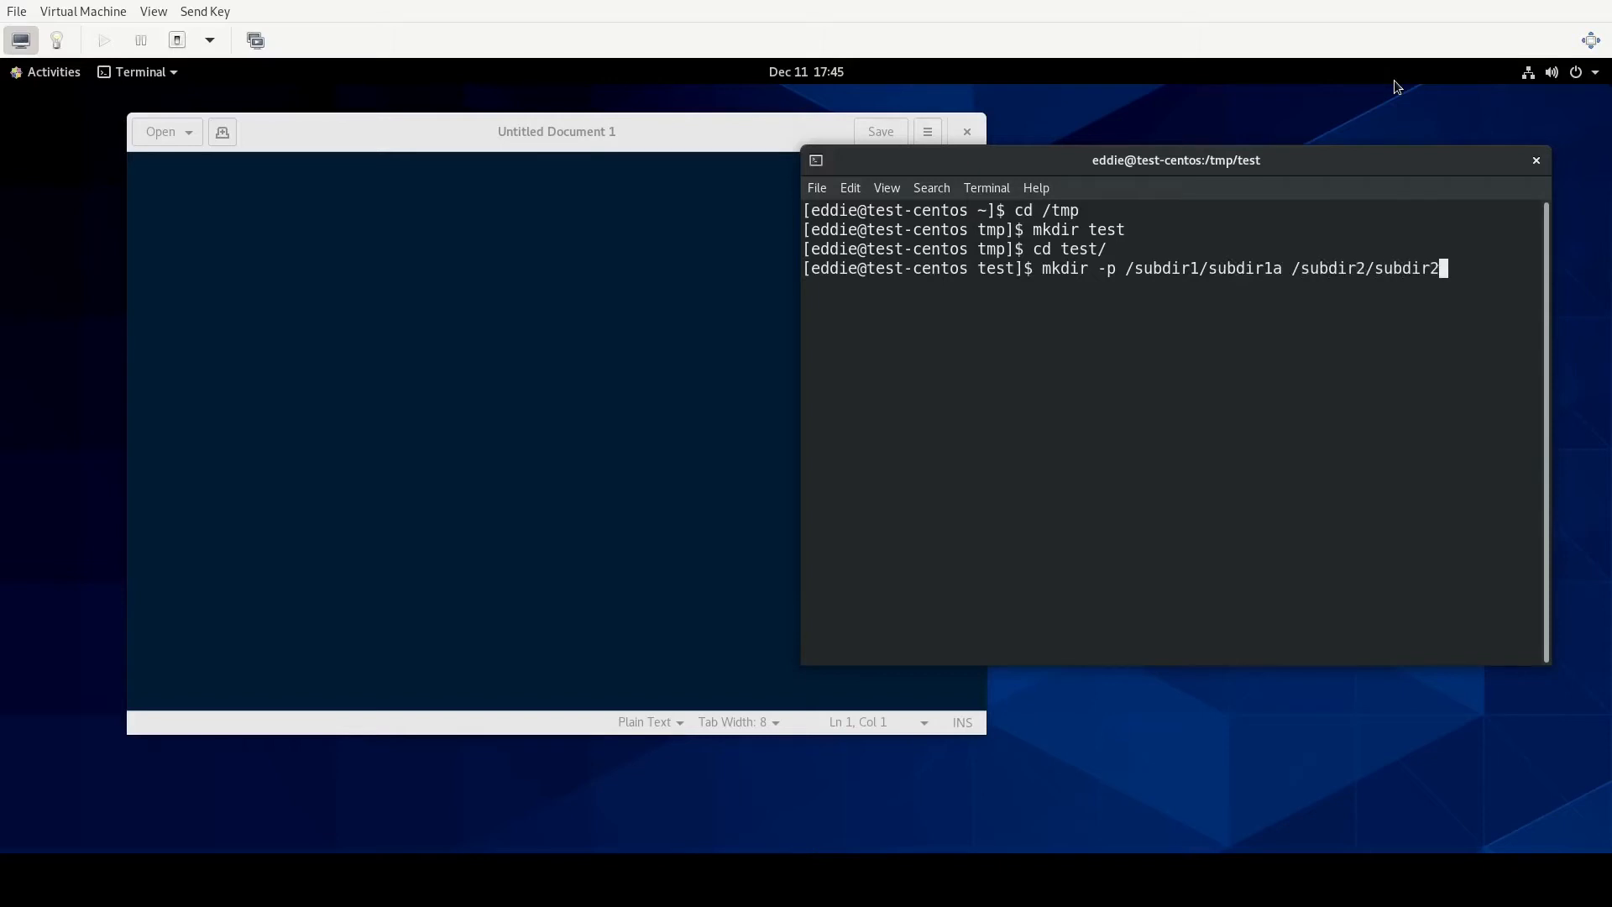
{"action": "type", "text": "a"}
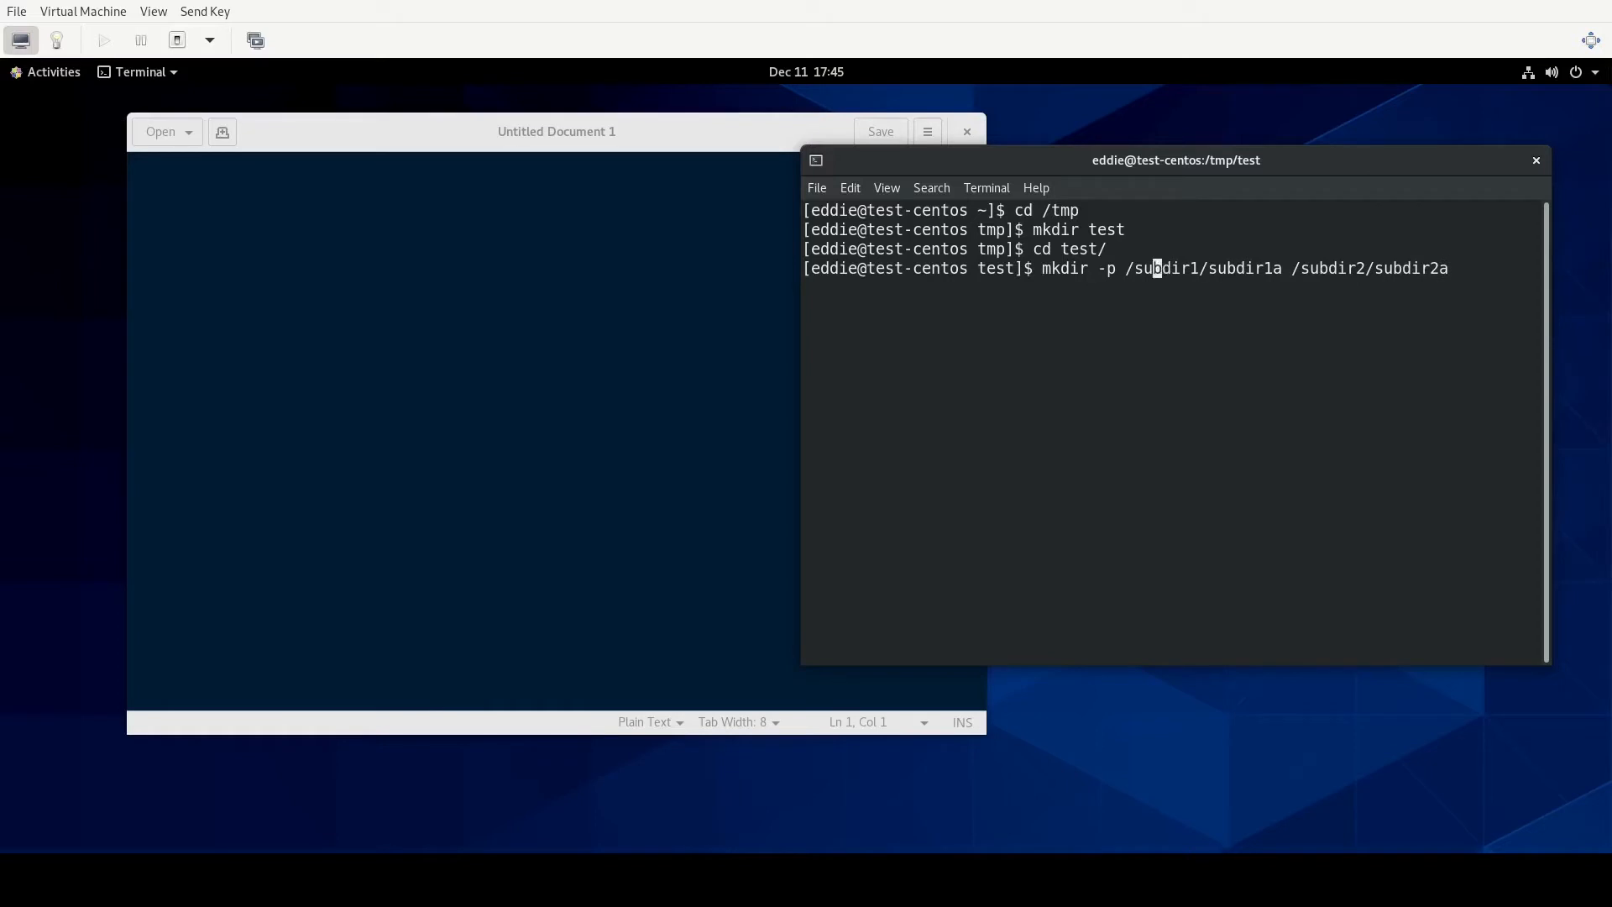
{"action": "key", "text": "BackSpace"}
{"action": "type", "text": " sub"}
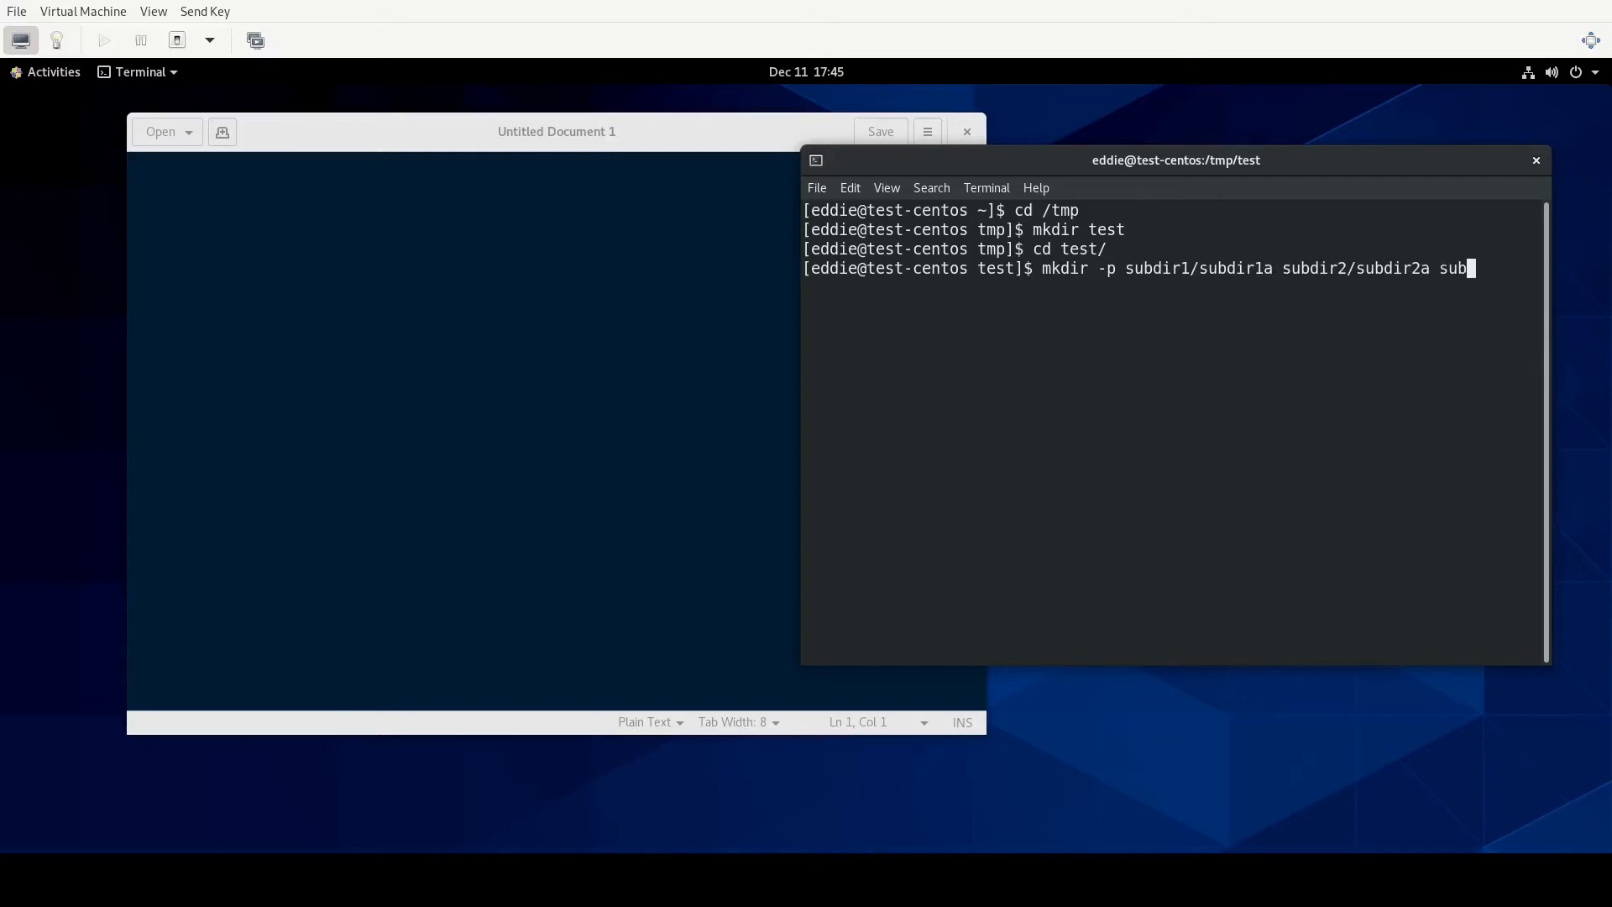
{"action": "type", "text": "dir3"}
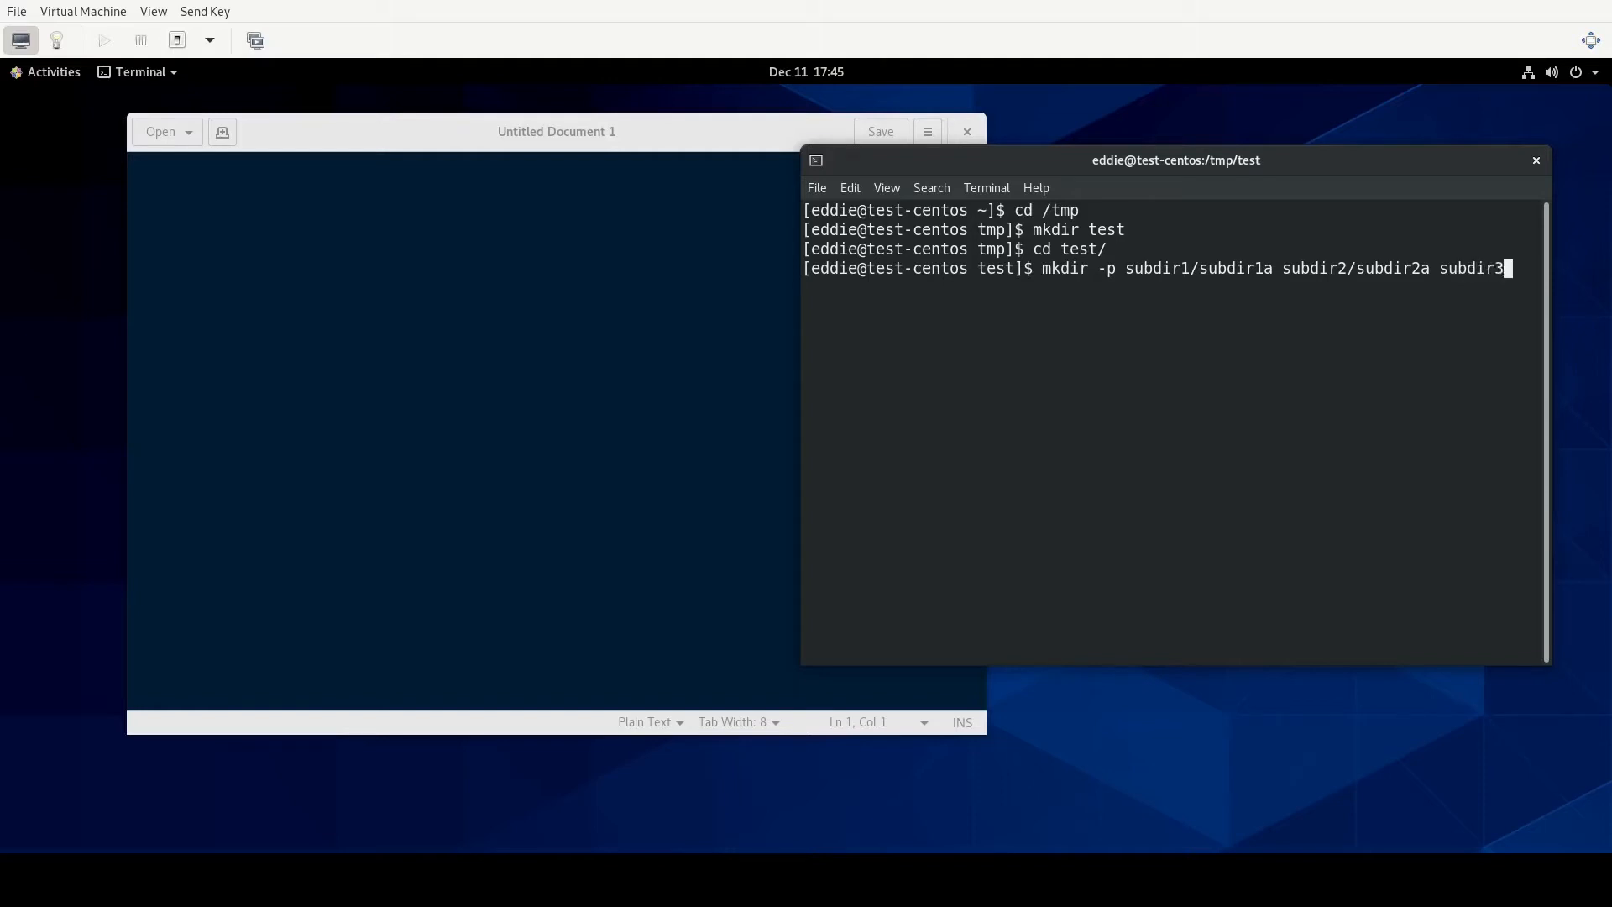
{"action": "type", "text": "/"}
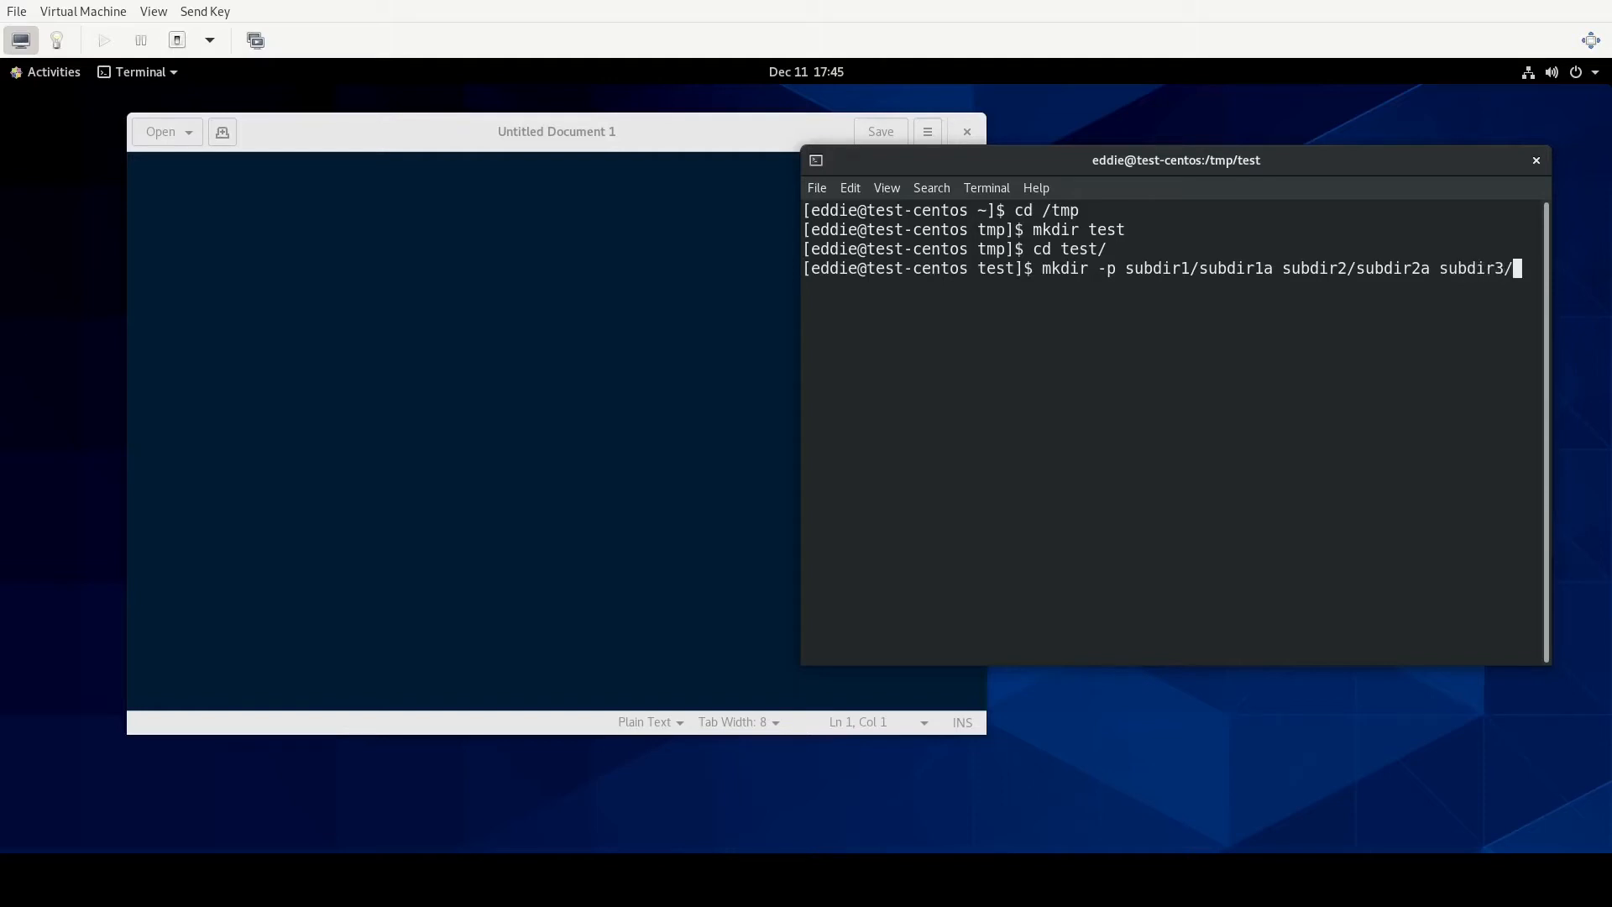
{"action": "type", "text": "sub"}
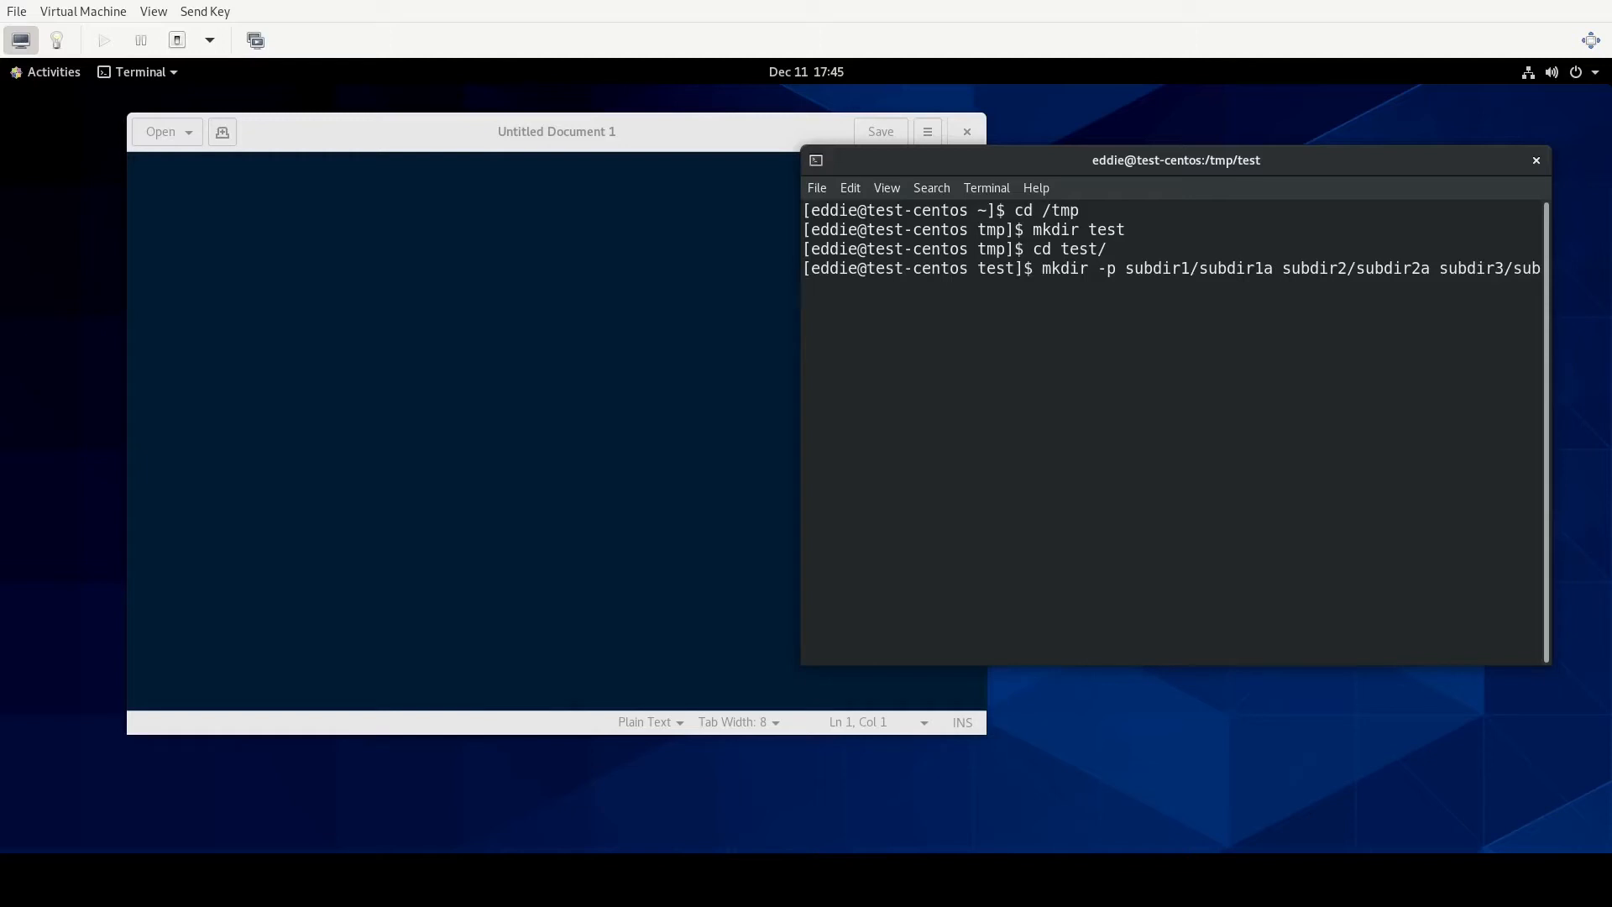
{"action": "key", "text": "Return"}
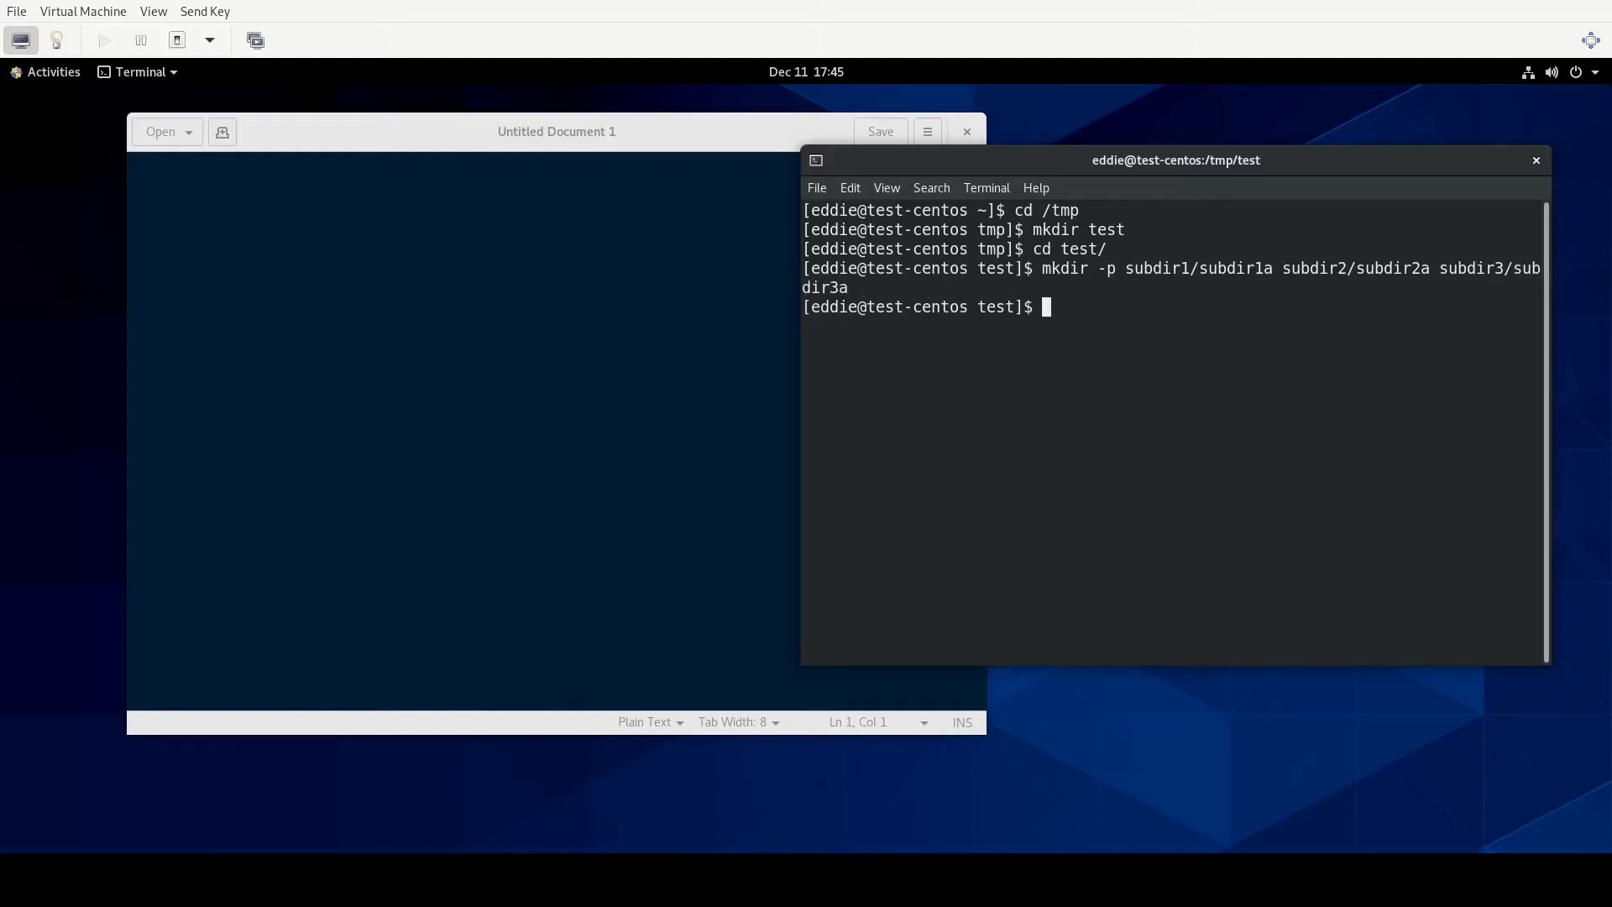
List /tmp/test, apply chmod -R 777 to it, and verify with ls -lR.
{"action": "type", "text": "ls -l"}
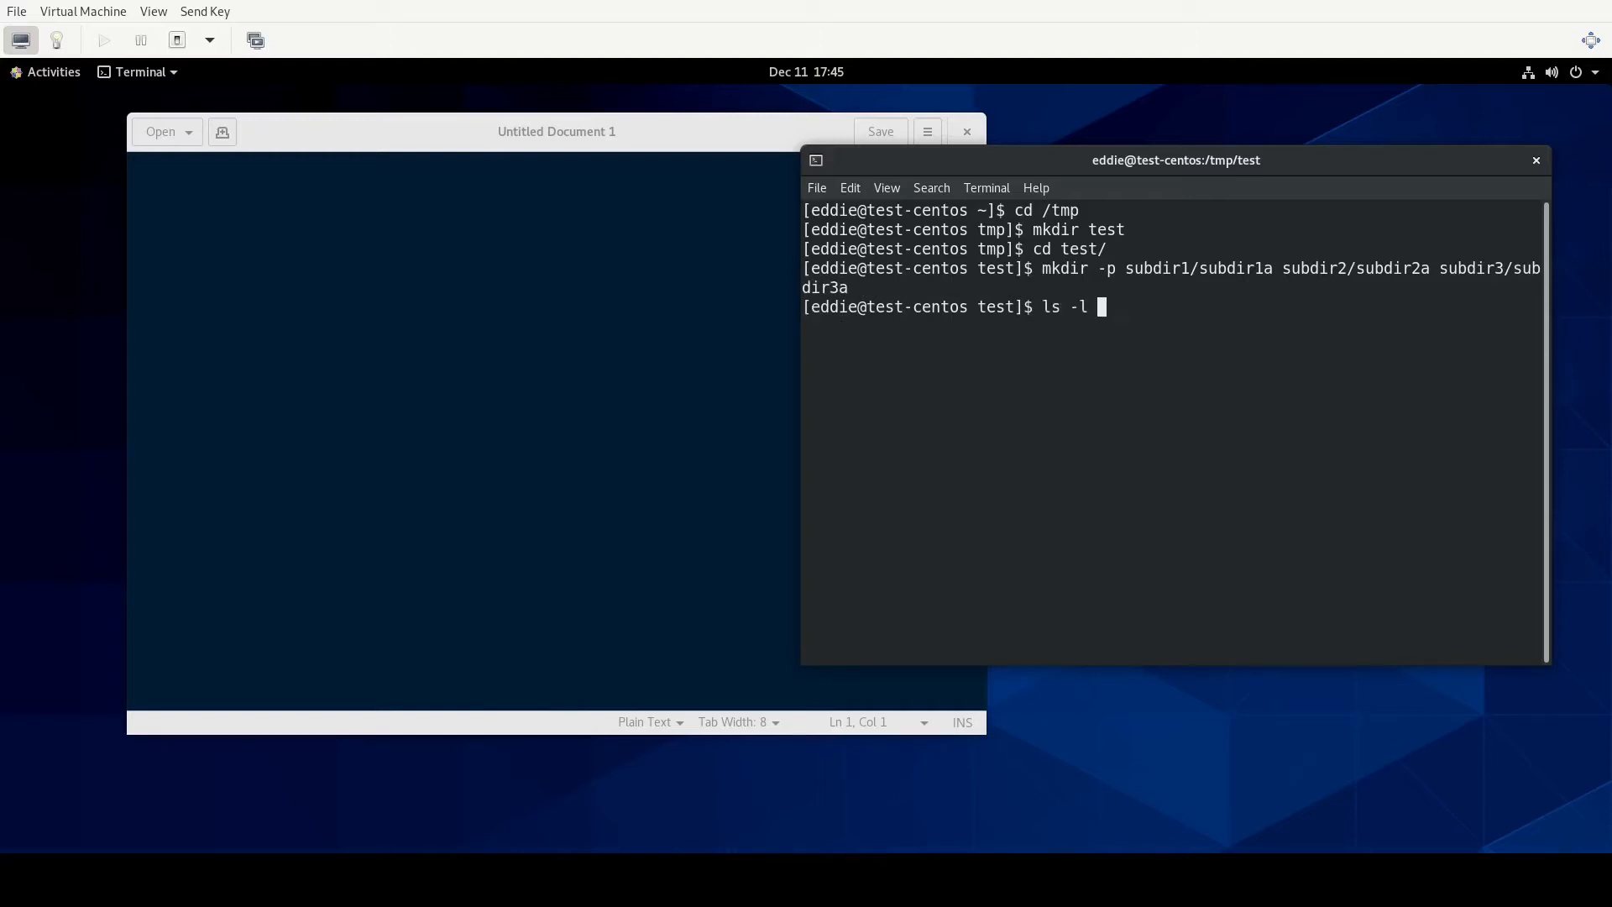
{"action": "key", "text": "Return"}
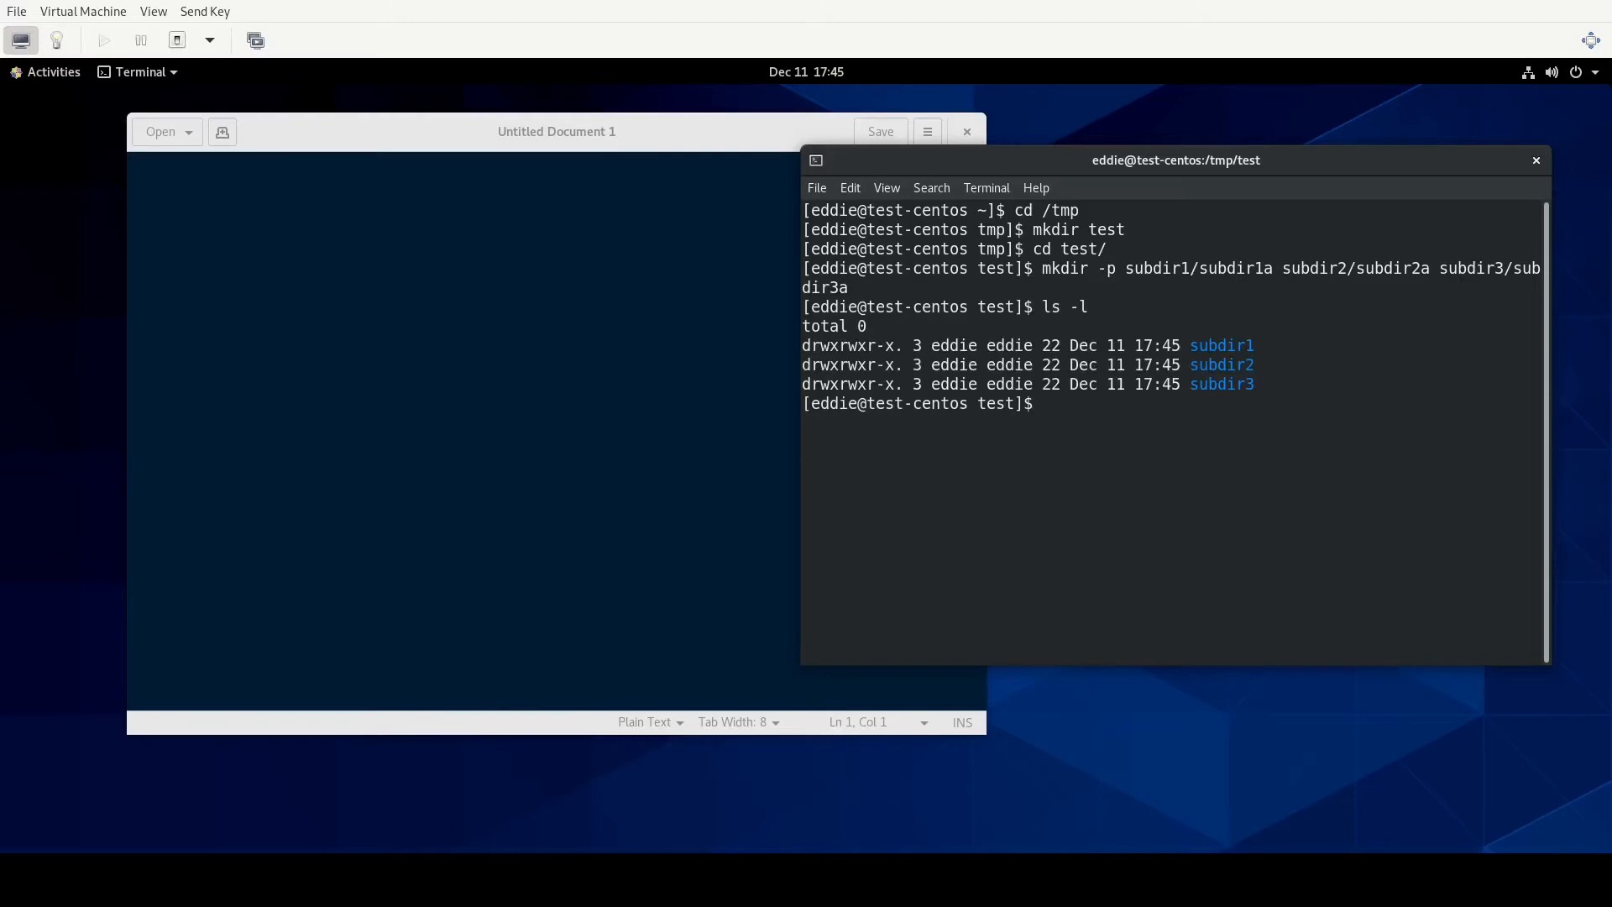
{"action": "type", "text": "ch"}
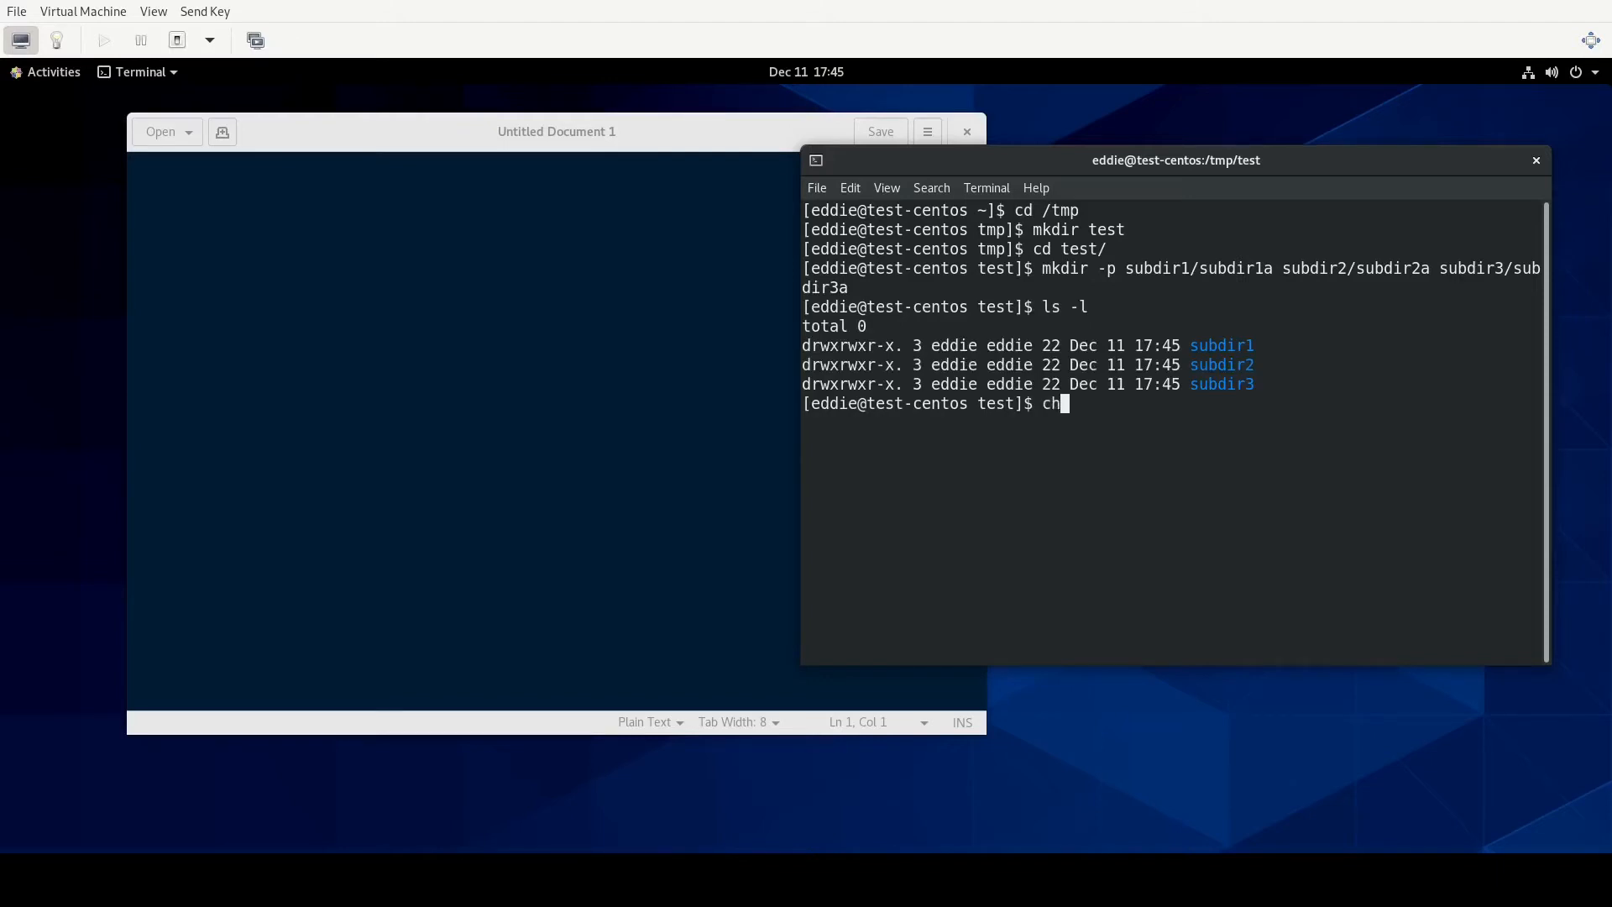
{"action": "type", "text": "mod -R 777 /tmp/test"}
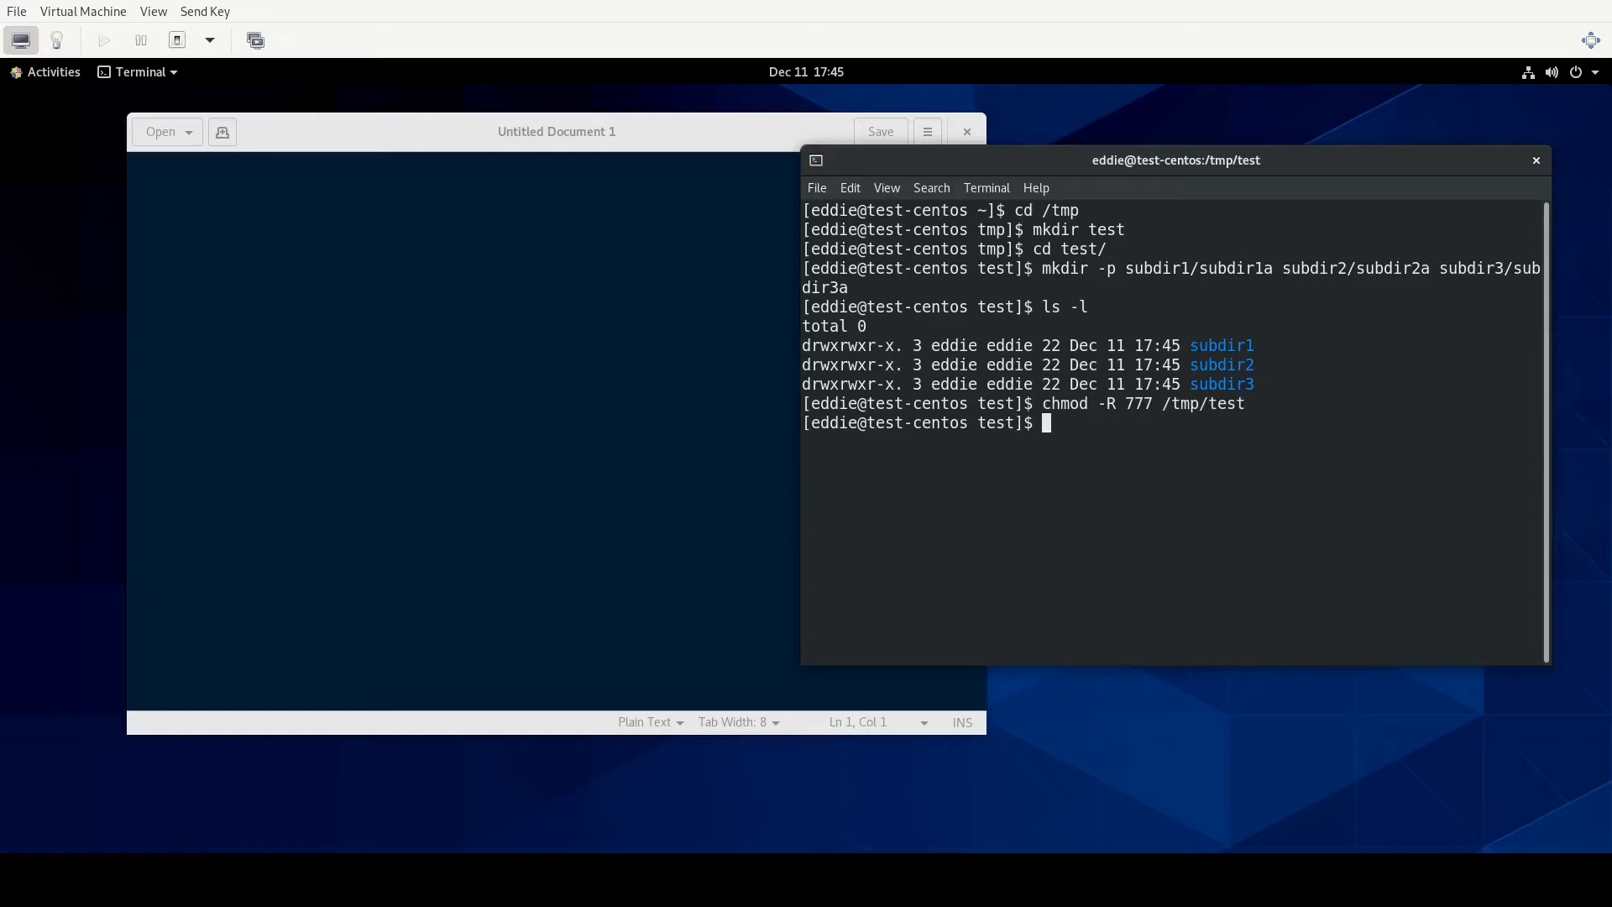
{"action": "type", "text": "ls -l"}
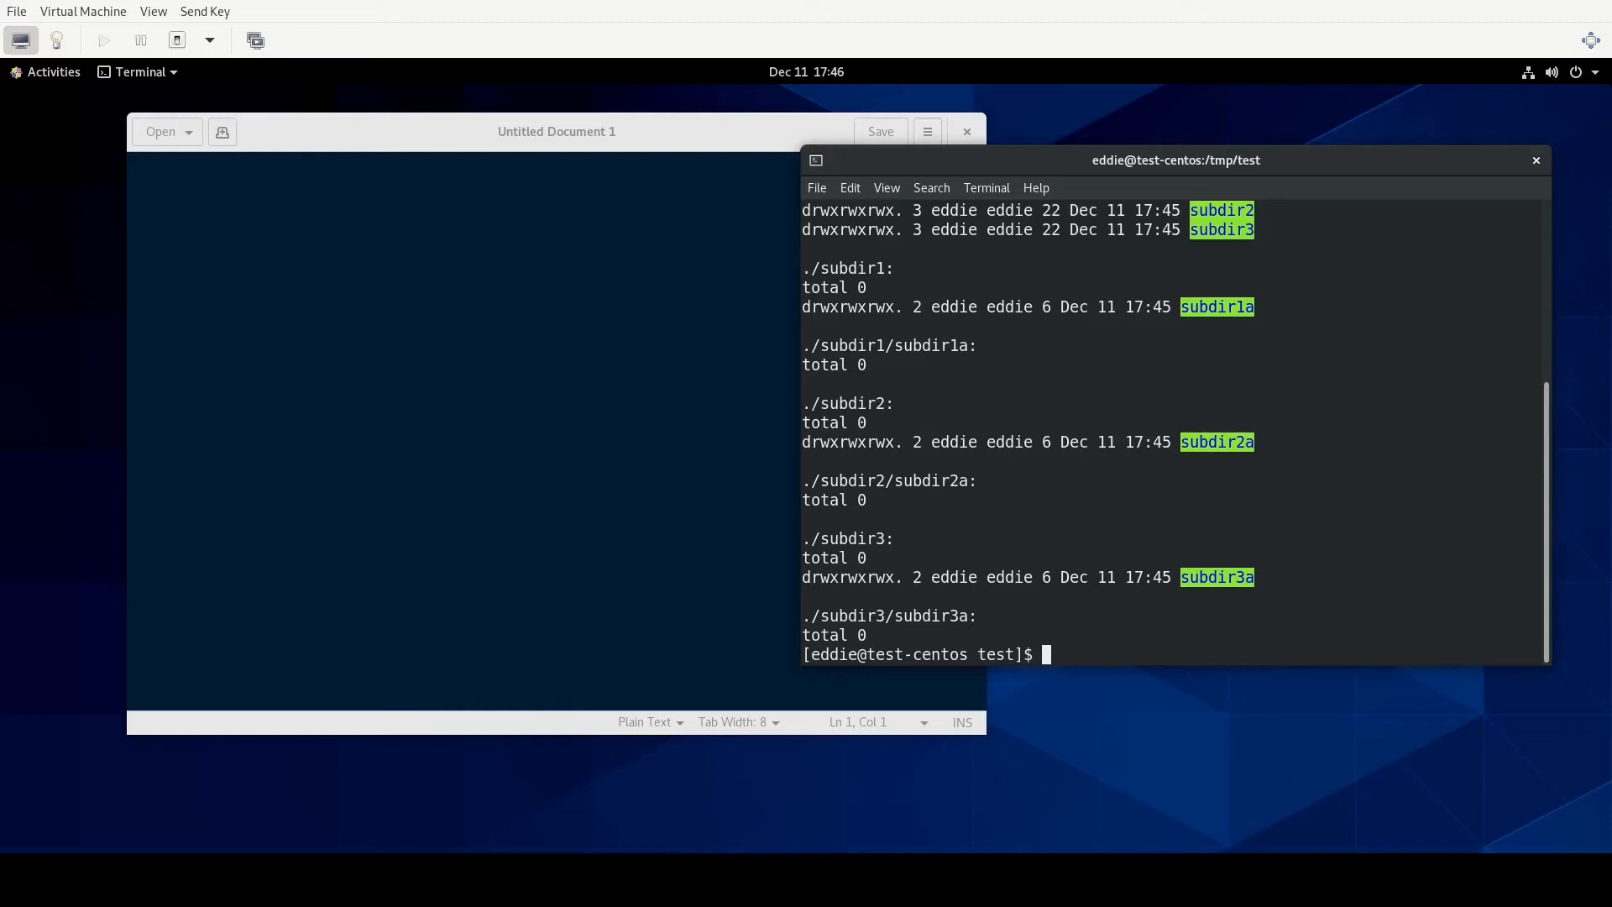
Return the shell to /tmp with cd /tmp.
{"action": "type", "text": "cd"}
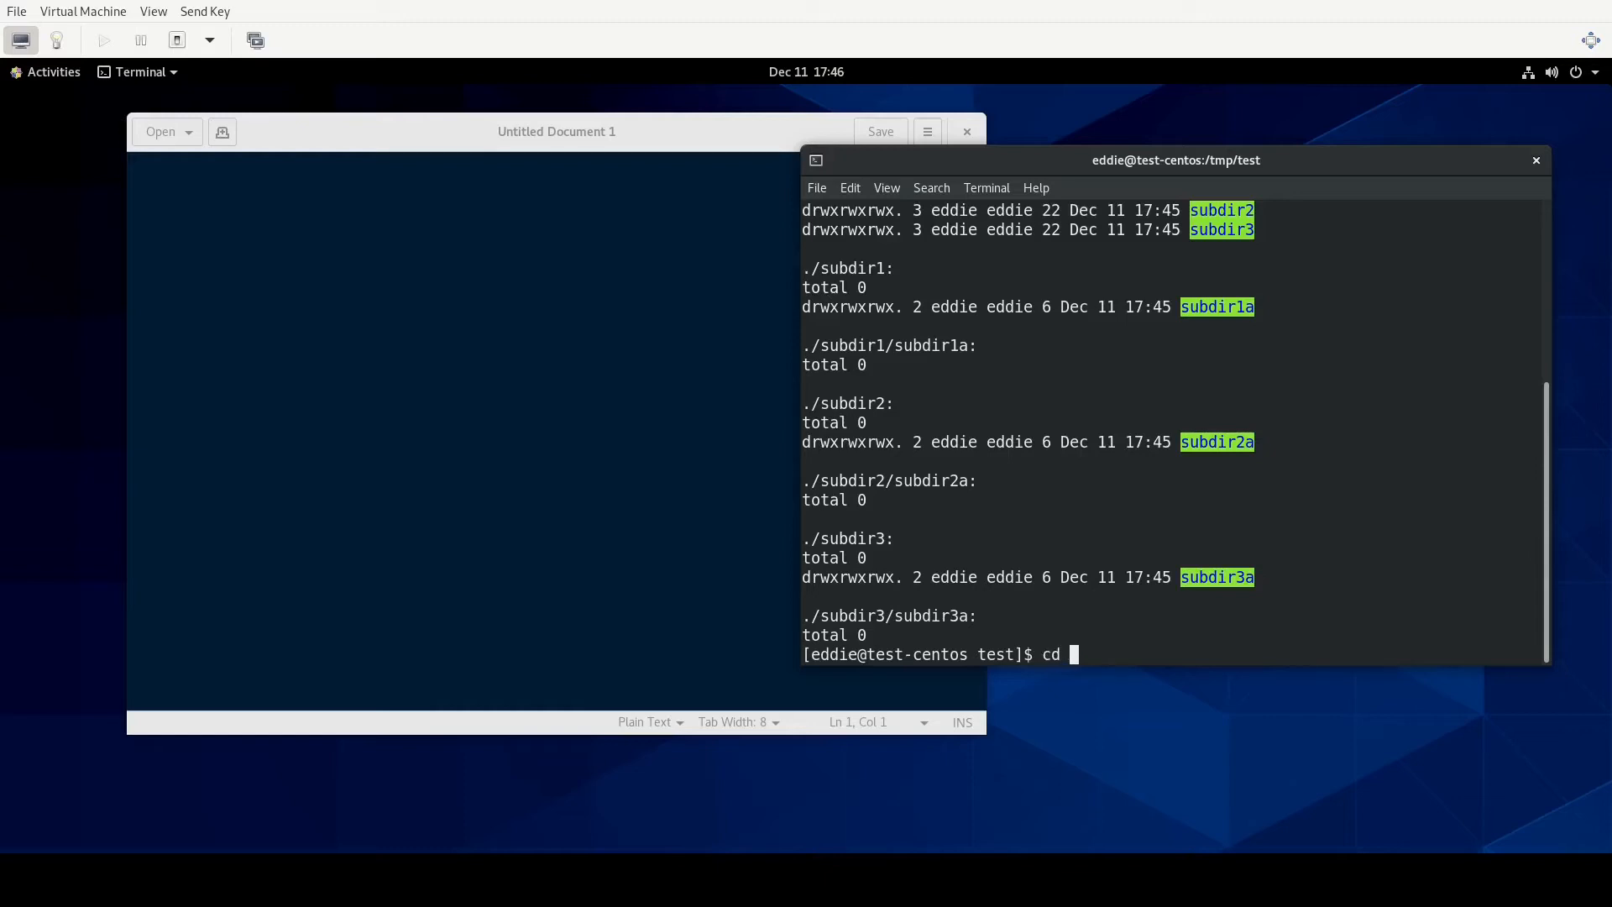
{"action": "type", "text": "/tmp"}
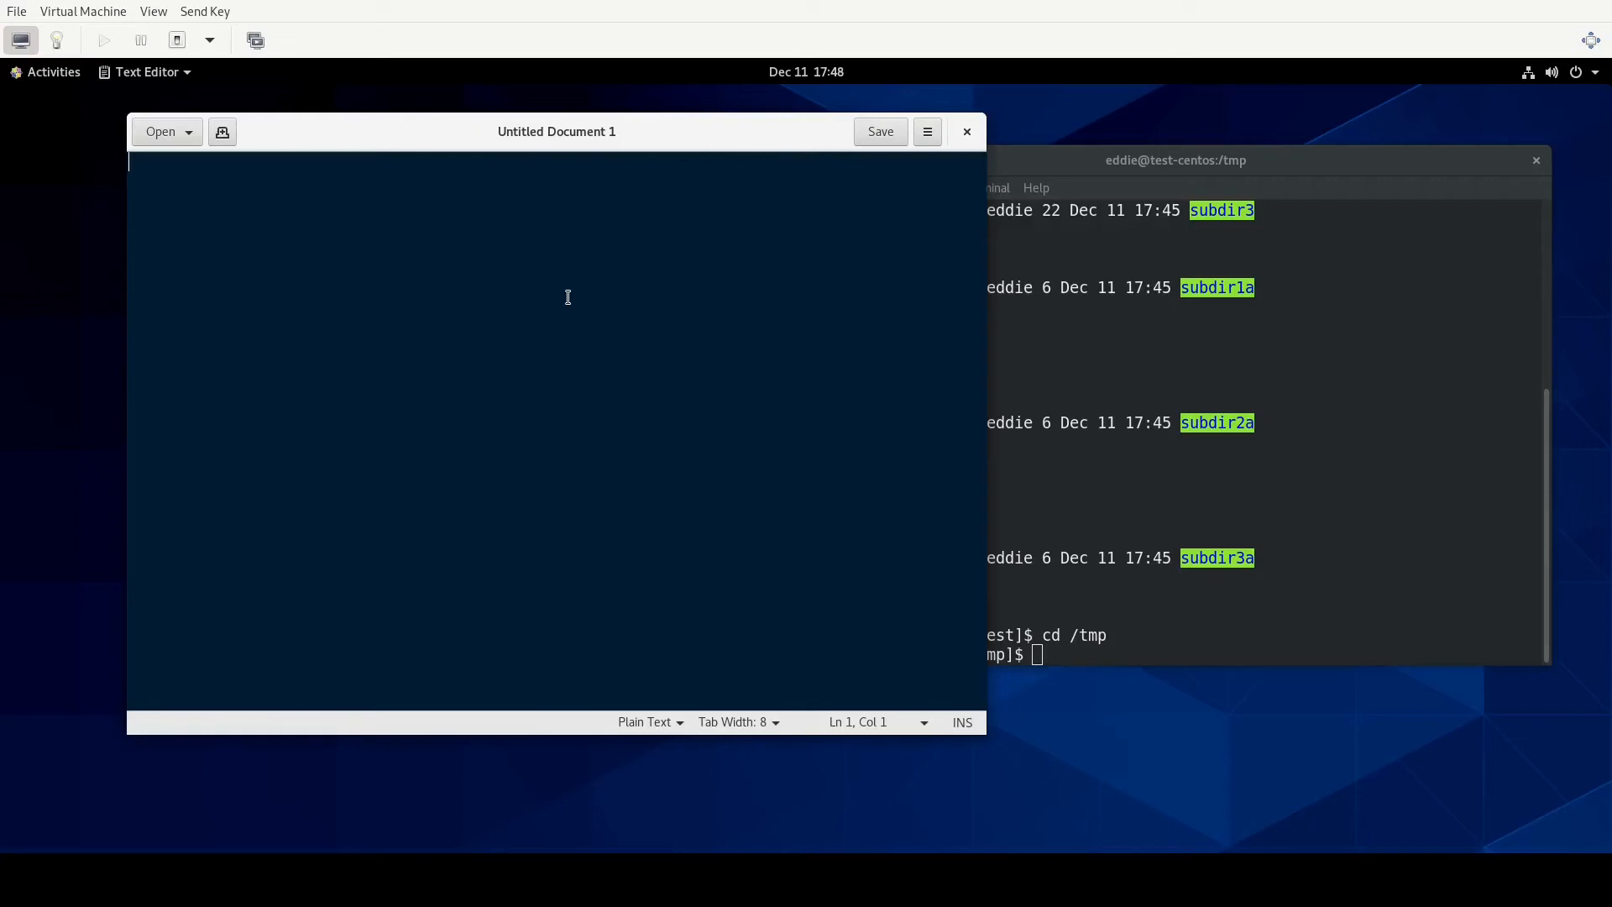
Write the shebang, echo "Please enter a directory.", and read PATH_TO_FIX.
{"action": "type", "text": "#!/bin/bash"}
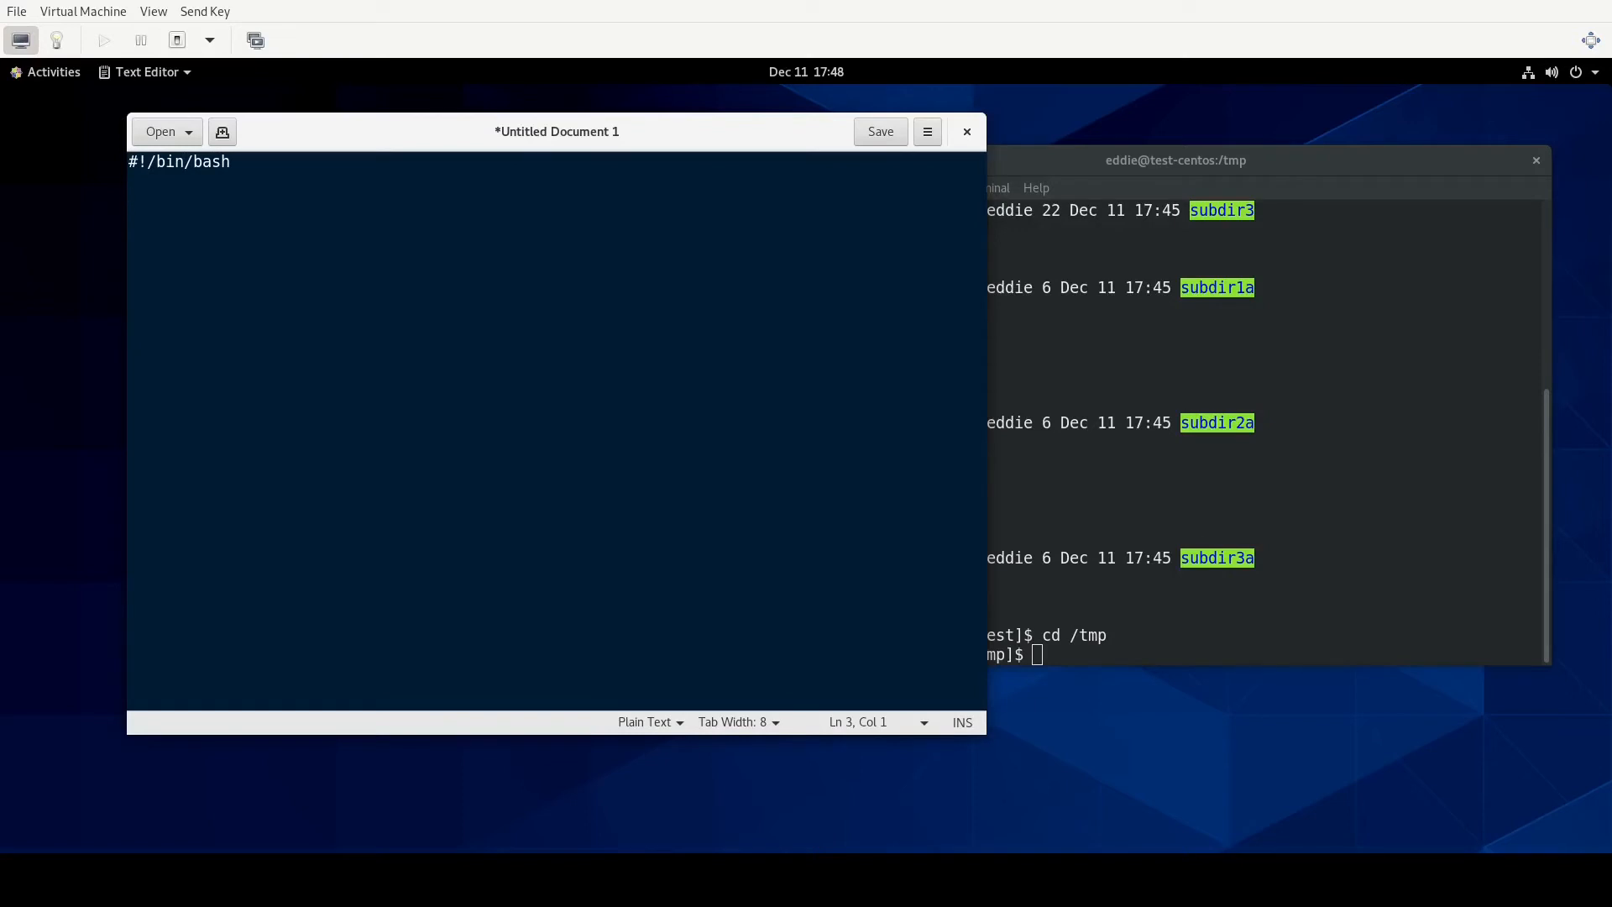
{"action": "type", "text": "echo \""}
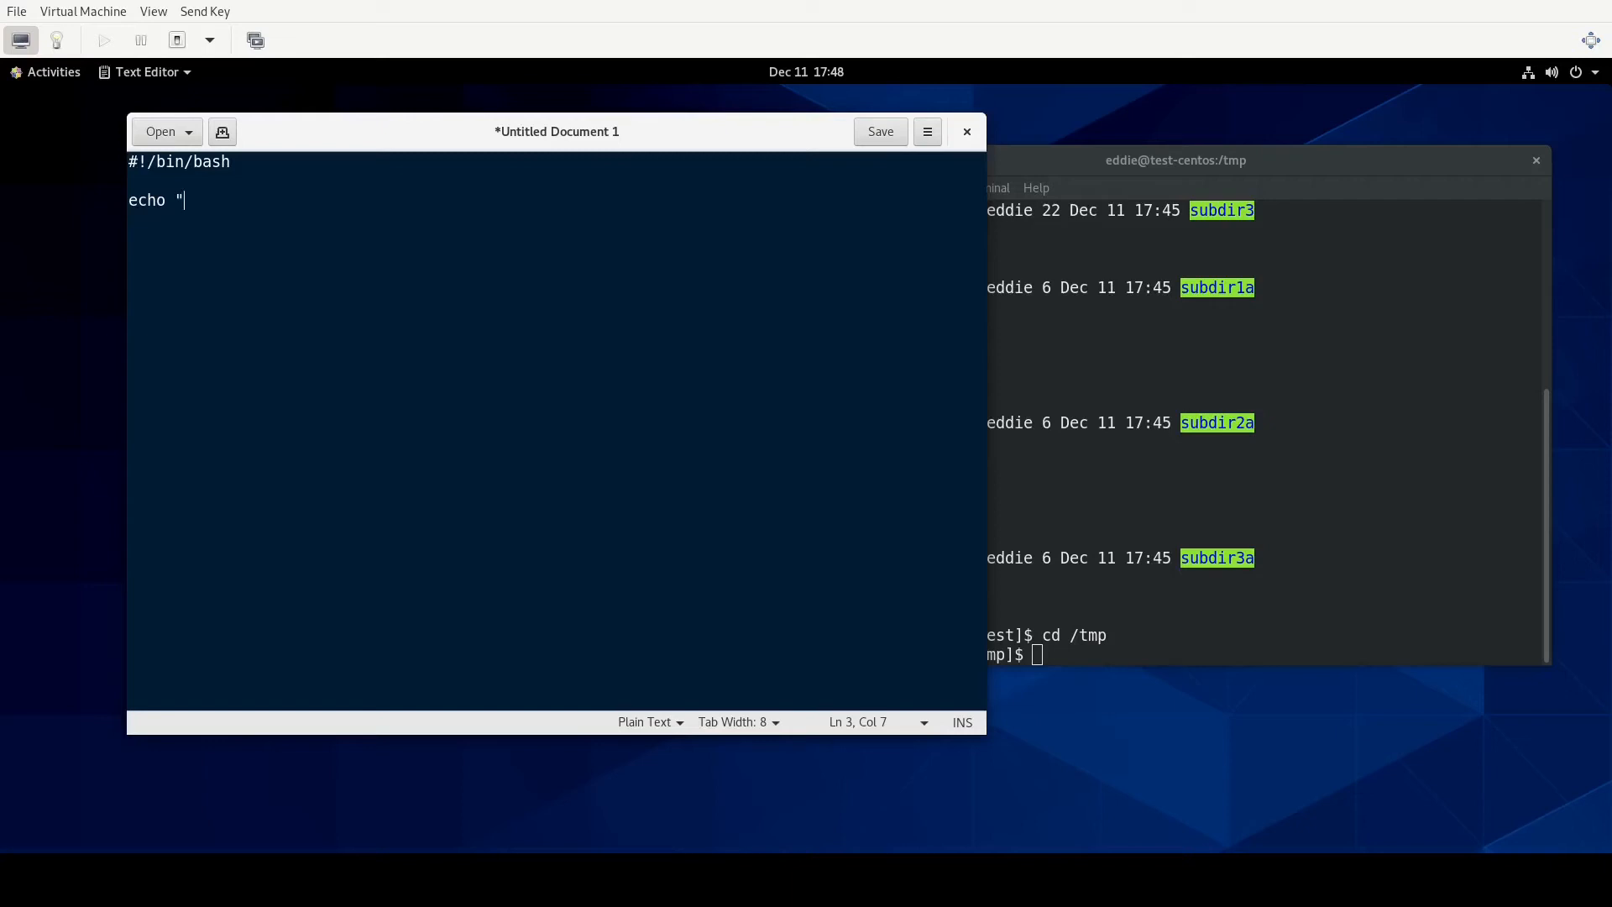
{"action": "type", "text": "Please enter a"}
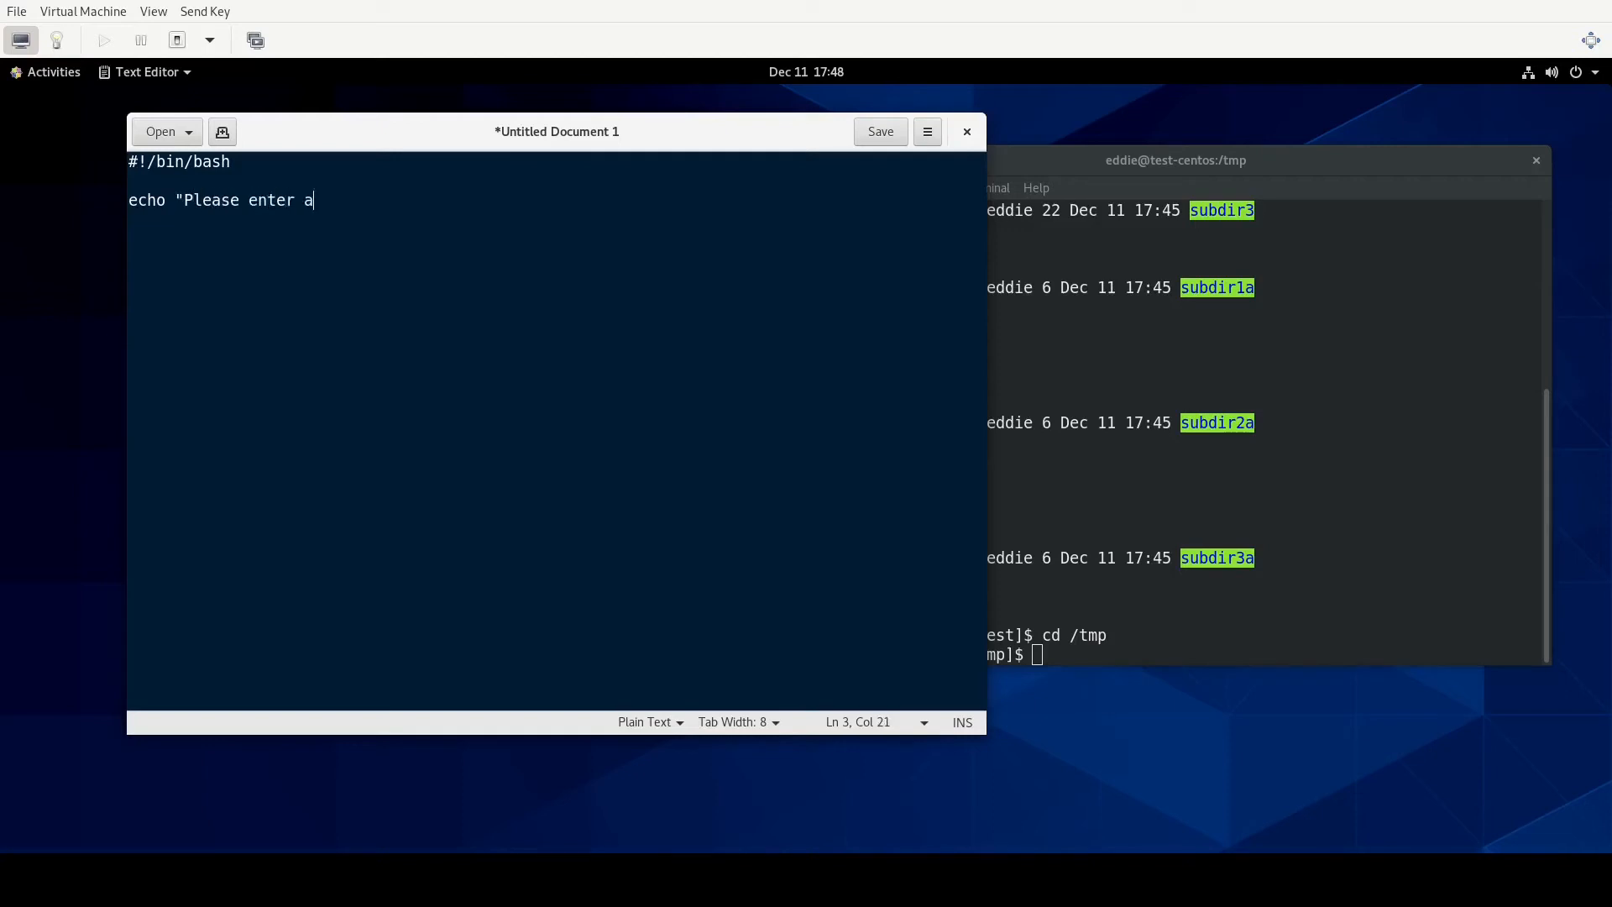
{"action": "type", "text": "directory.\""}
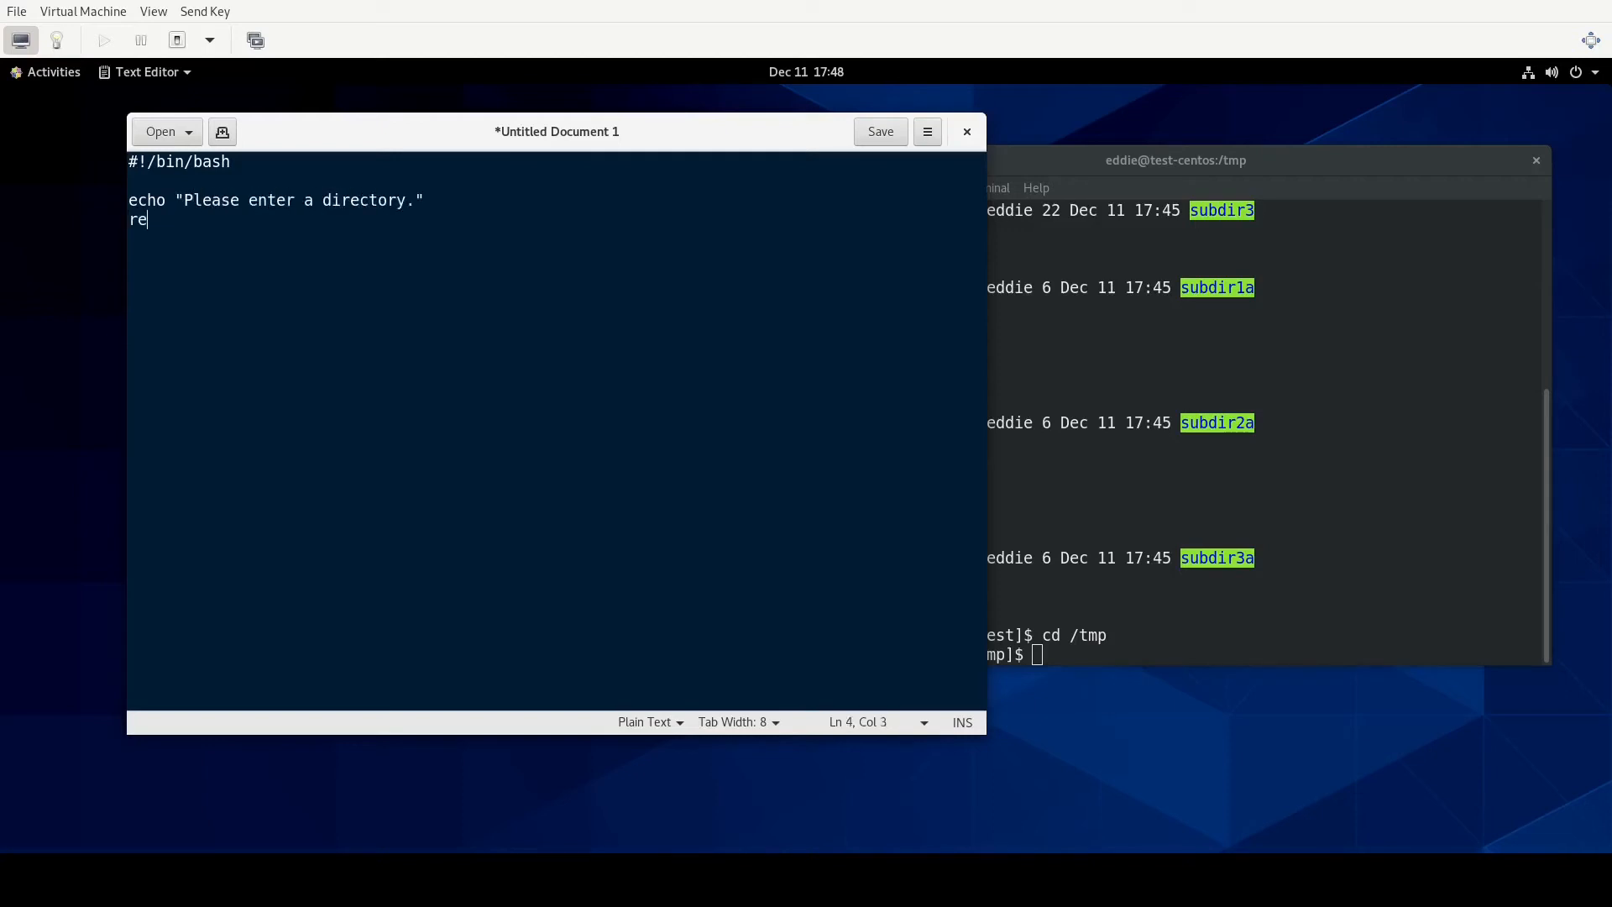
{"action": "type", "text": "ad"}
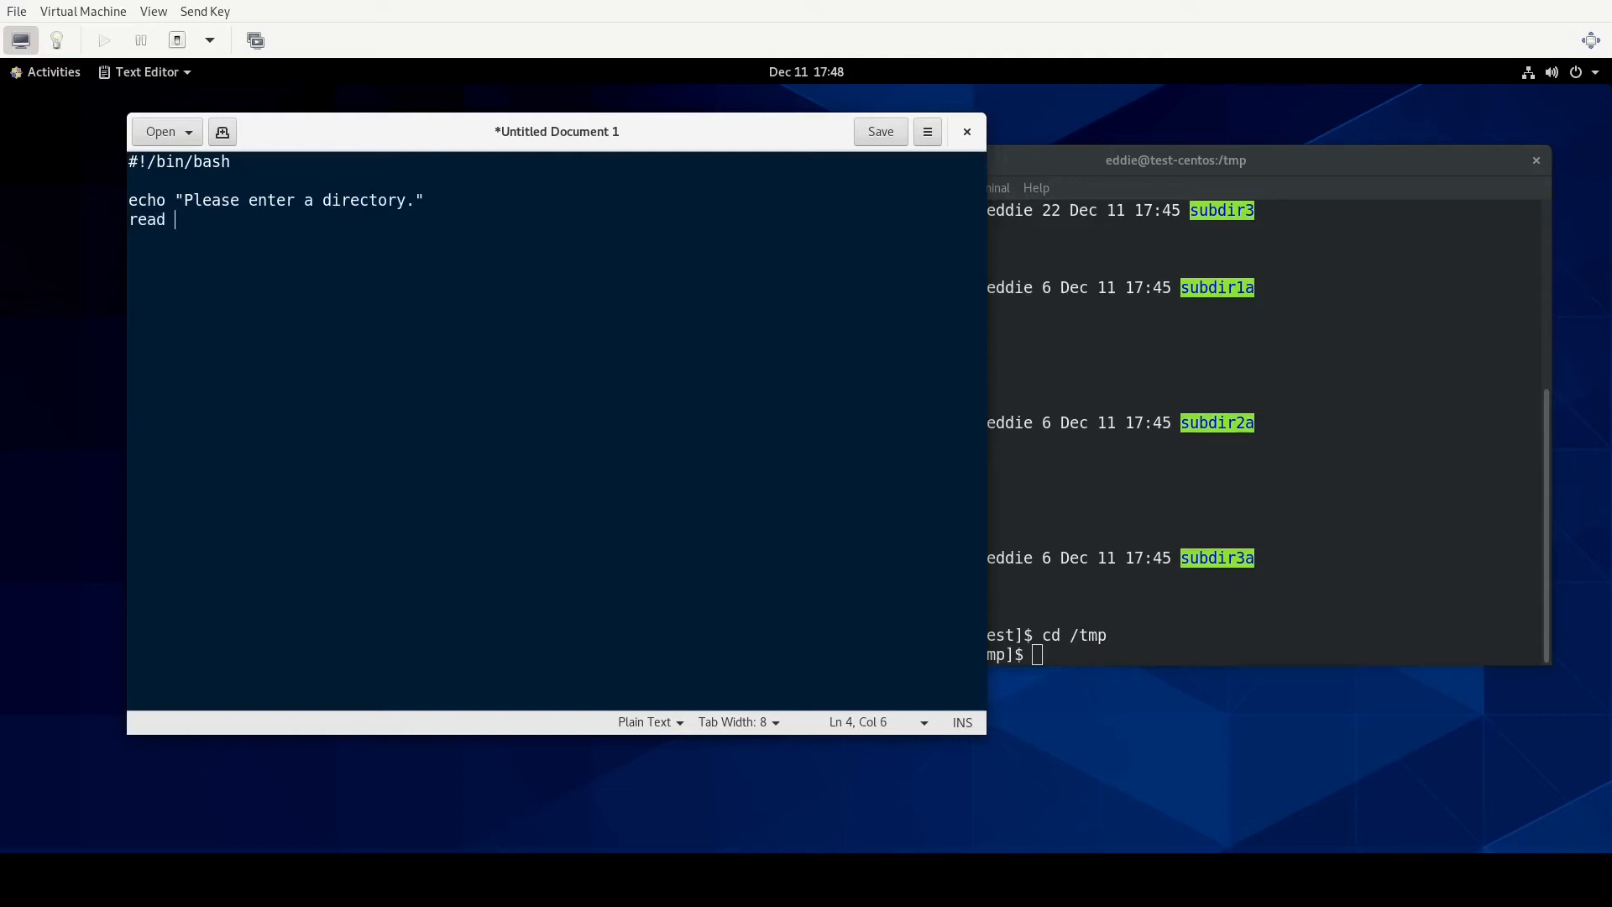
{"action": "type", "text": "PA"}
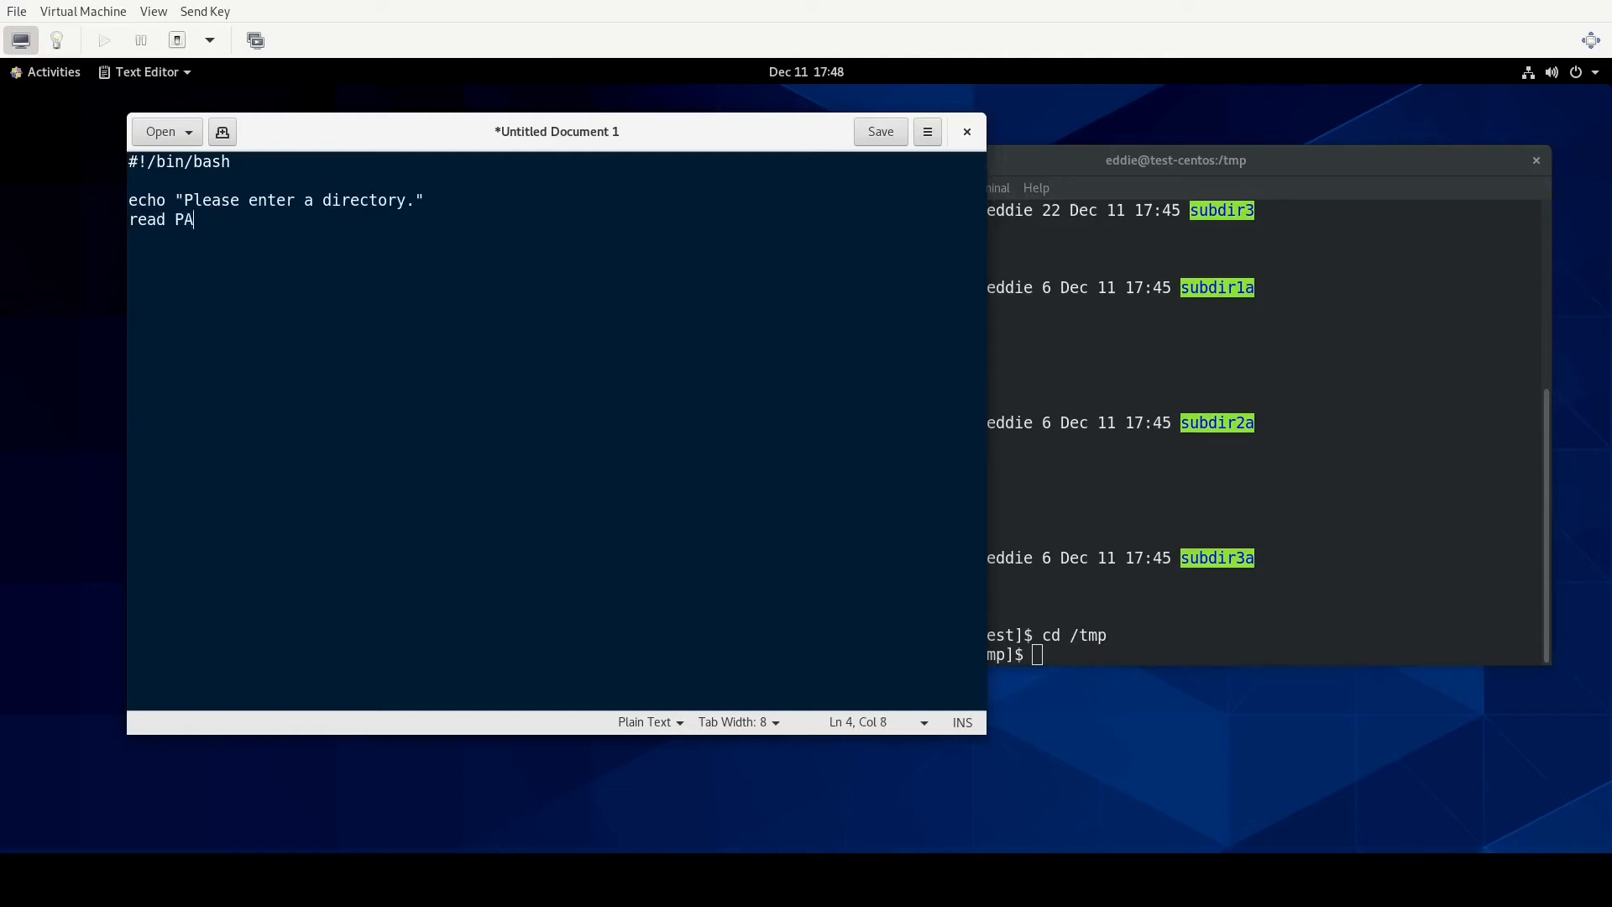
{"action": "type", "text": "TH_TO_"}
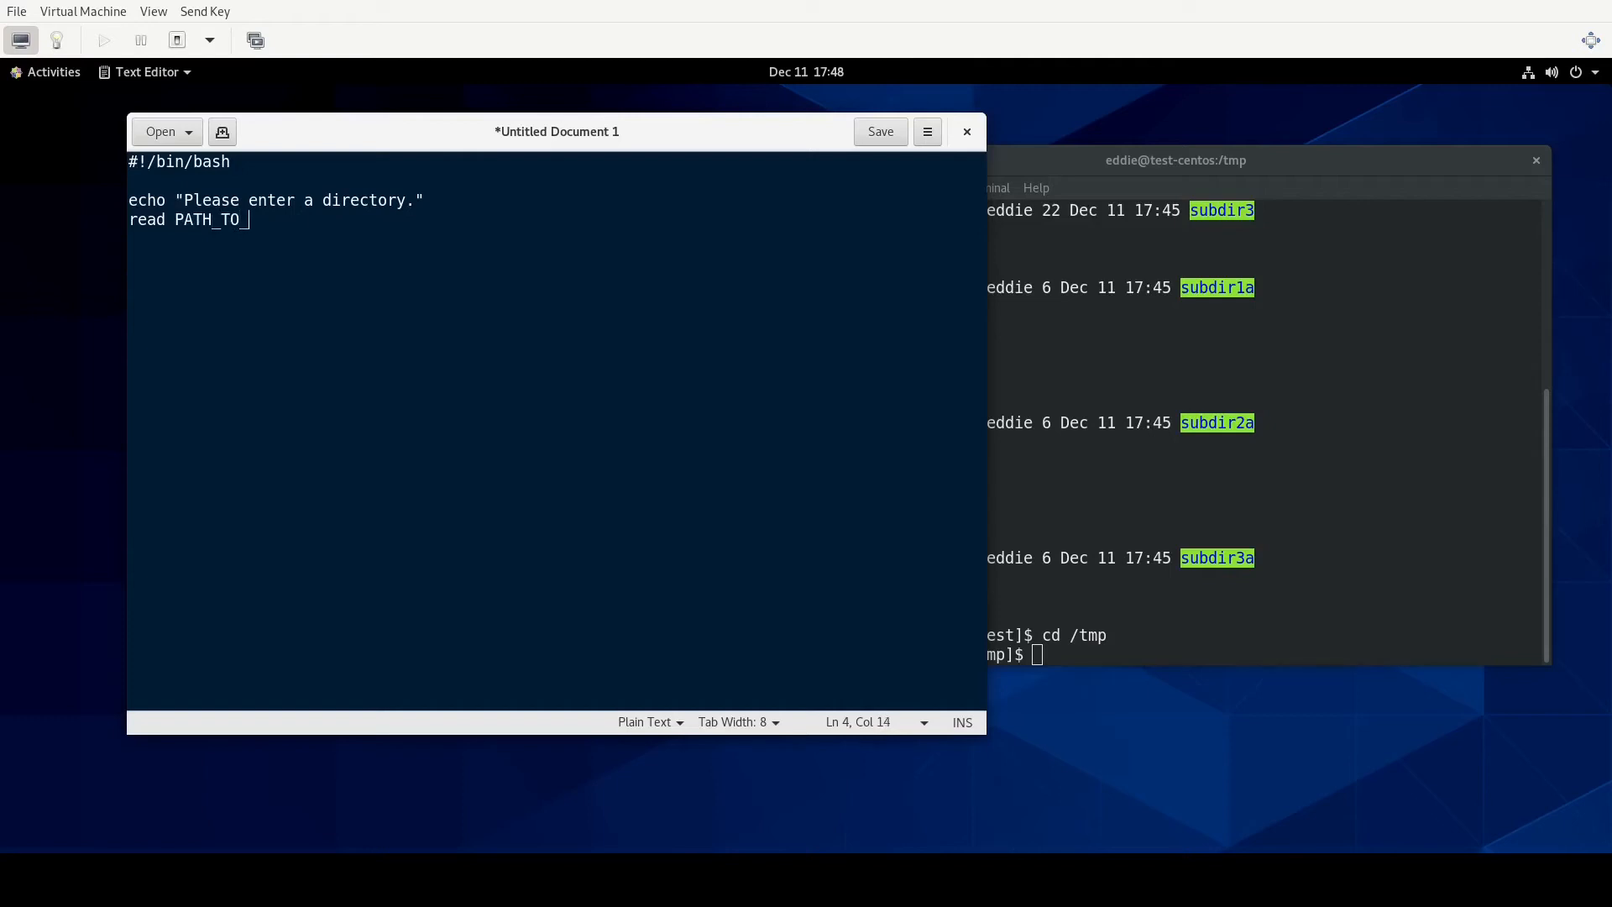
{"action": "type", "text": "FIX"}
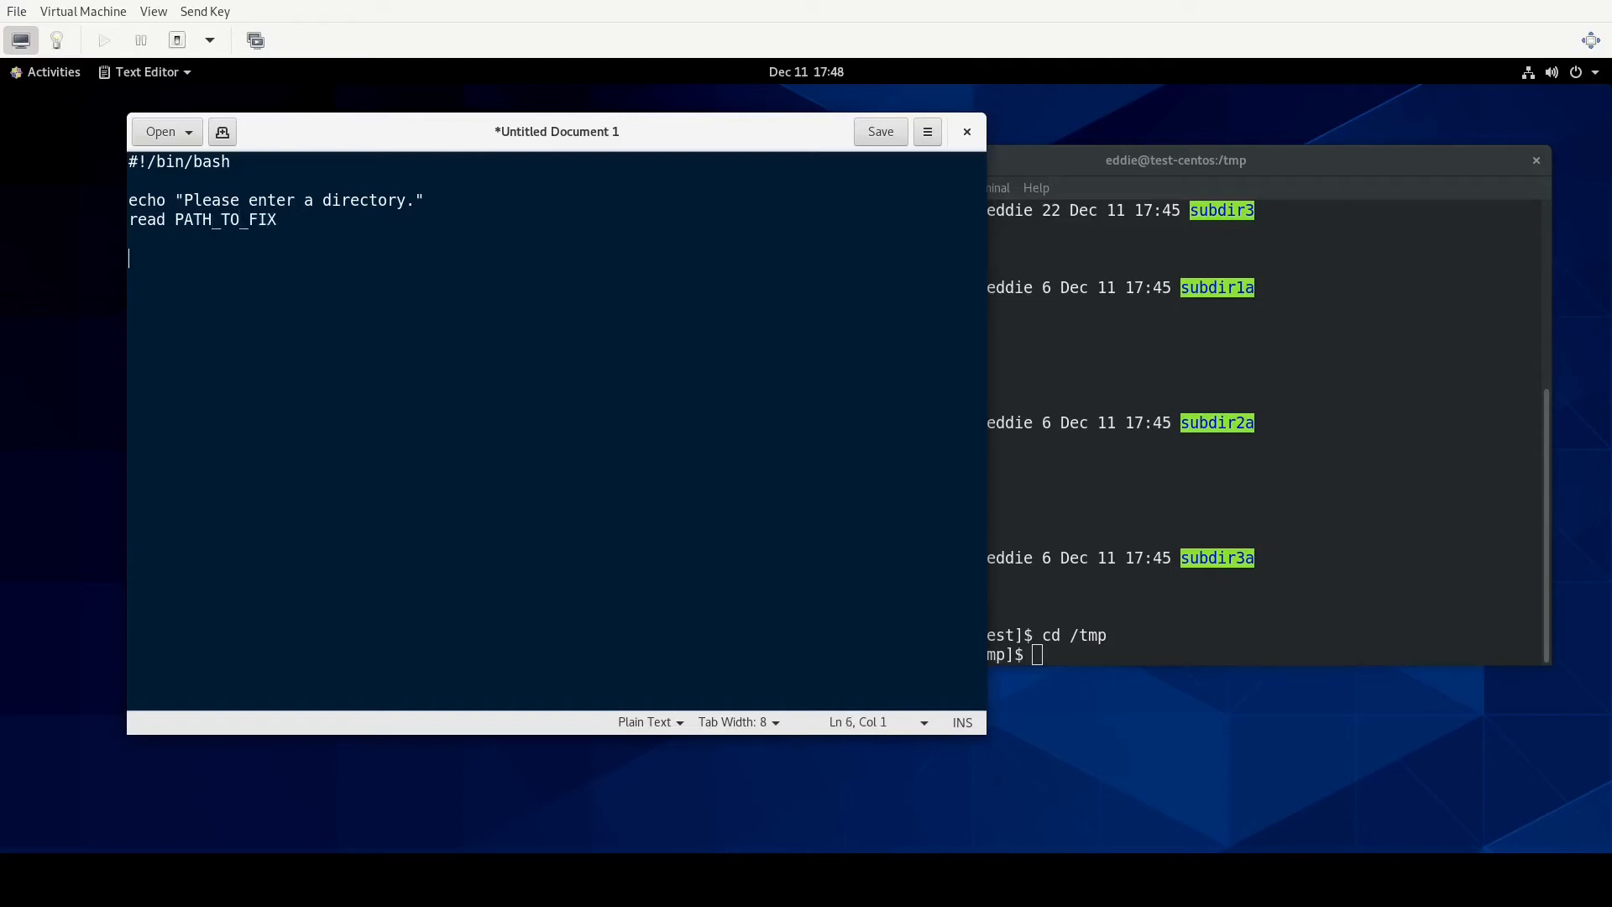
Add 'for -i in $(find $PATH_TO_FIX -type d -not -perm 755)'.
{"action": "type", "text": "FO"}
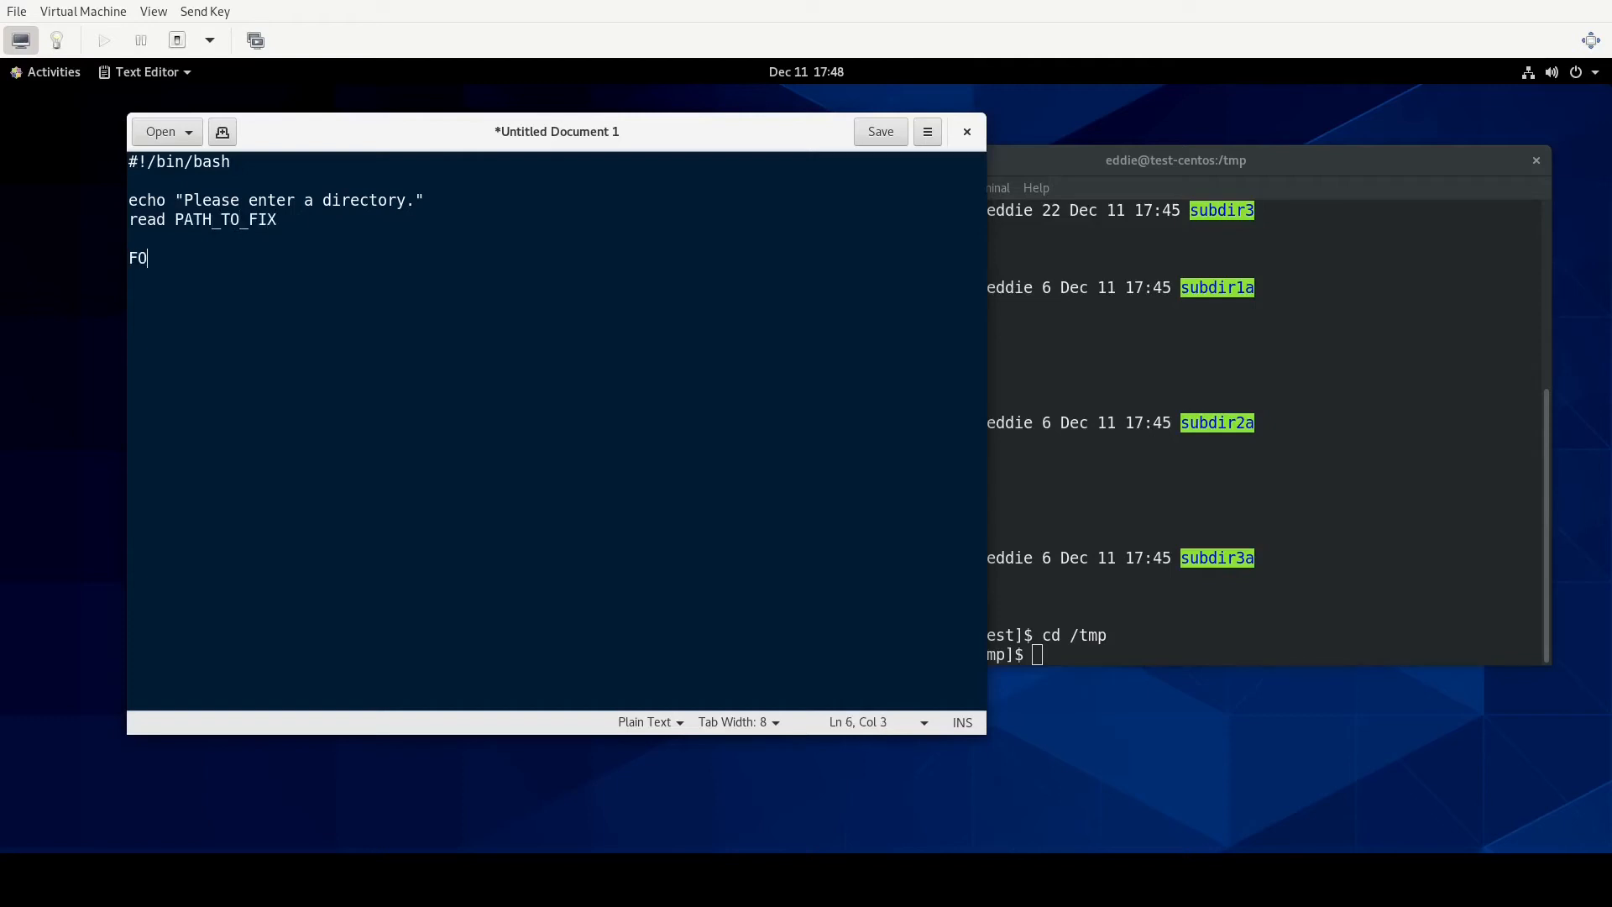
{"action": "type", "text": "for"}
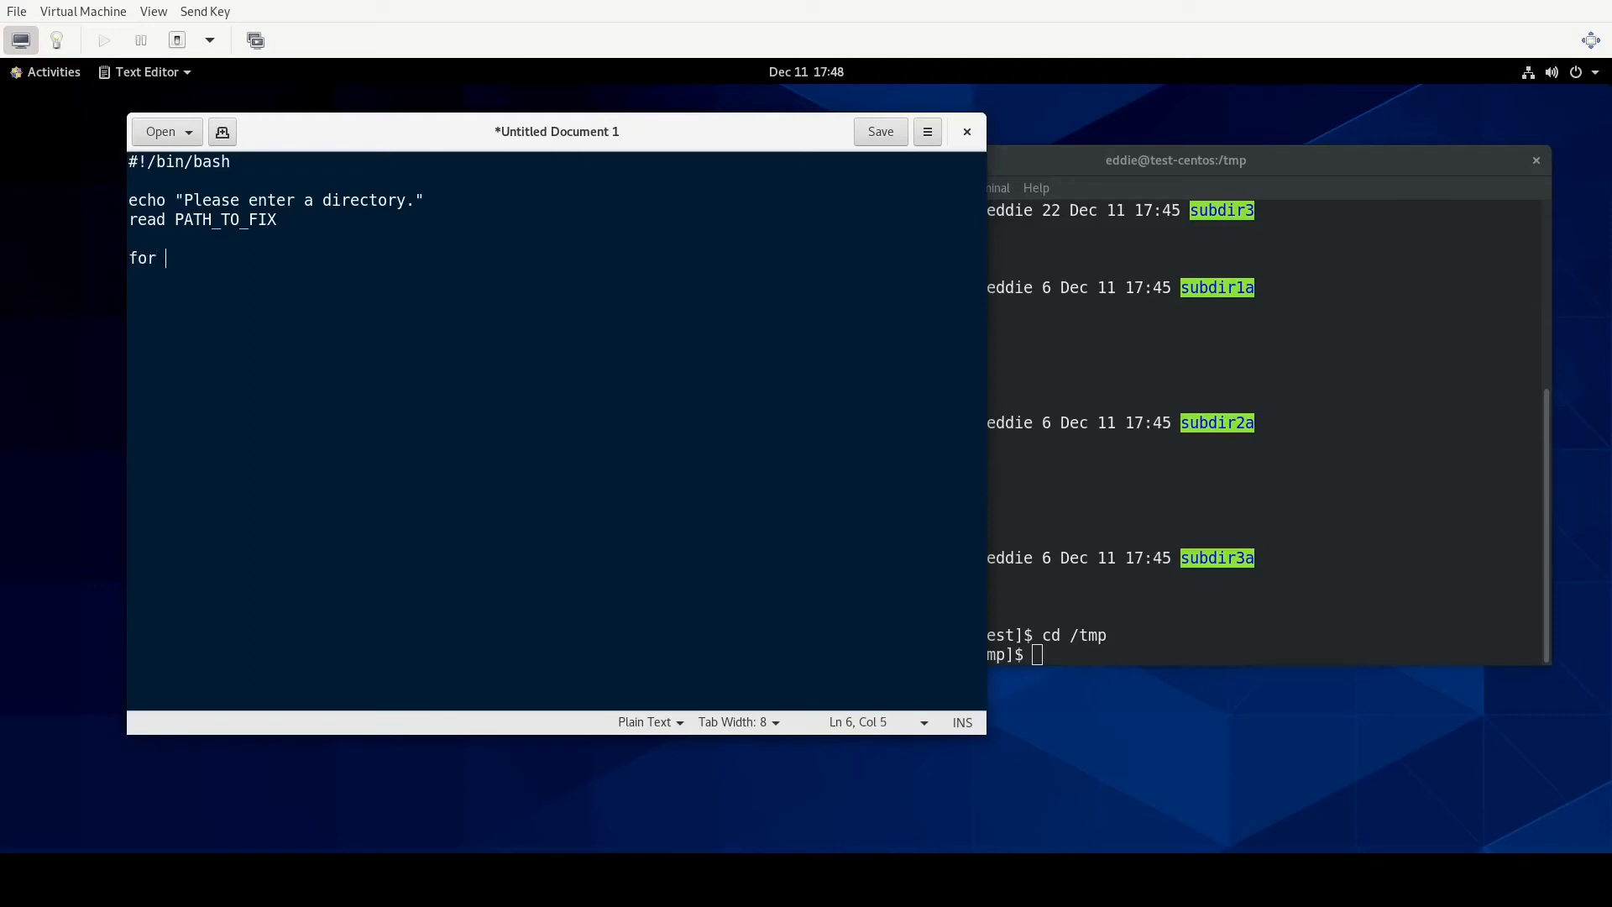
{"action": "type", "text": "-i in"}
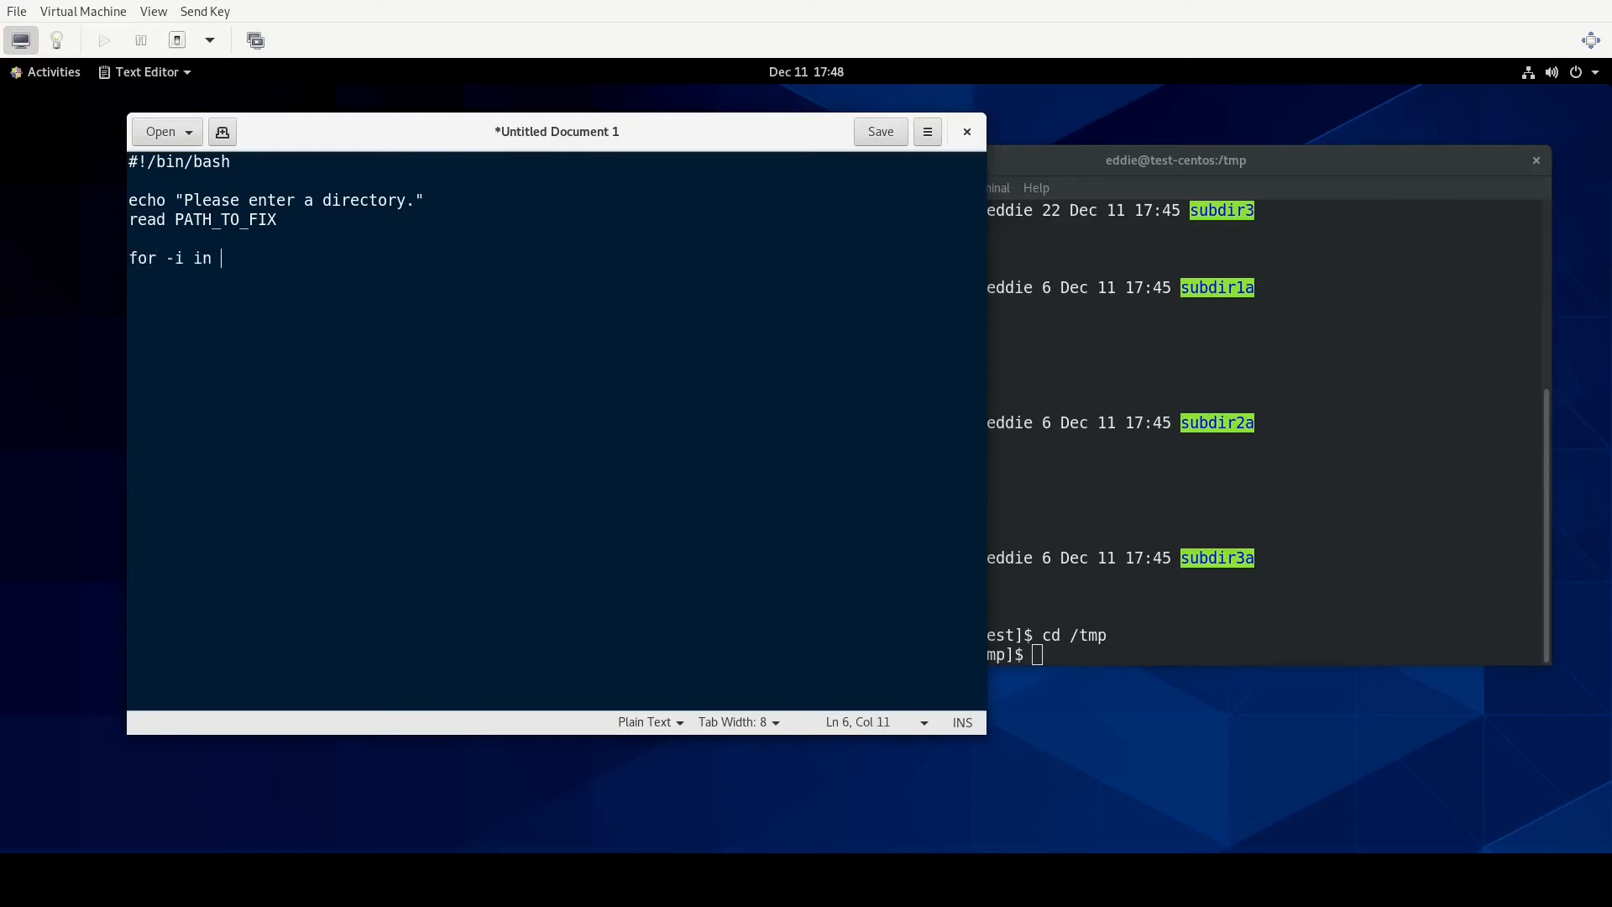
{"action": "type", "text": "$("}
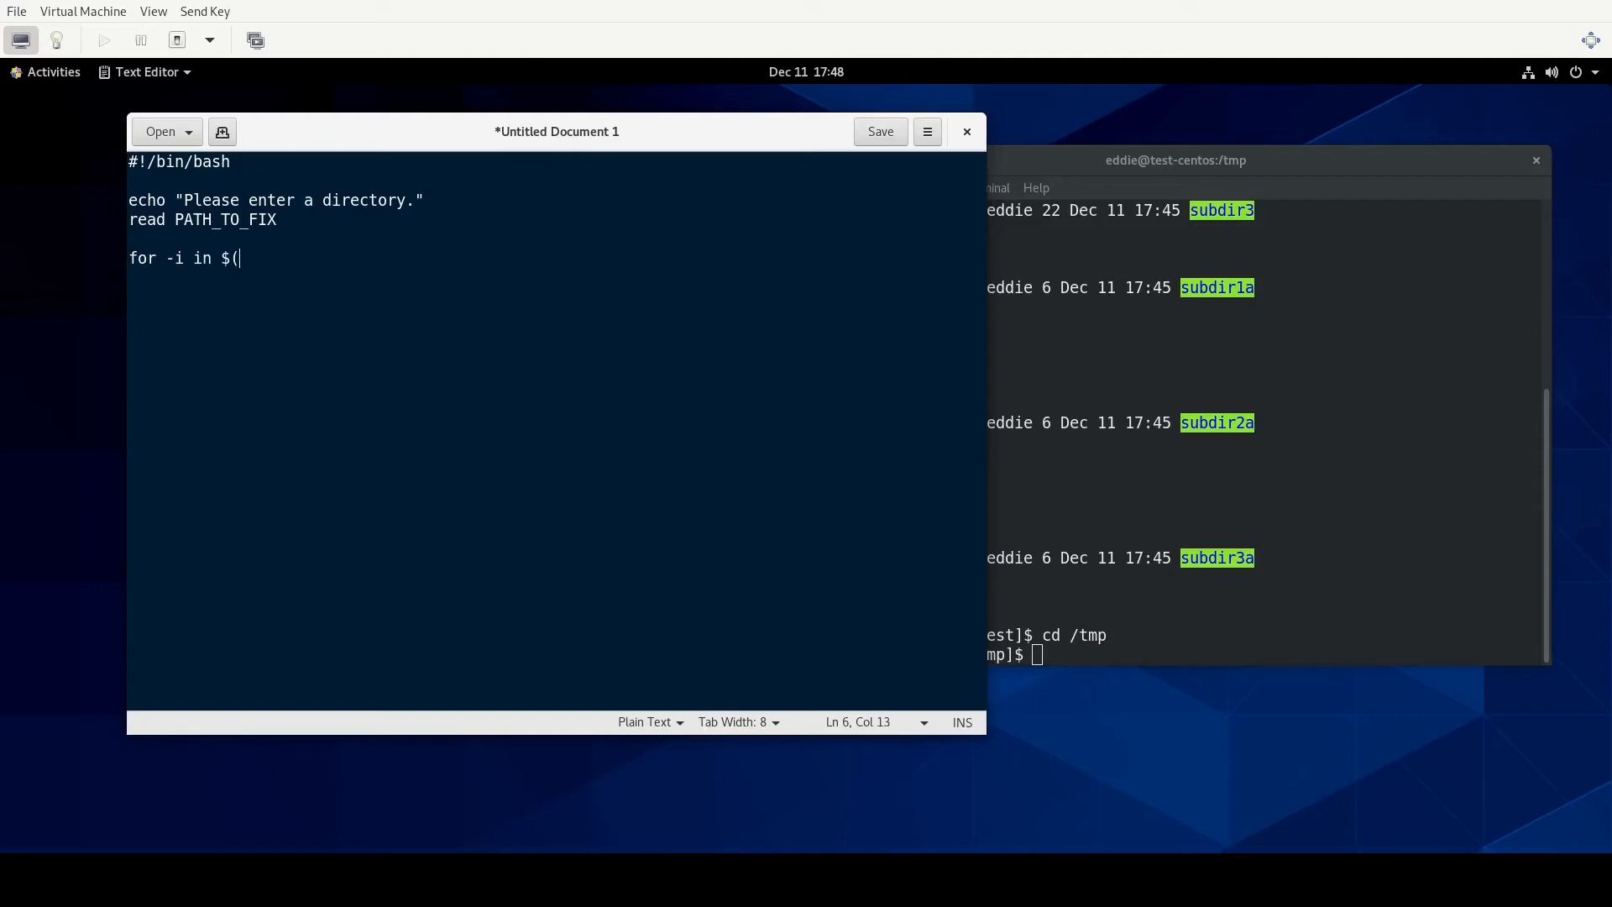
{"action": "type", "text": "find"}
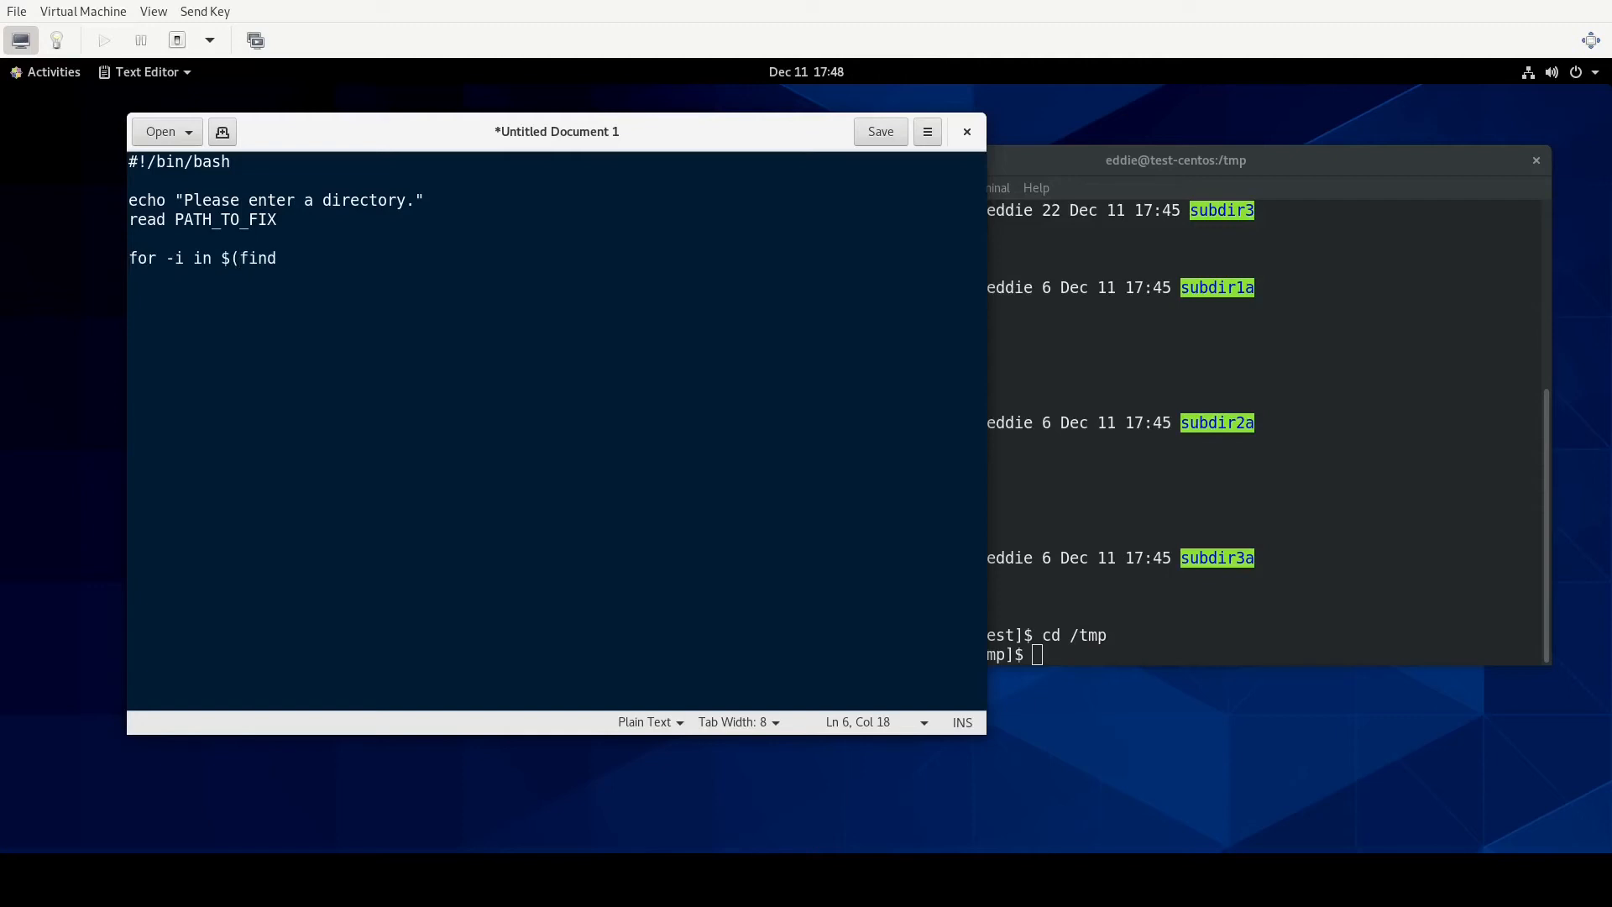
{"action": "type", "text": "$PATH"}
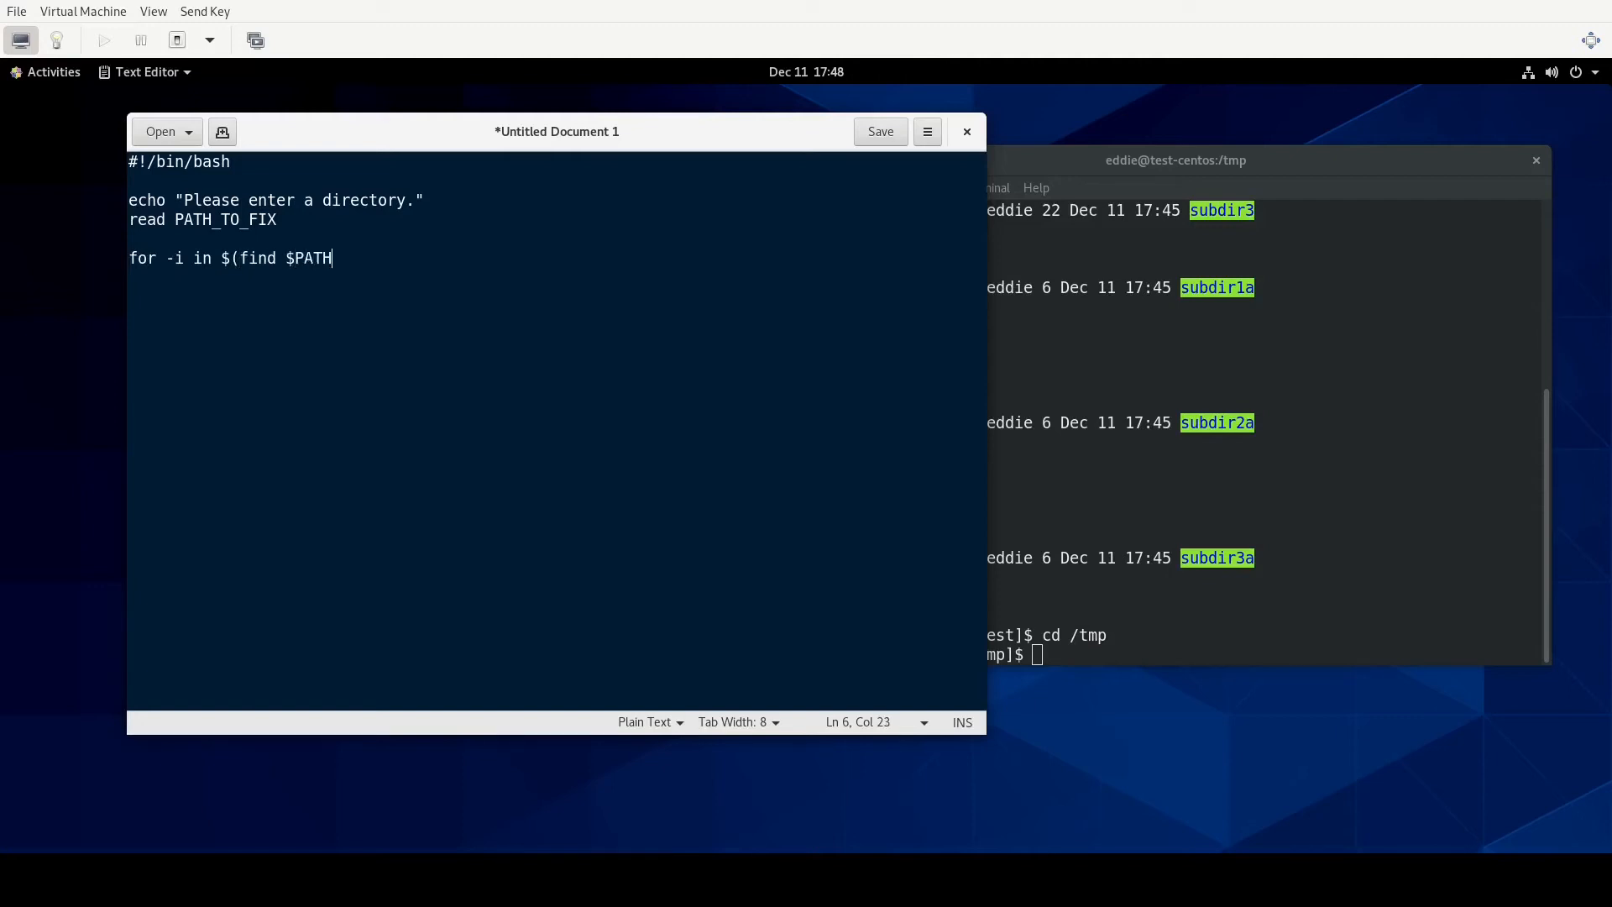
{"action": "type", "text": "_TO_FIX -"}
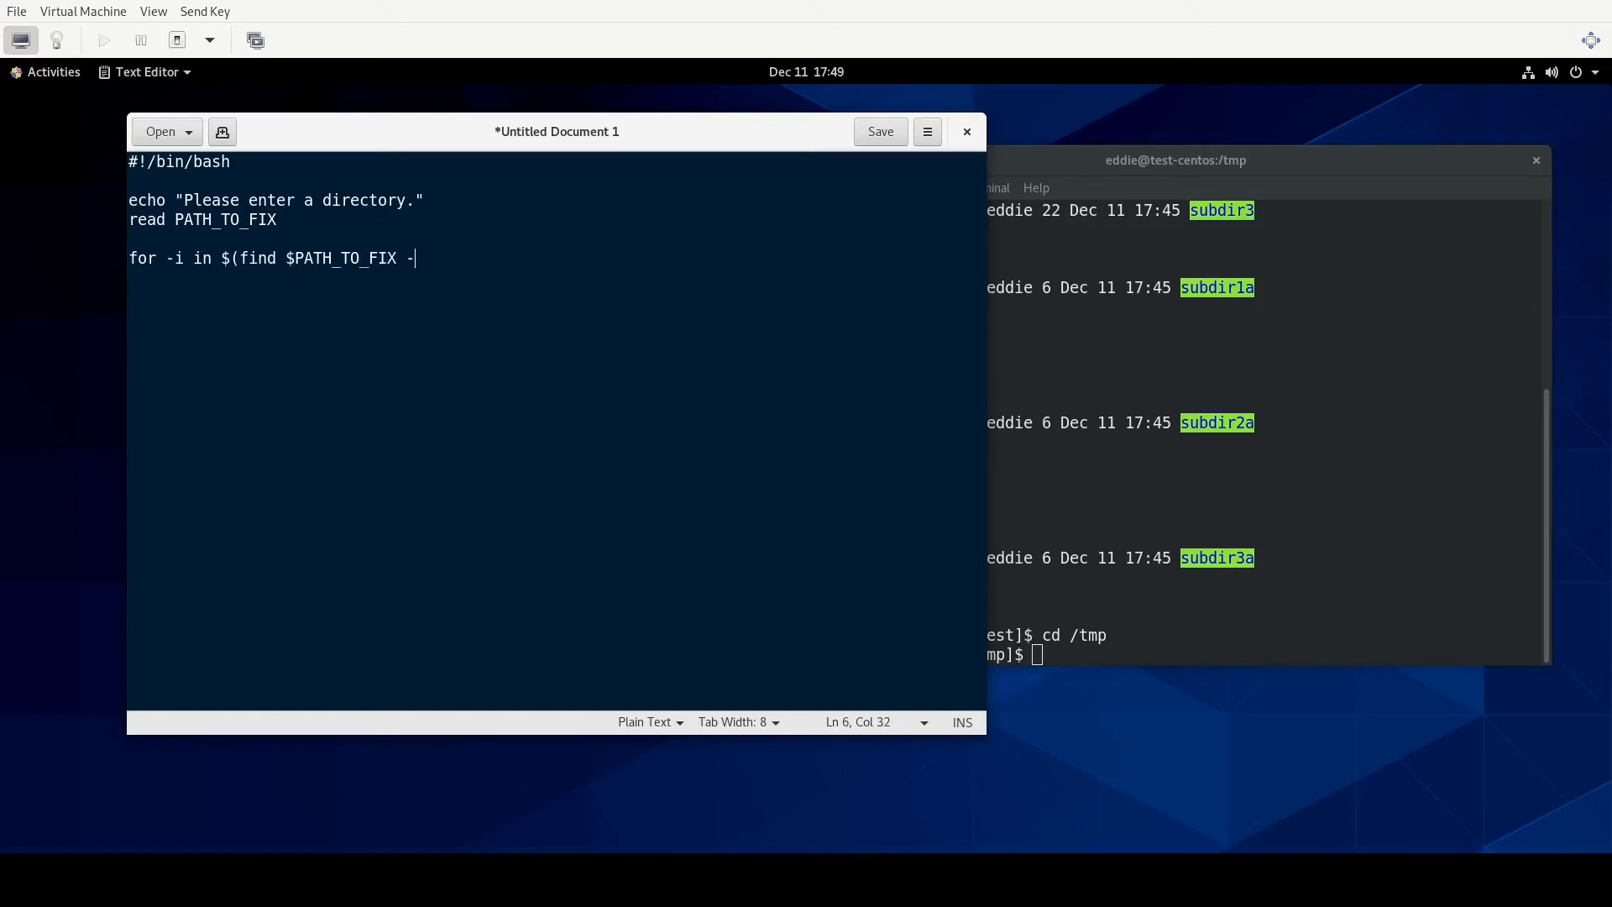
{"action": "type", "text": "type d -"}
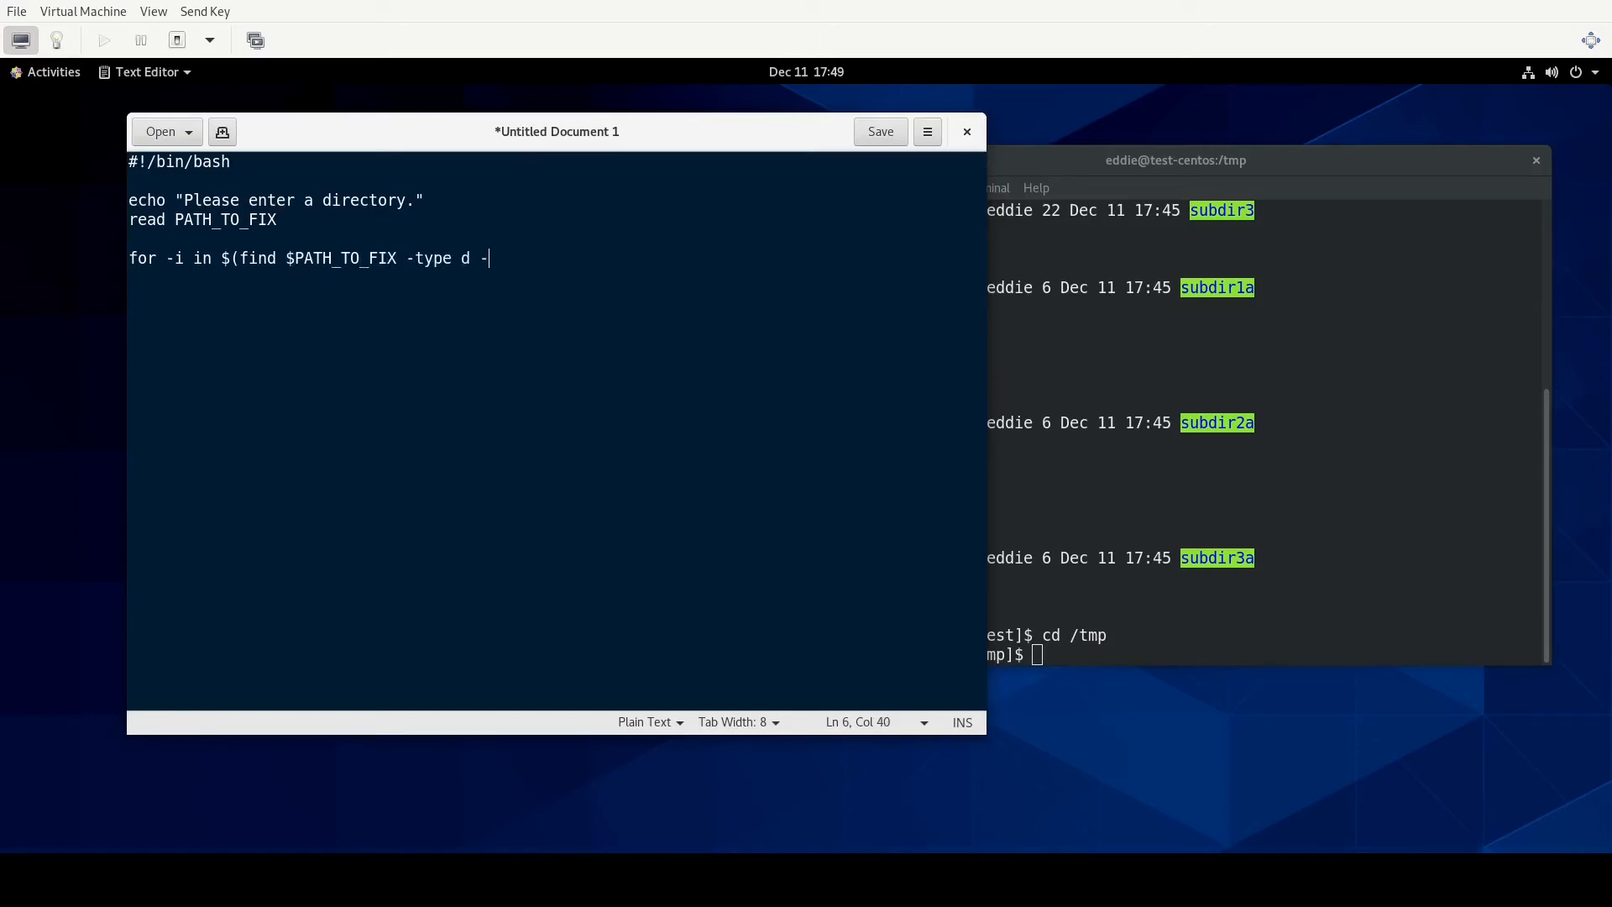
{"action": "type", "text": "not -perm"}
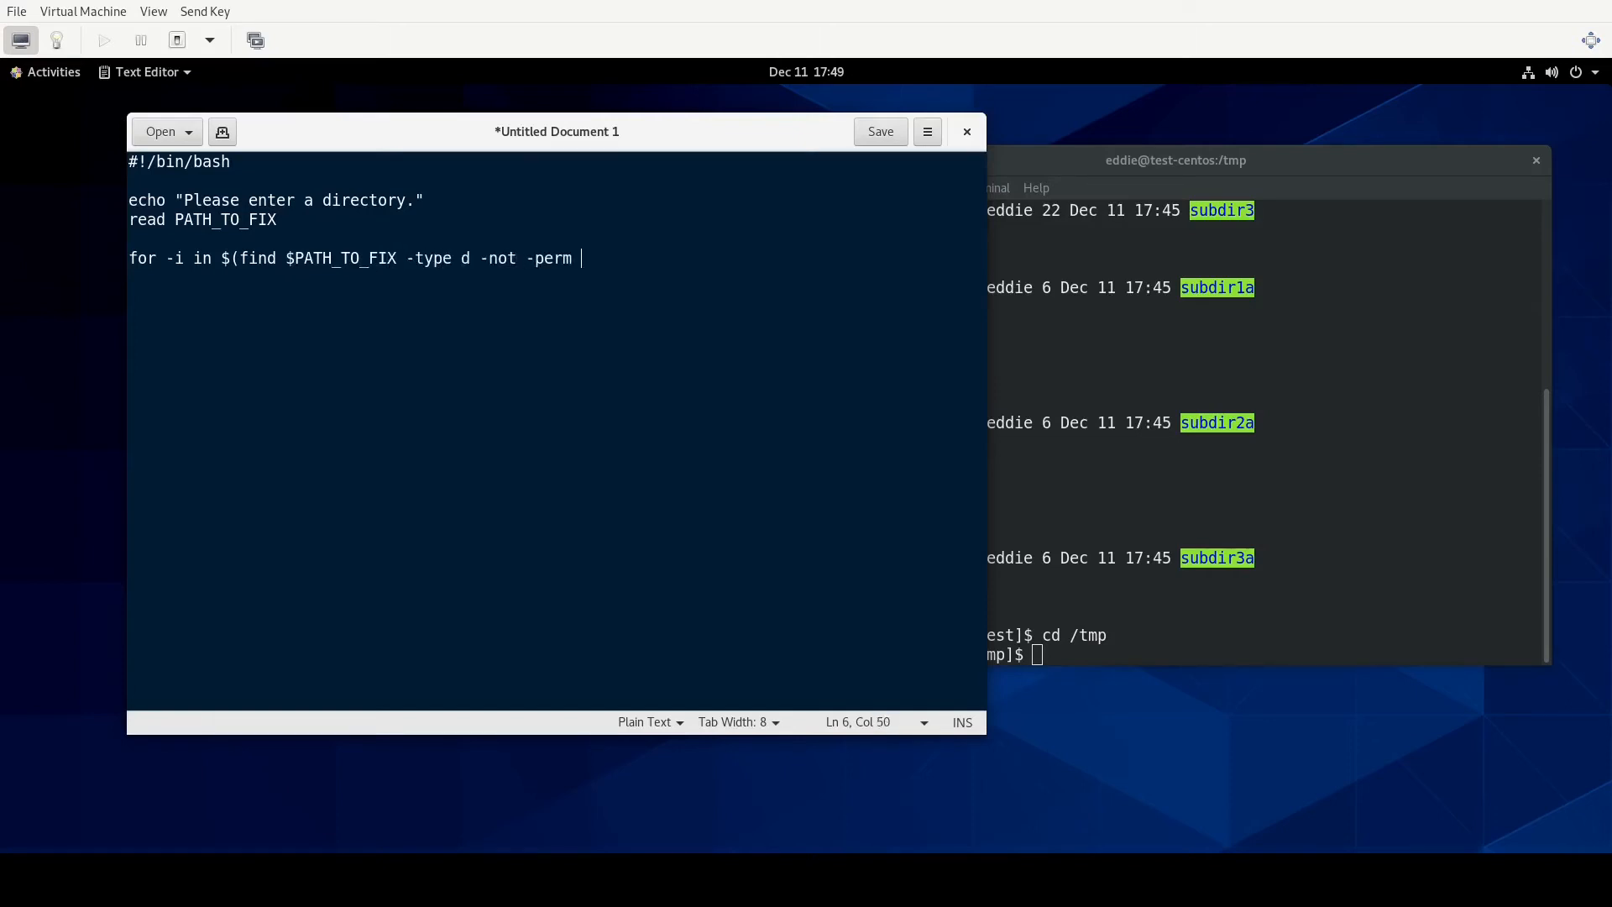
{"action": "type", "text": "755"}
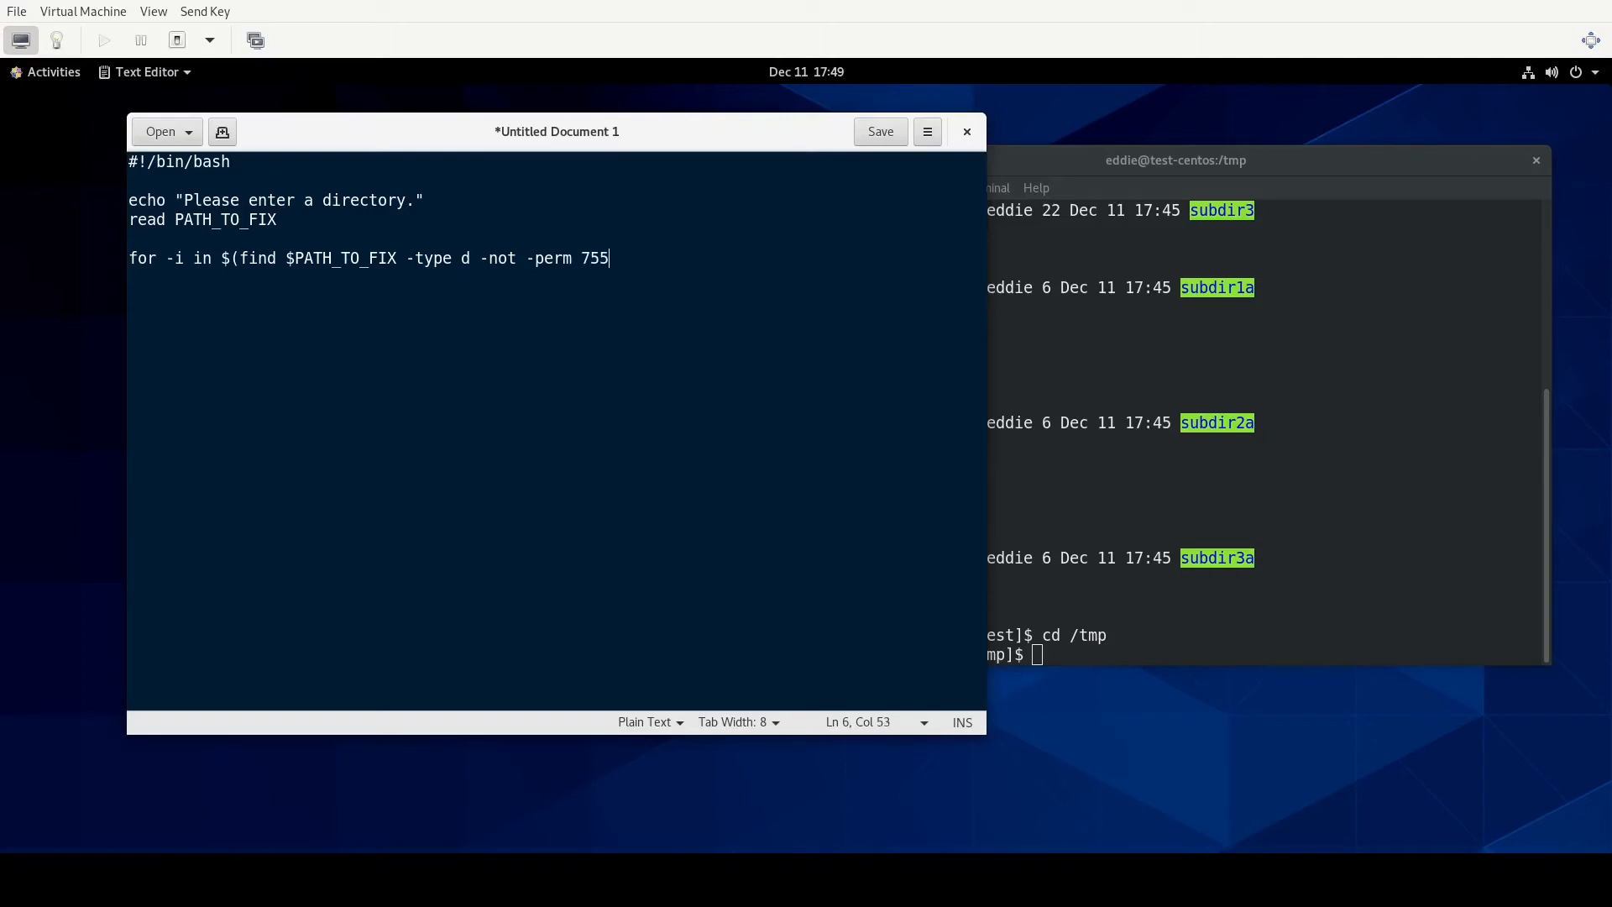
{"action": "type", "text": ")"}
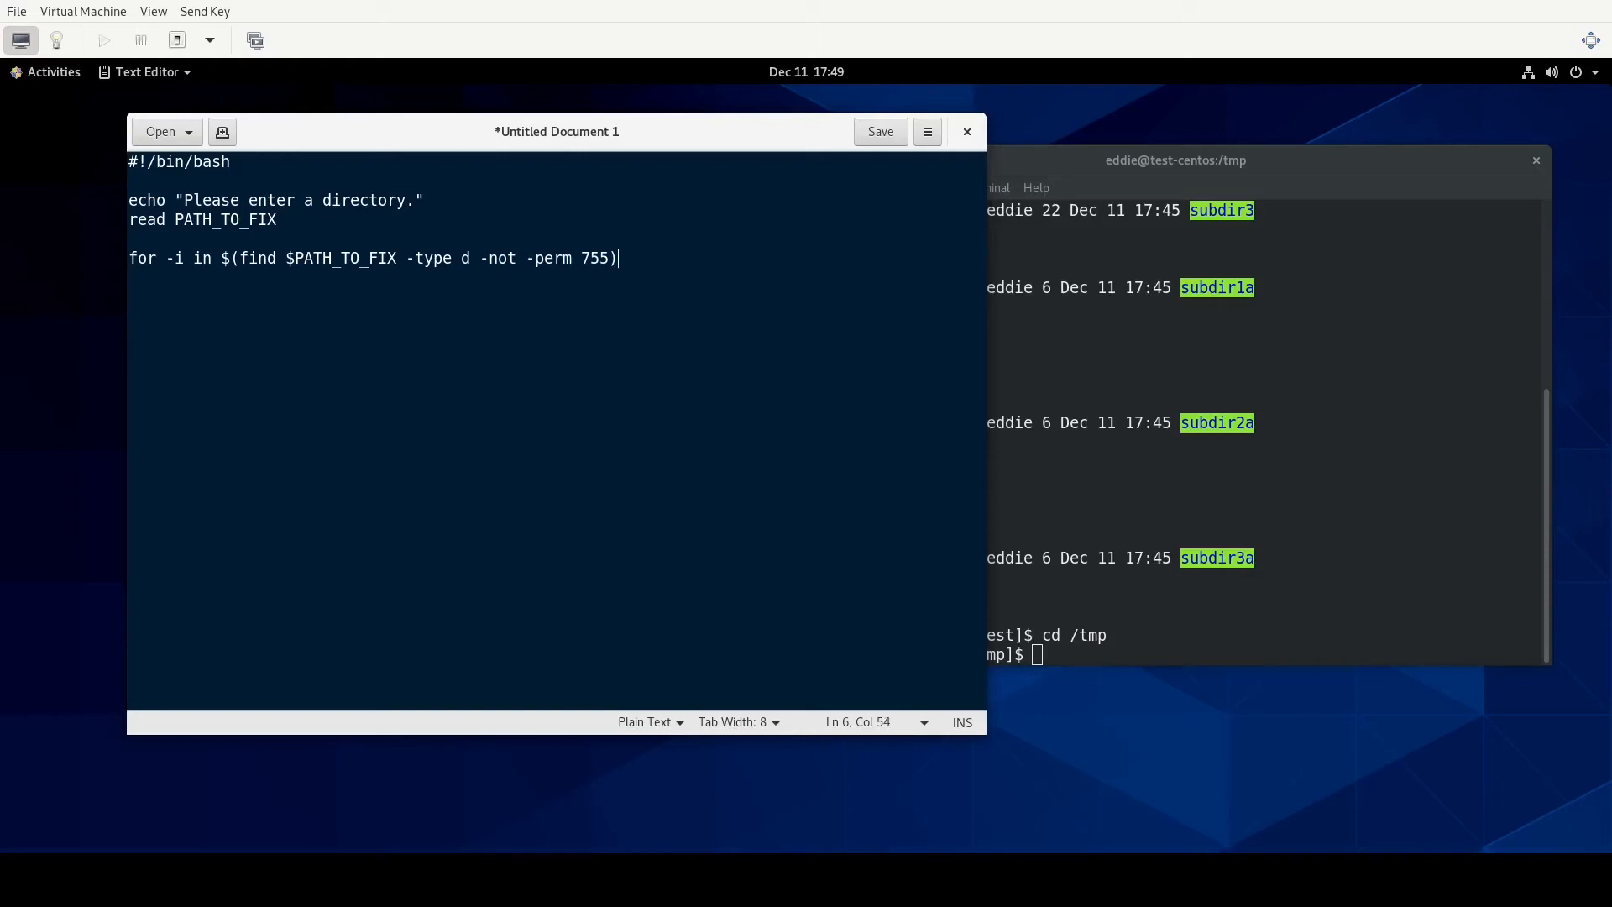
{"action": "left_click", "coordinate": [1175, 160]}
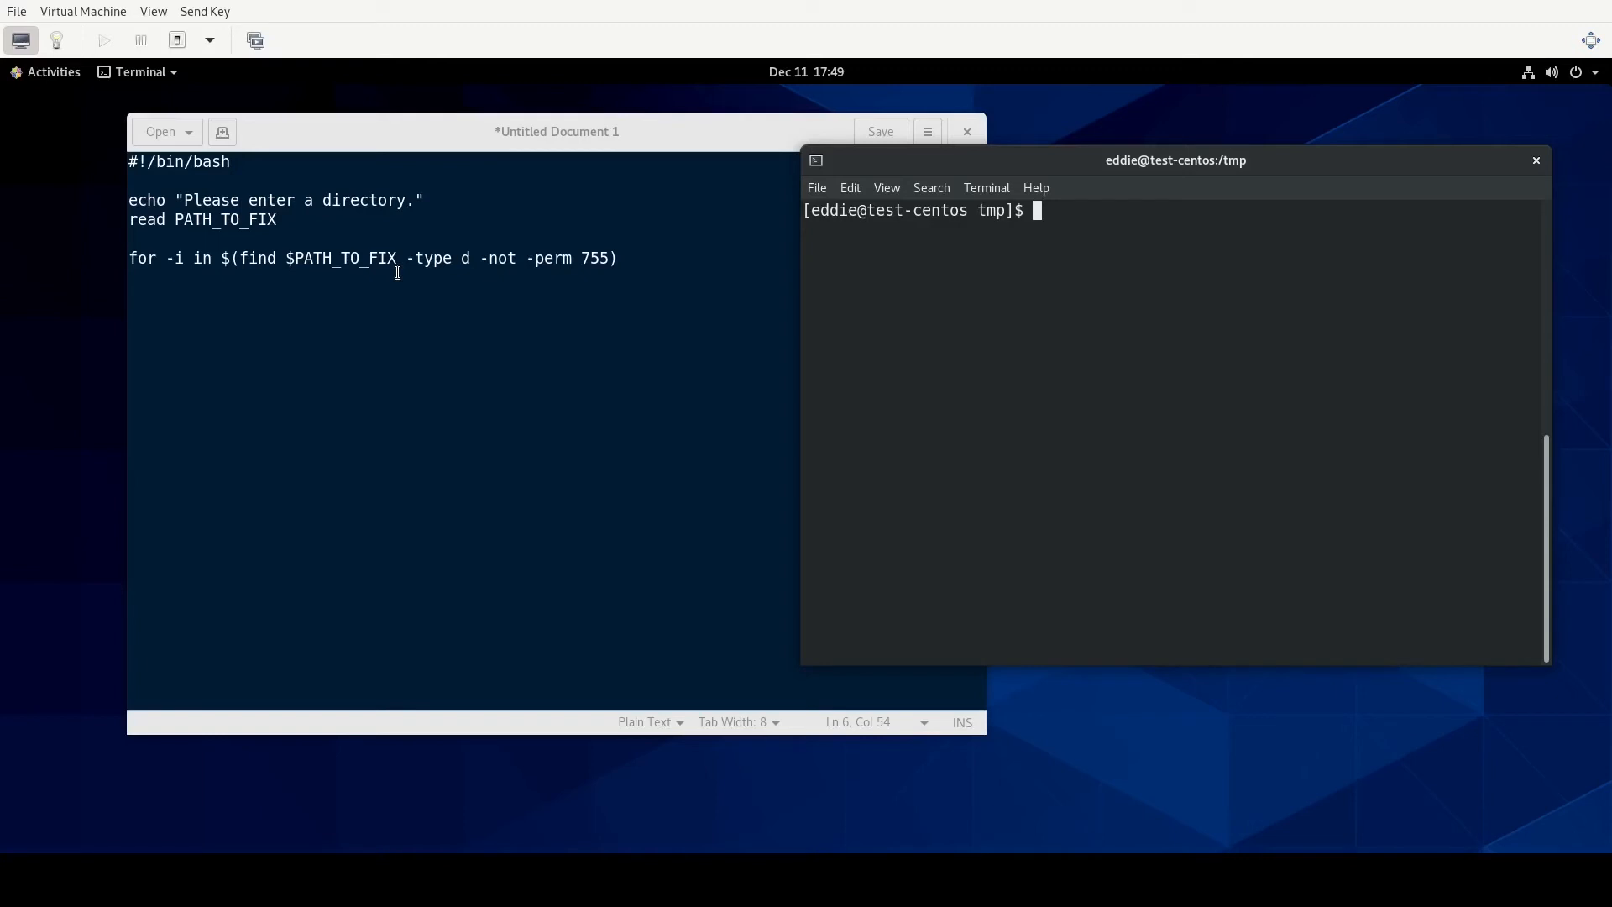
{"action": "mouse_move", "coordinate": [501, 298]}
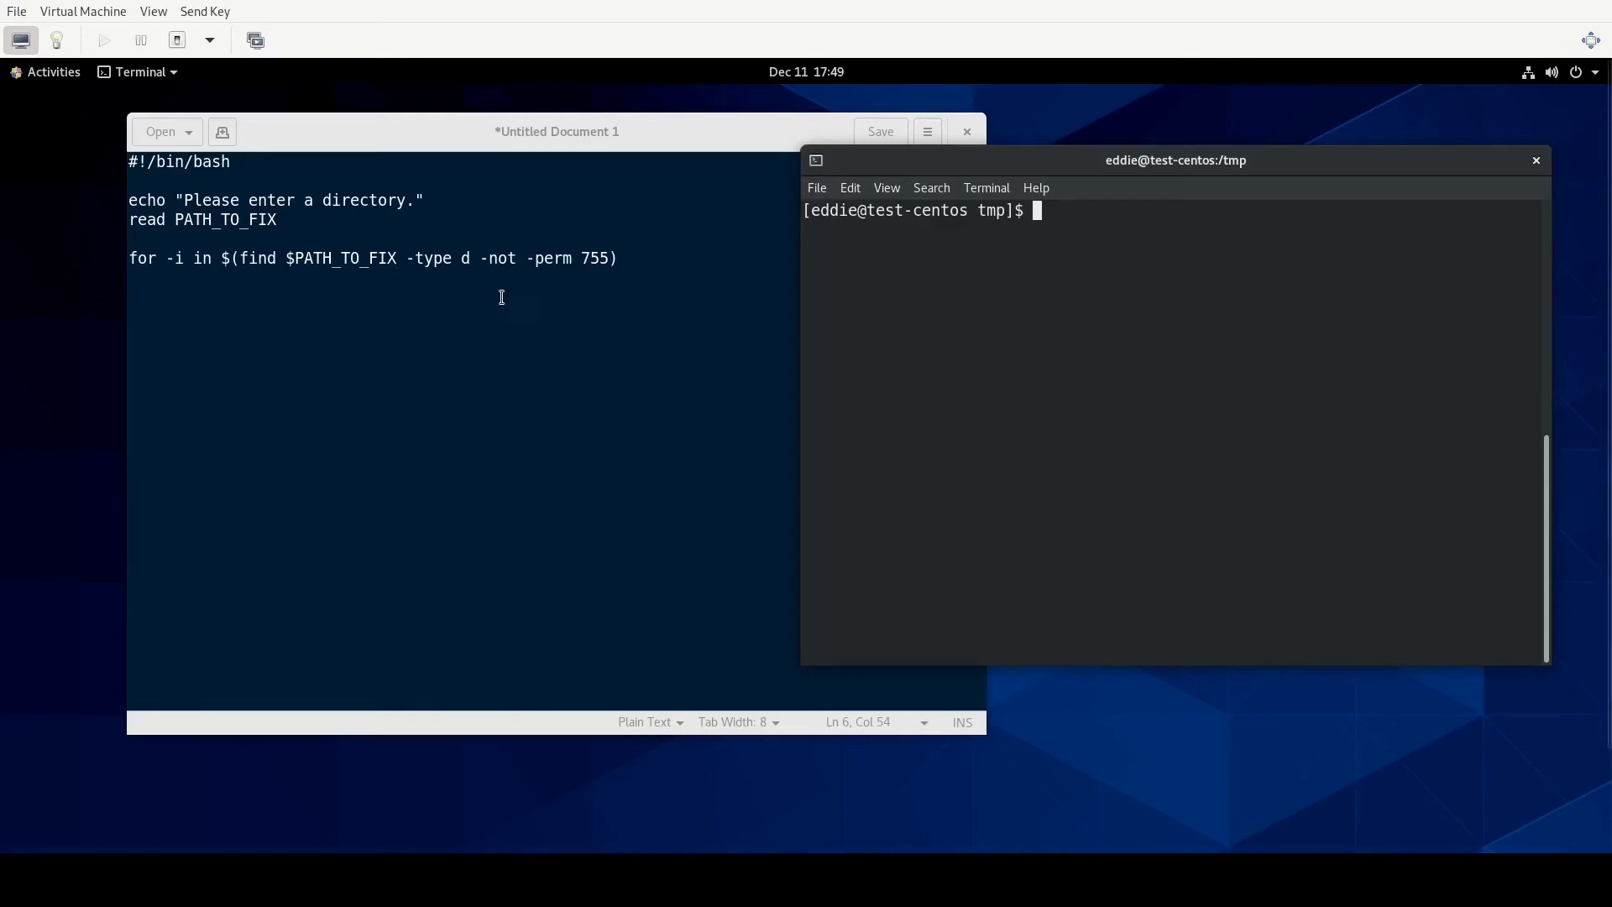
{"action": "mouse_move", "coordinate": [1223, 306]}
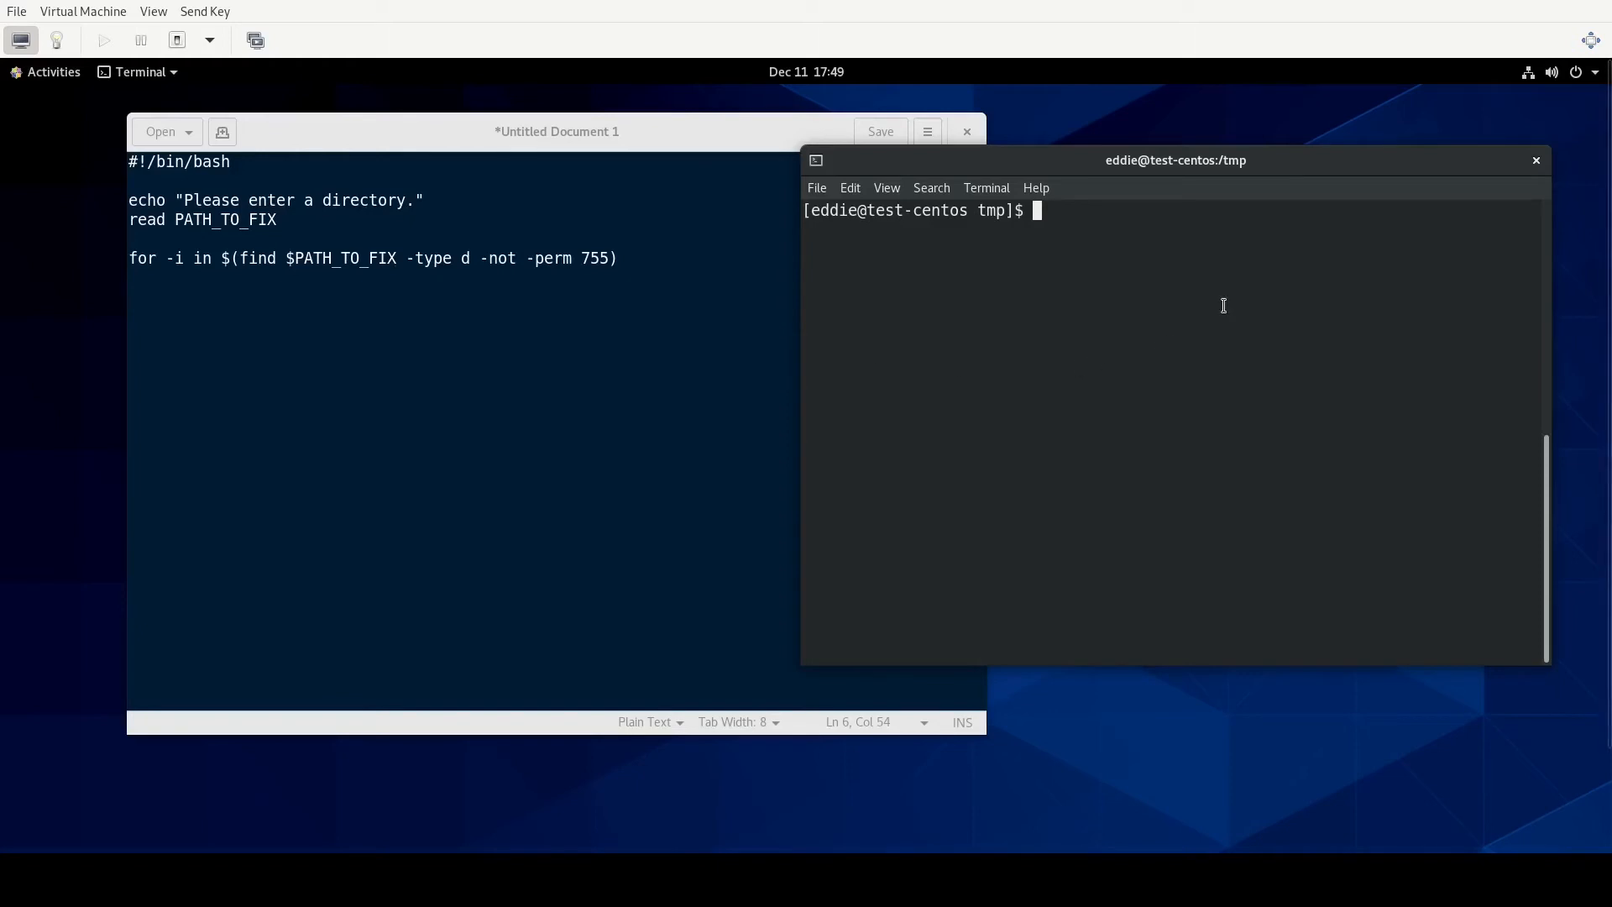
Test 'find /tmp/test -type d -not -perm 755' in the terminal.
{"action": "type", "text": "find"}
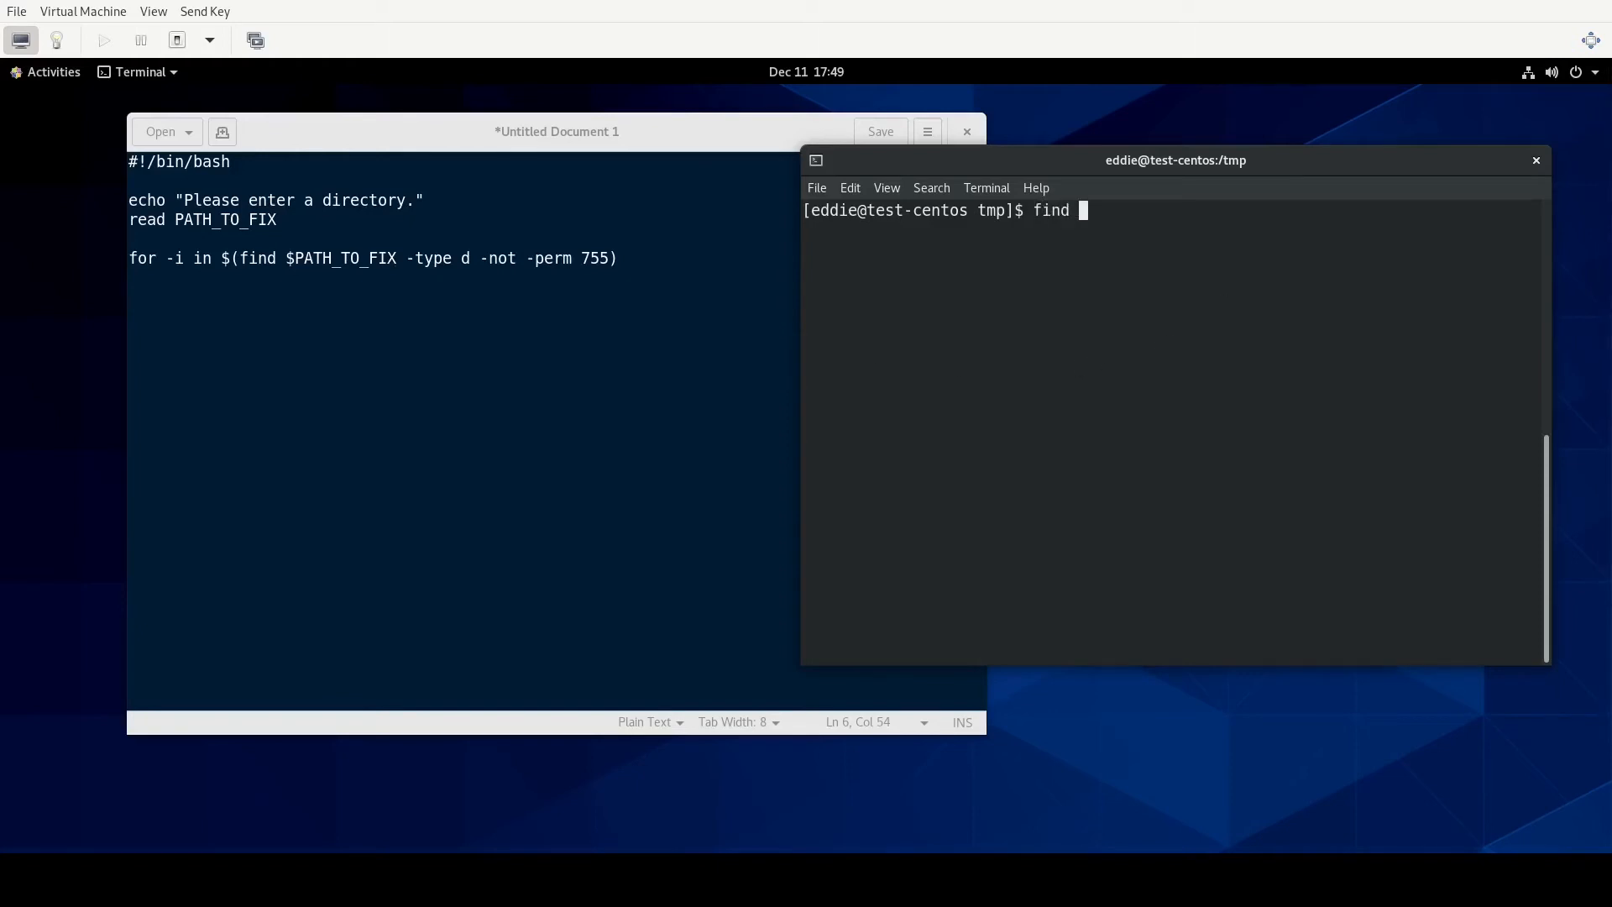
{"action": "type", "text": "/tmp"}
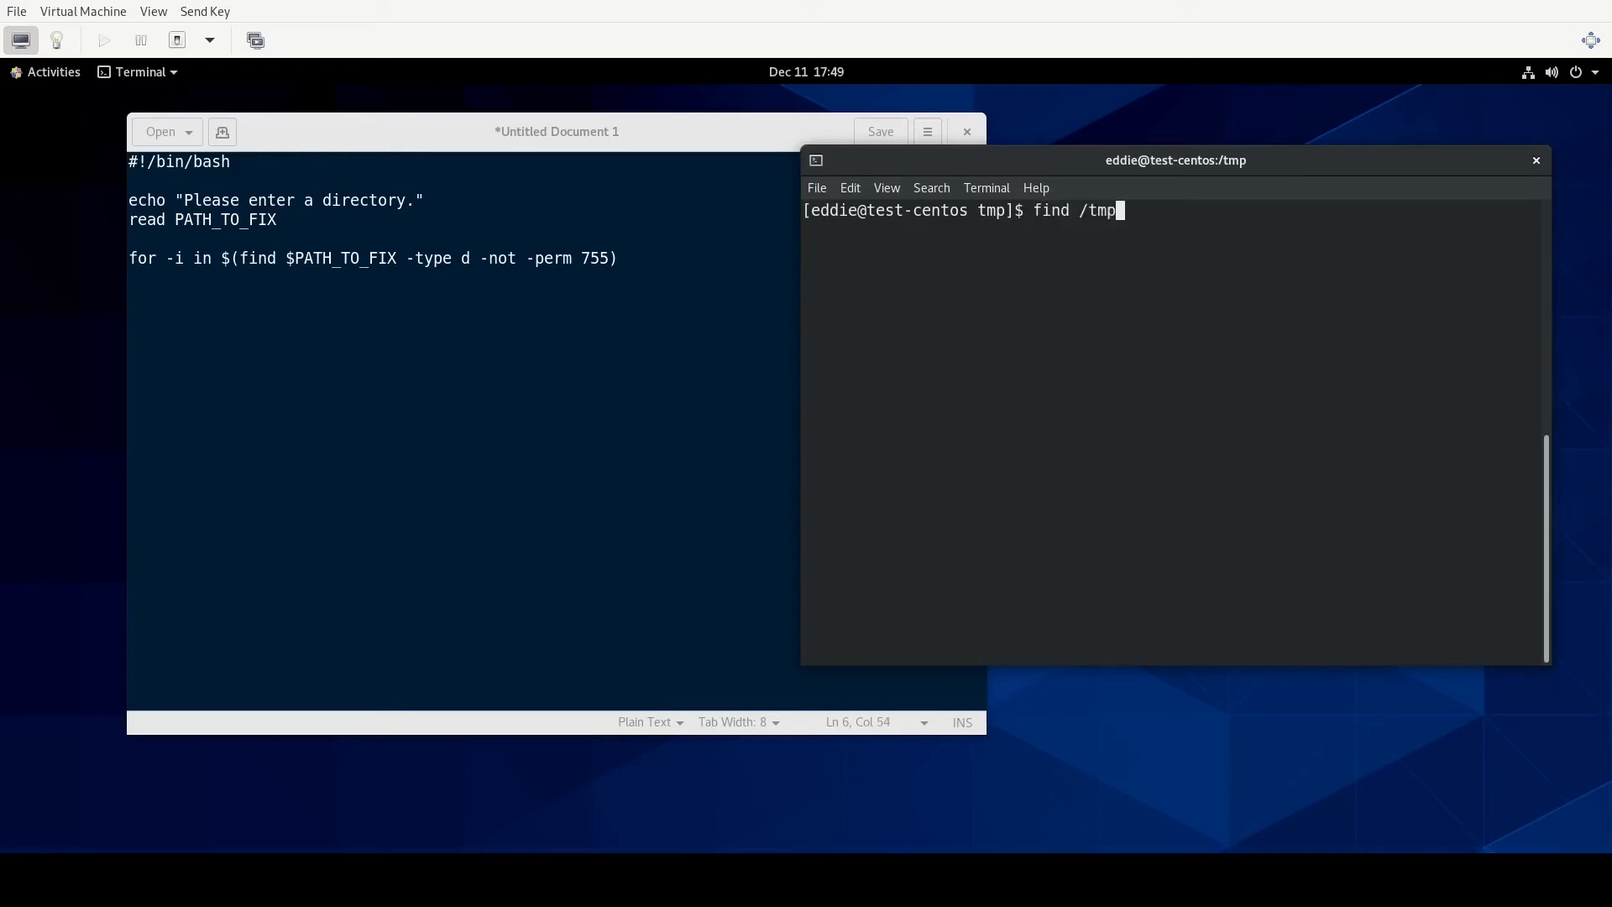
{"action": "type", "text": "/te"}
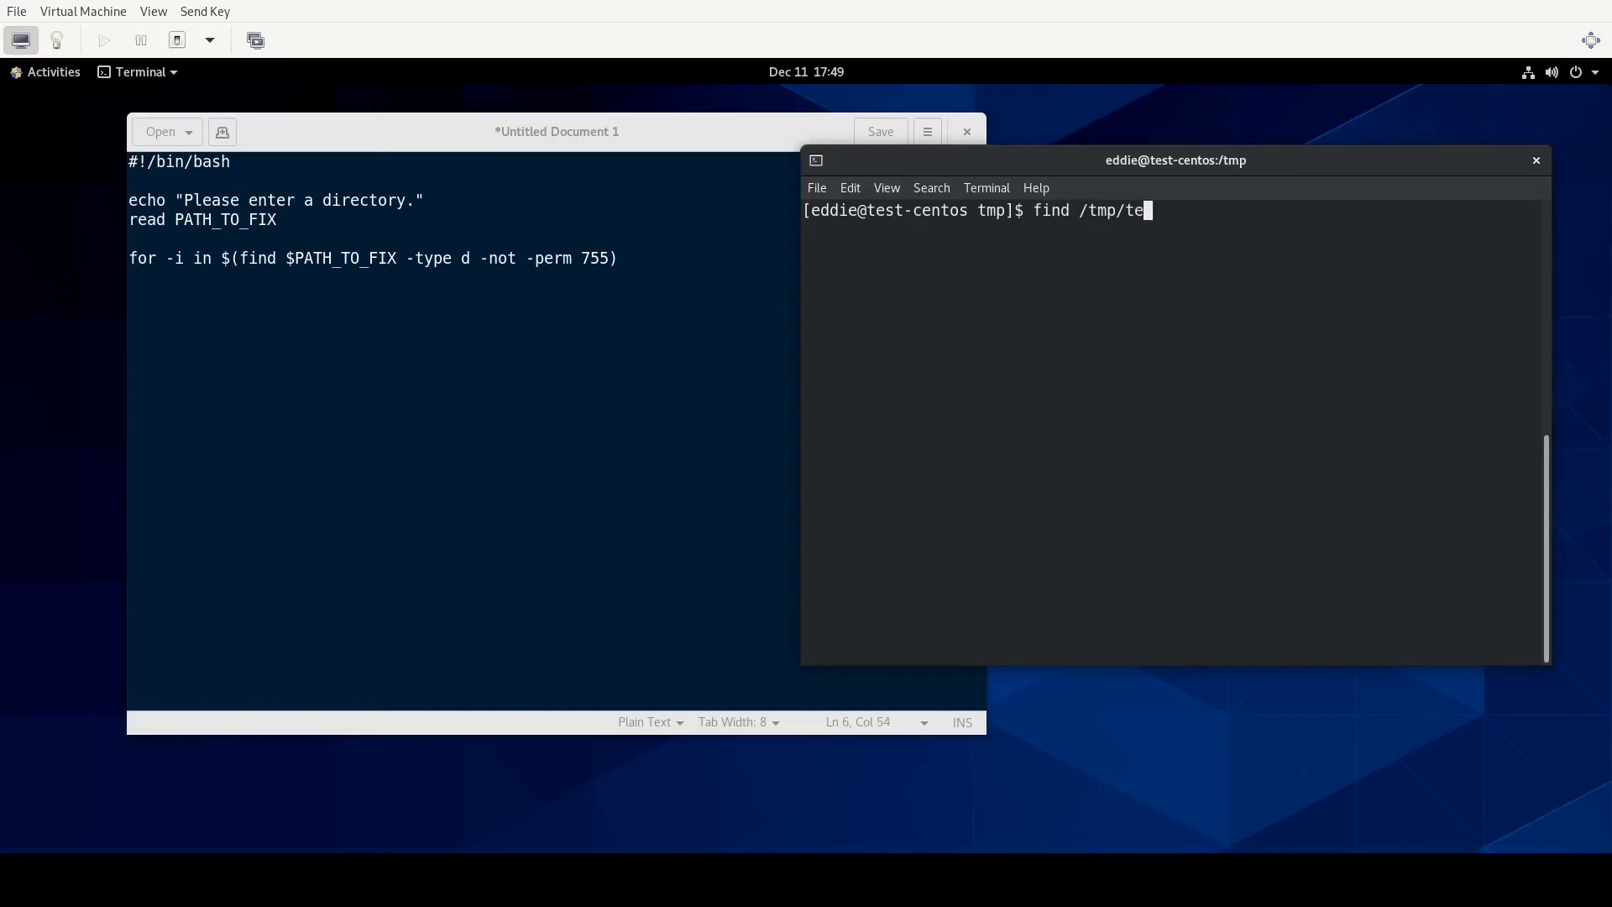
{"action": "type", "text": "st -t"}
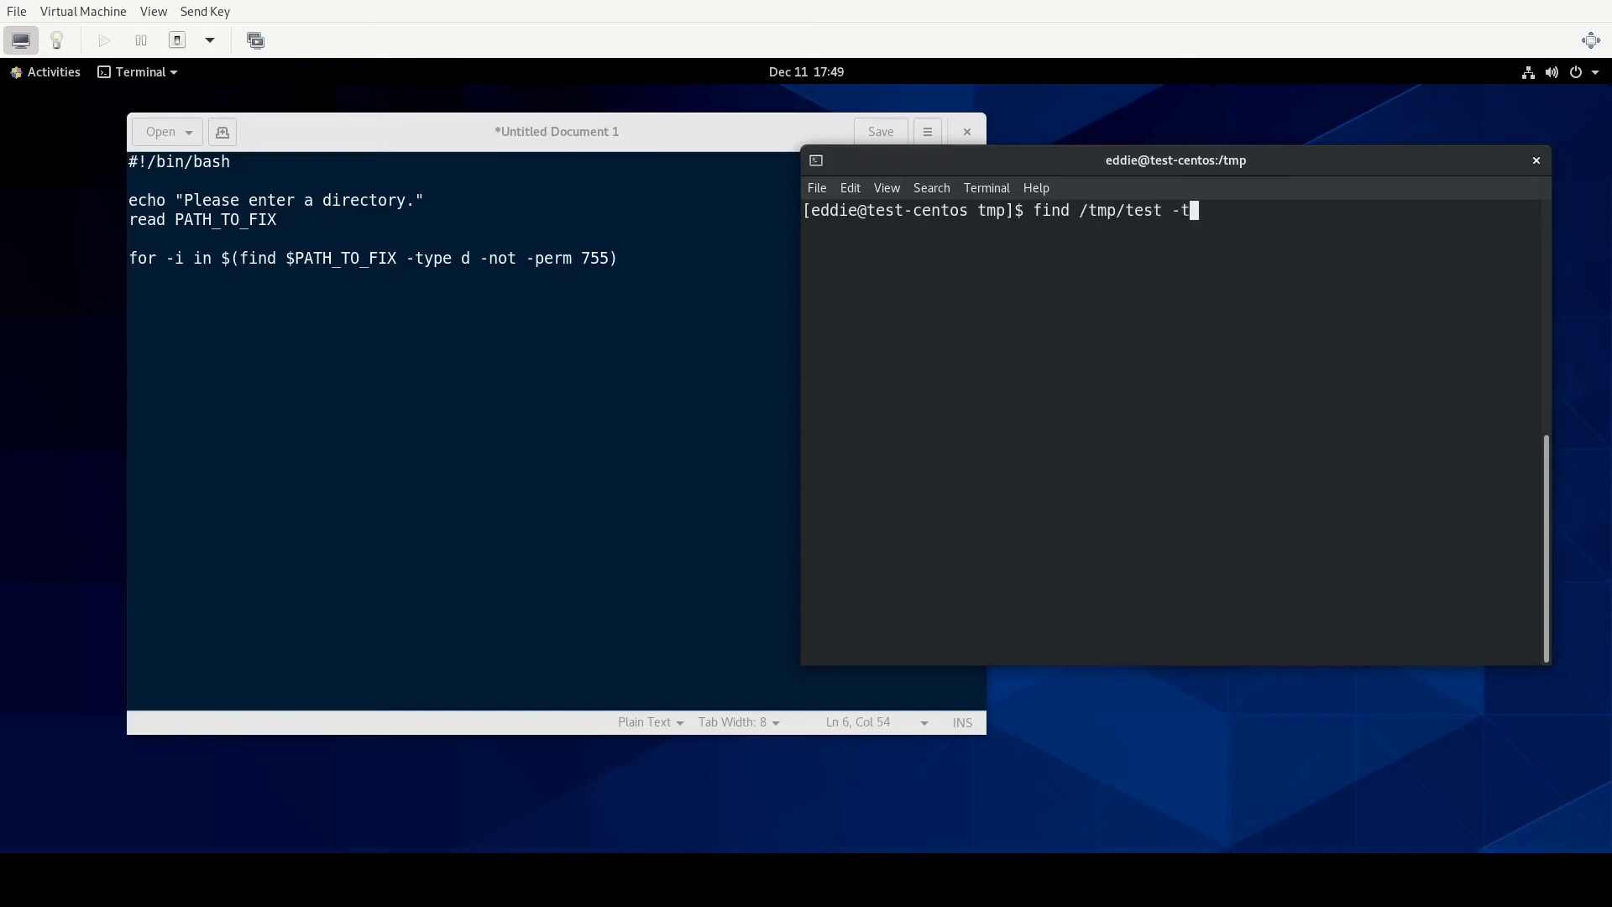
{"action": "type", "text": "ype d -n"}
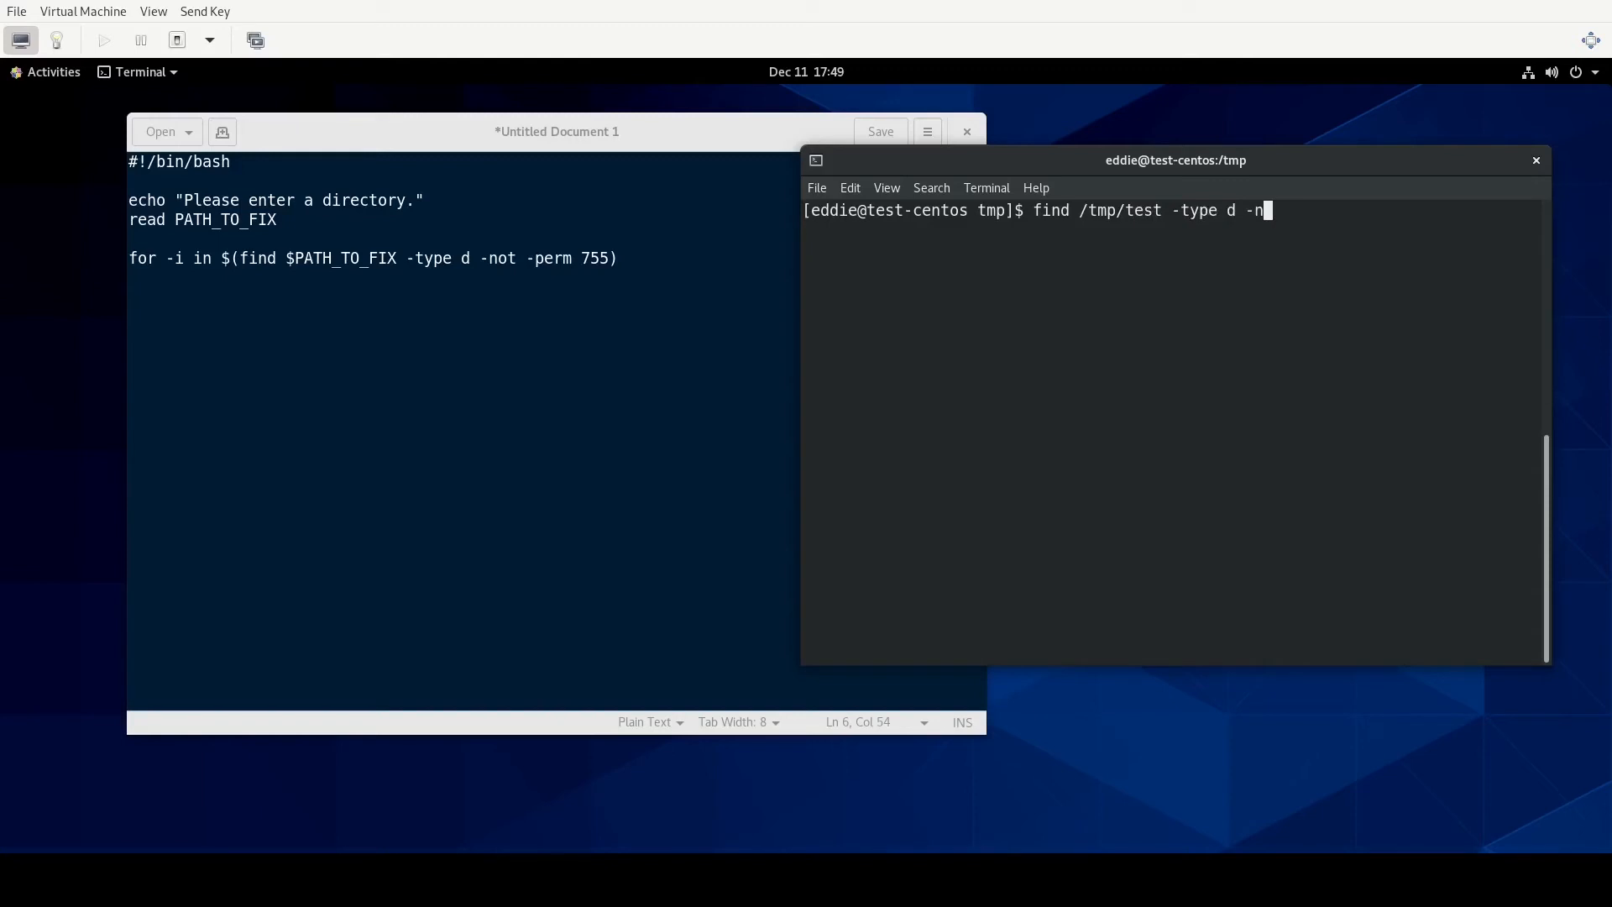
{"action": "type", "text": "ot -perm 755"}
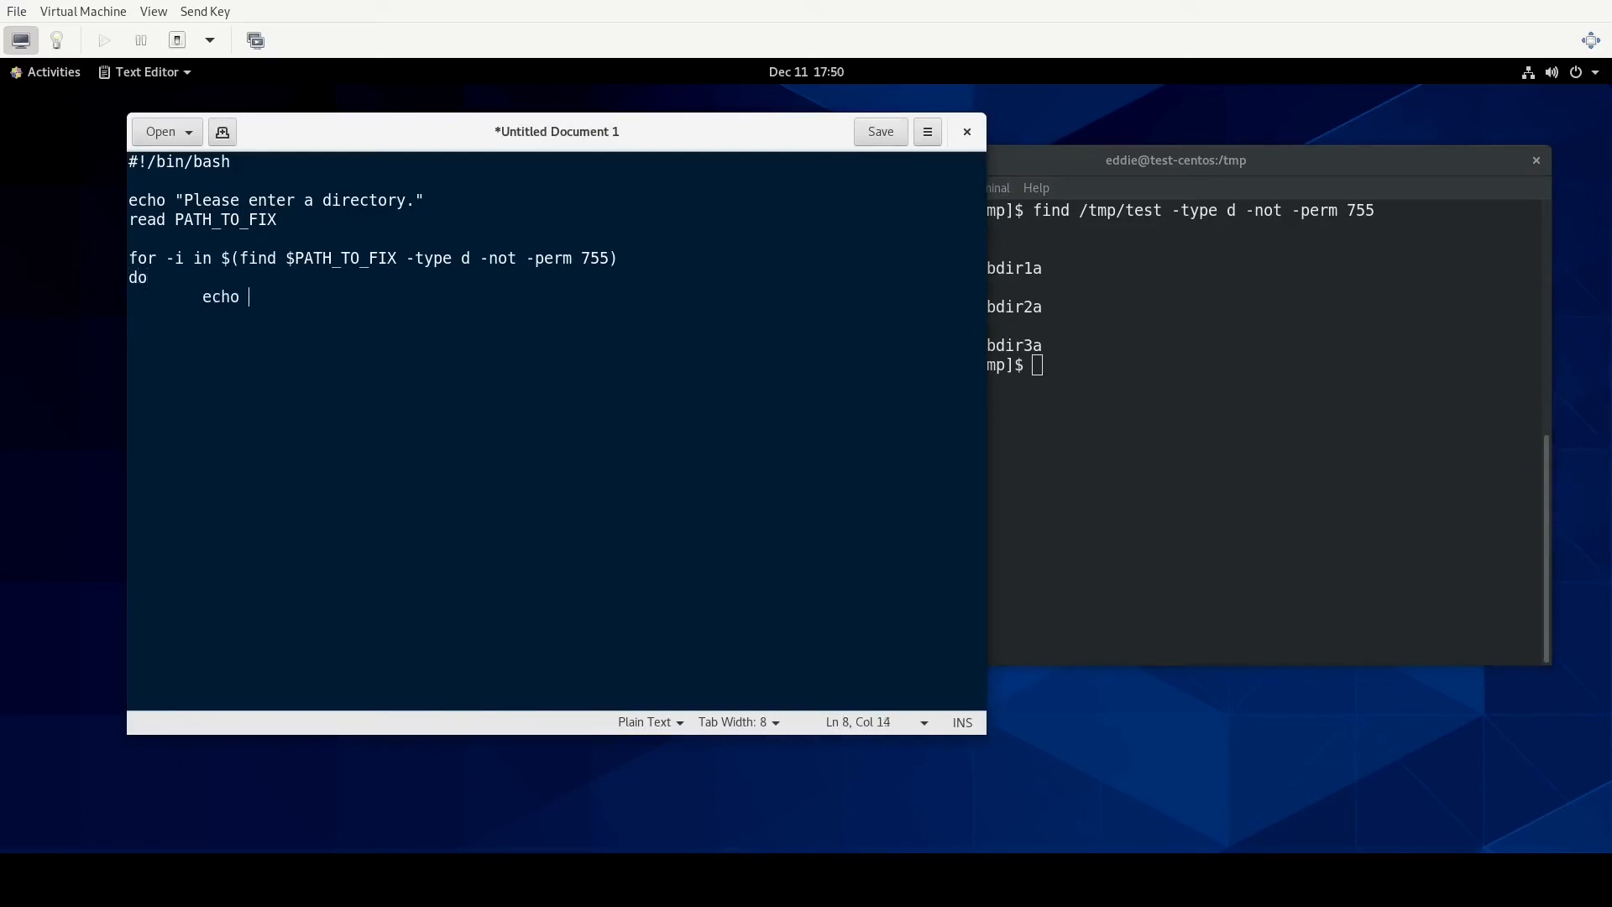
Add echo "Fixing $i", chmod 755 $i and done, commenting out the chmod line.
{"action": "type", "text": "\"F"}
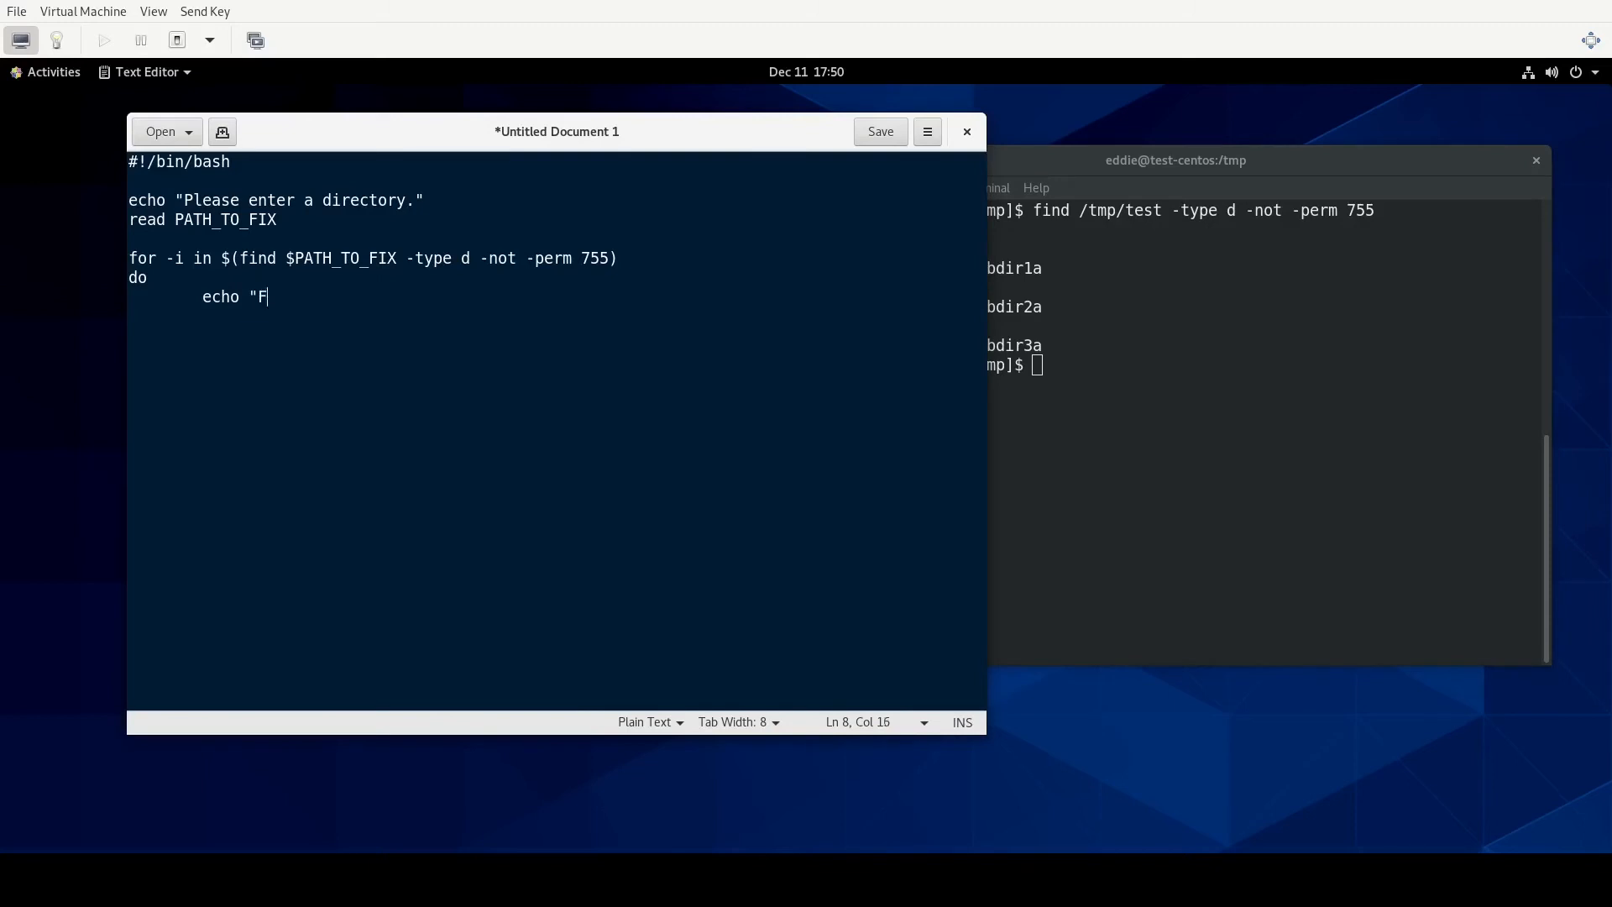
{"action": "type", "text": "ixing $i"}
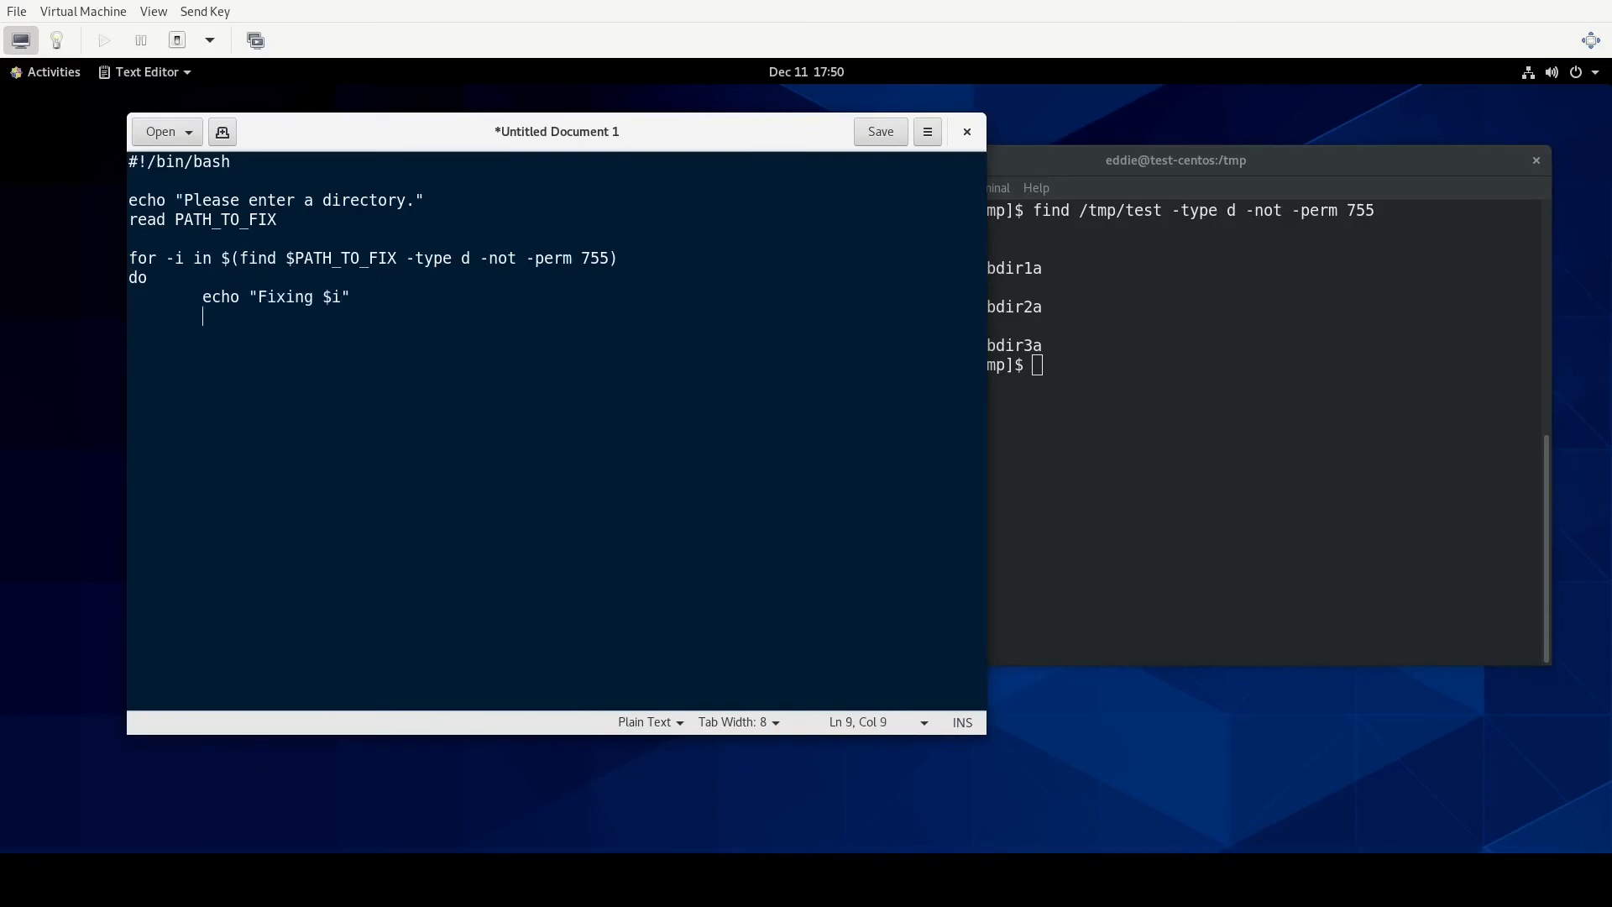
{"action": "type", "text": "chmod 7"}
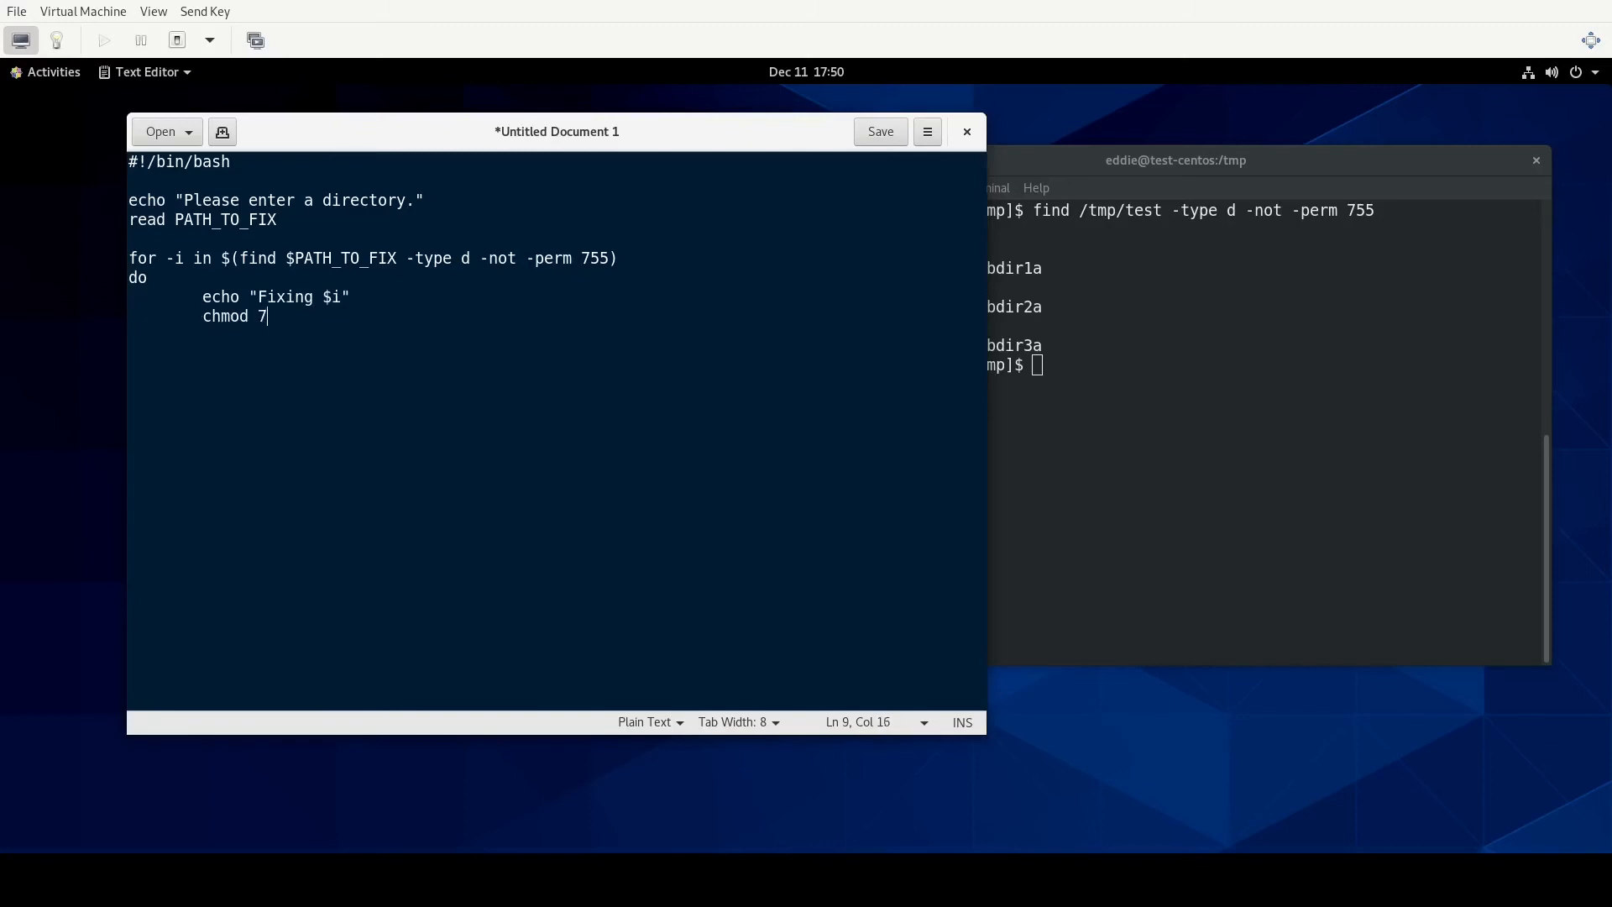
{"action": "type", "text": "55"}
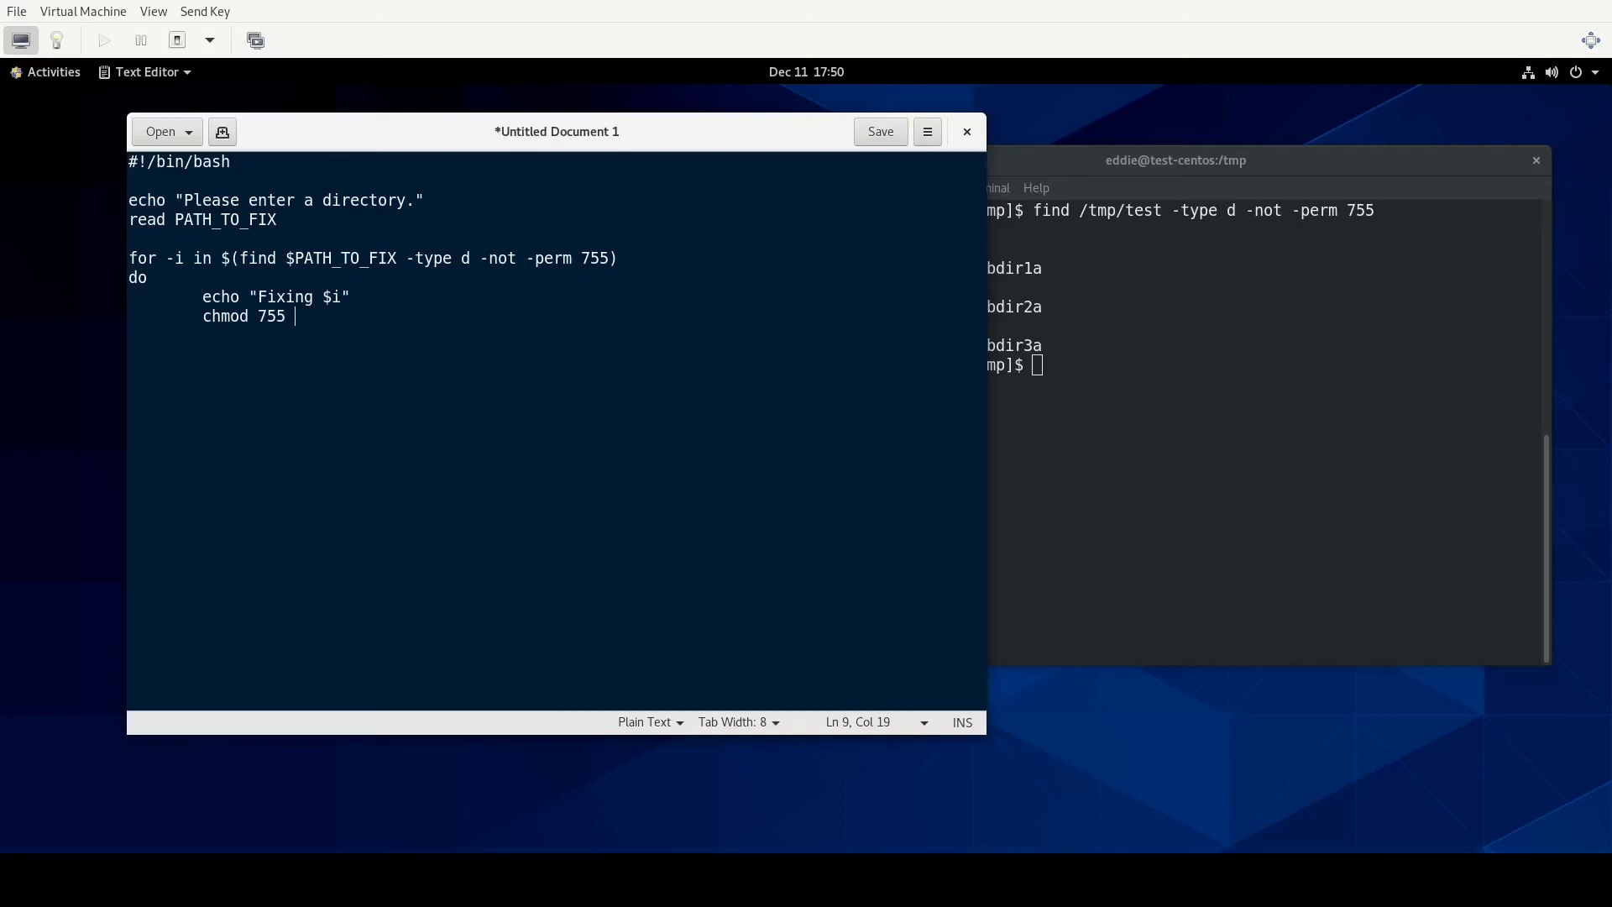
{"action": "type", "text": "$i"}
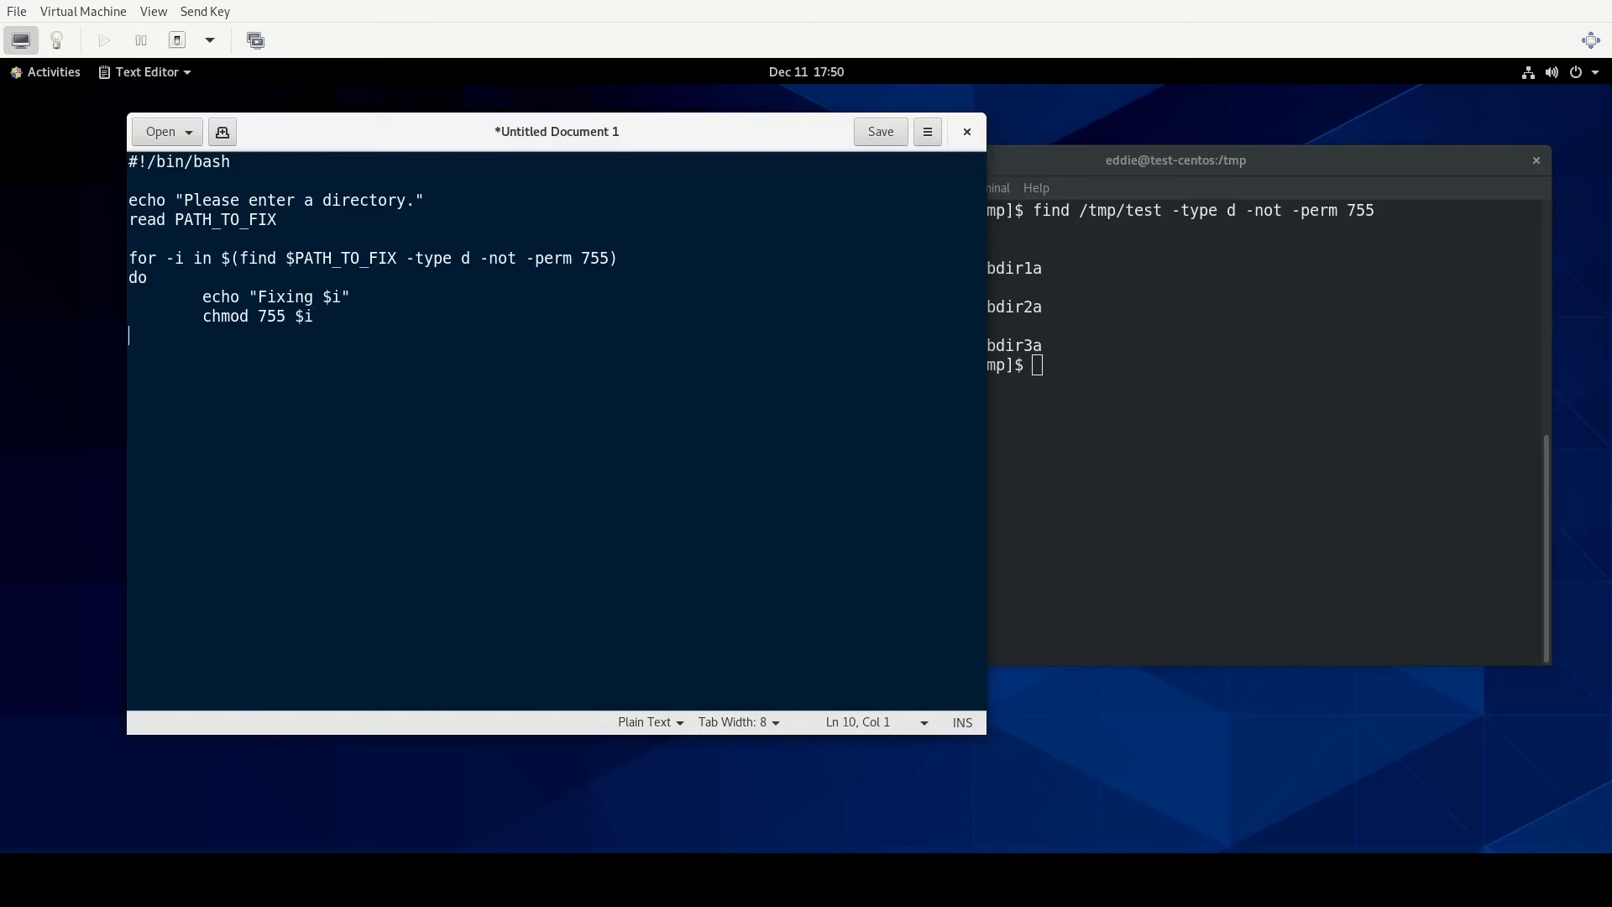
{"action": "type", "text": "done"}
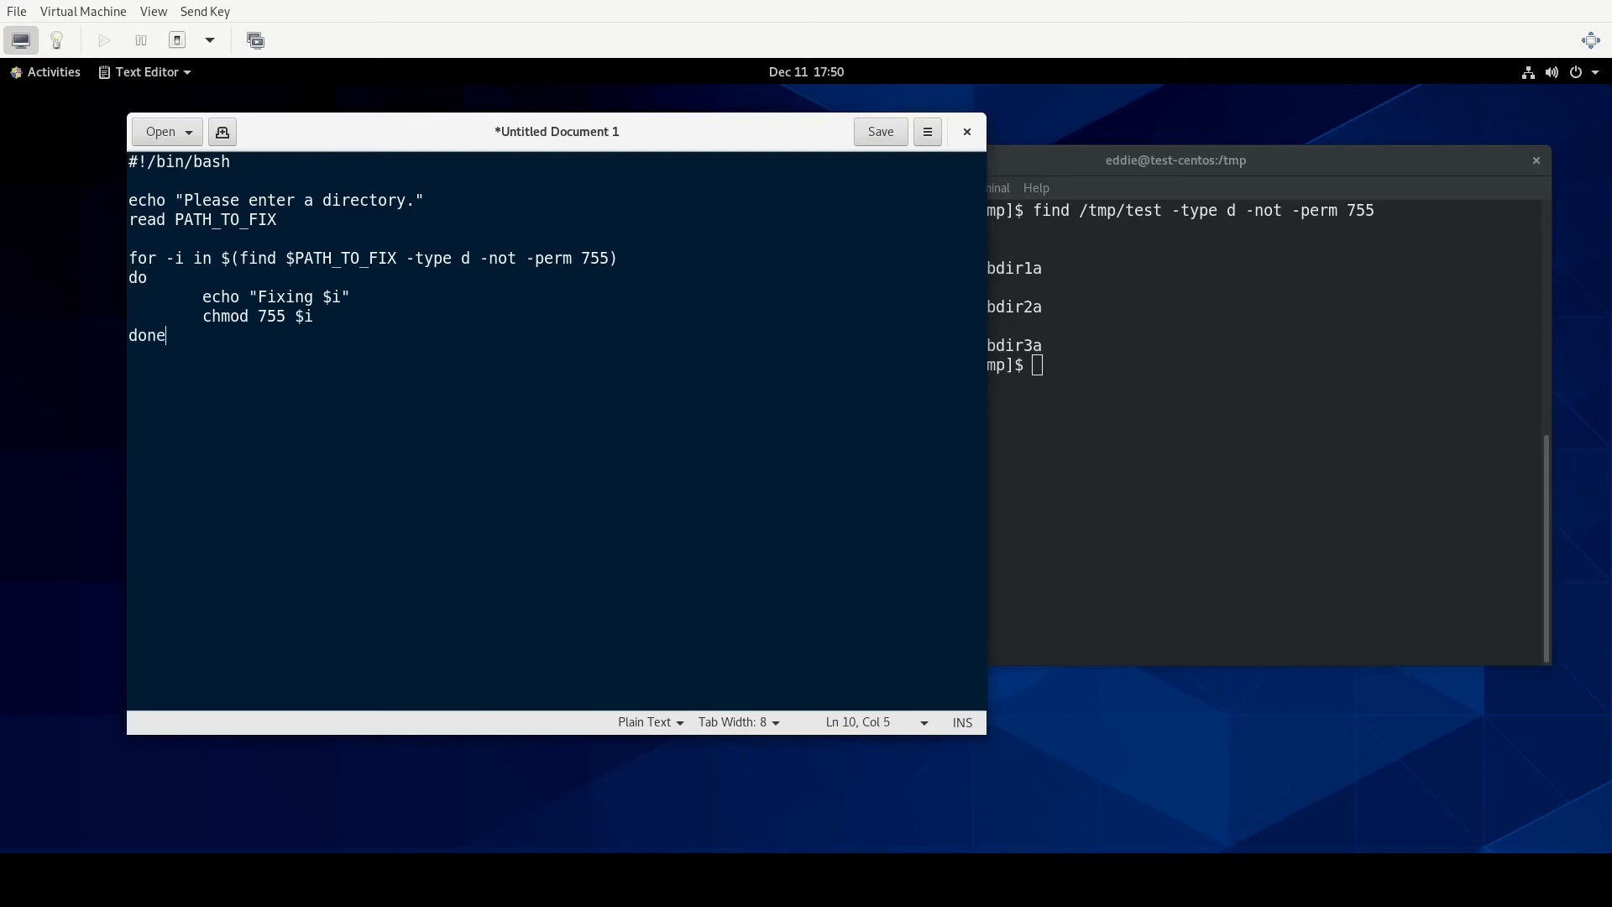
{"action": "mouse_move", "coordinate": [695, 159]}
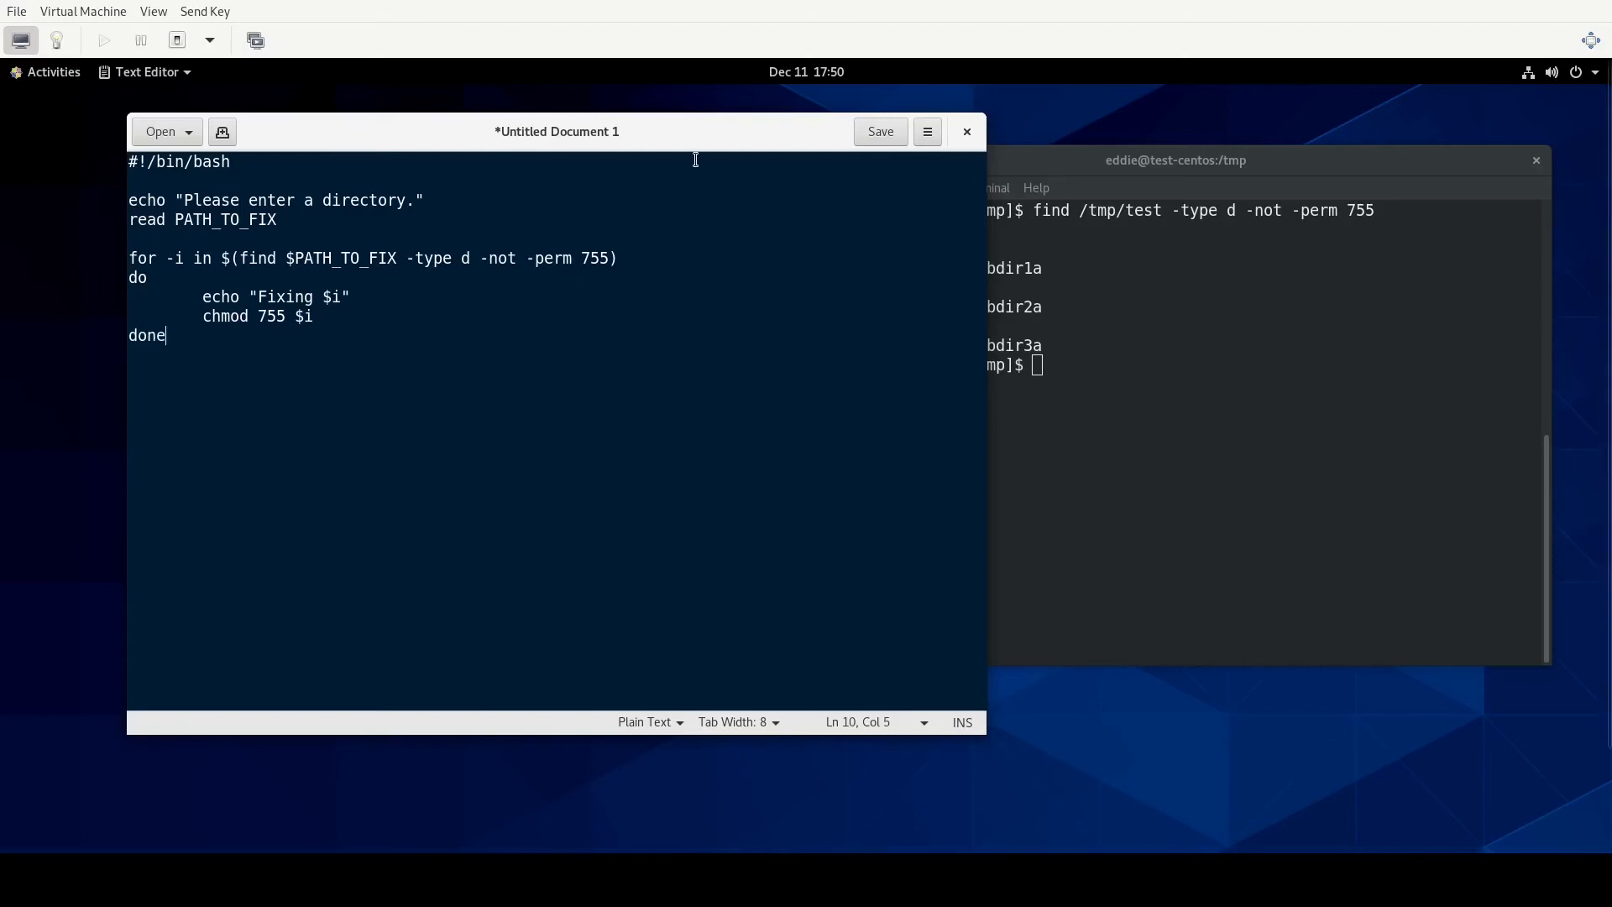
{"action": "mouse_move", "coordinate": [250, 334]}
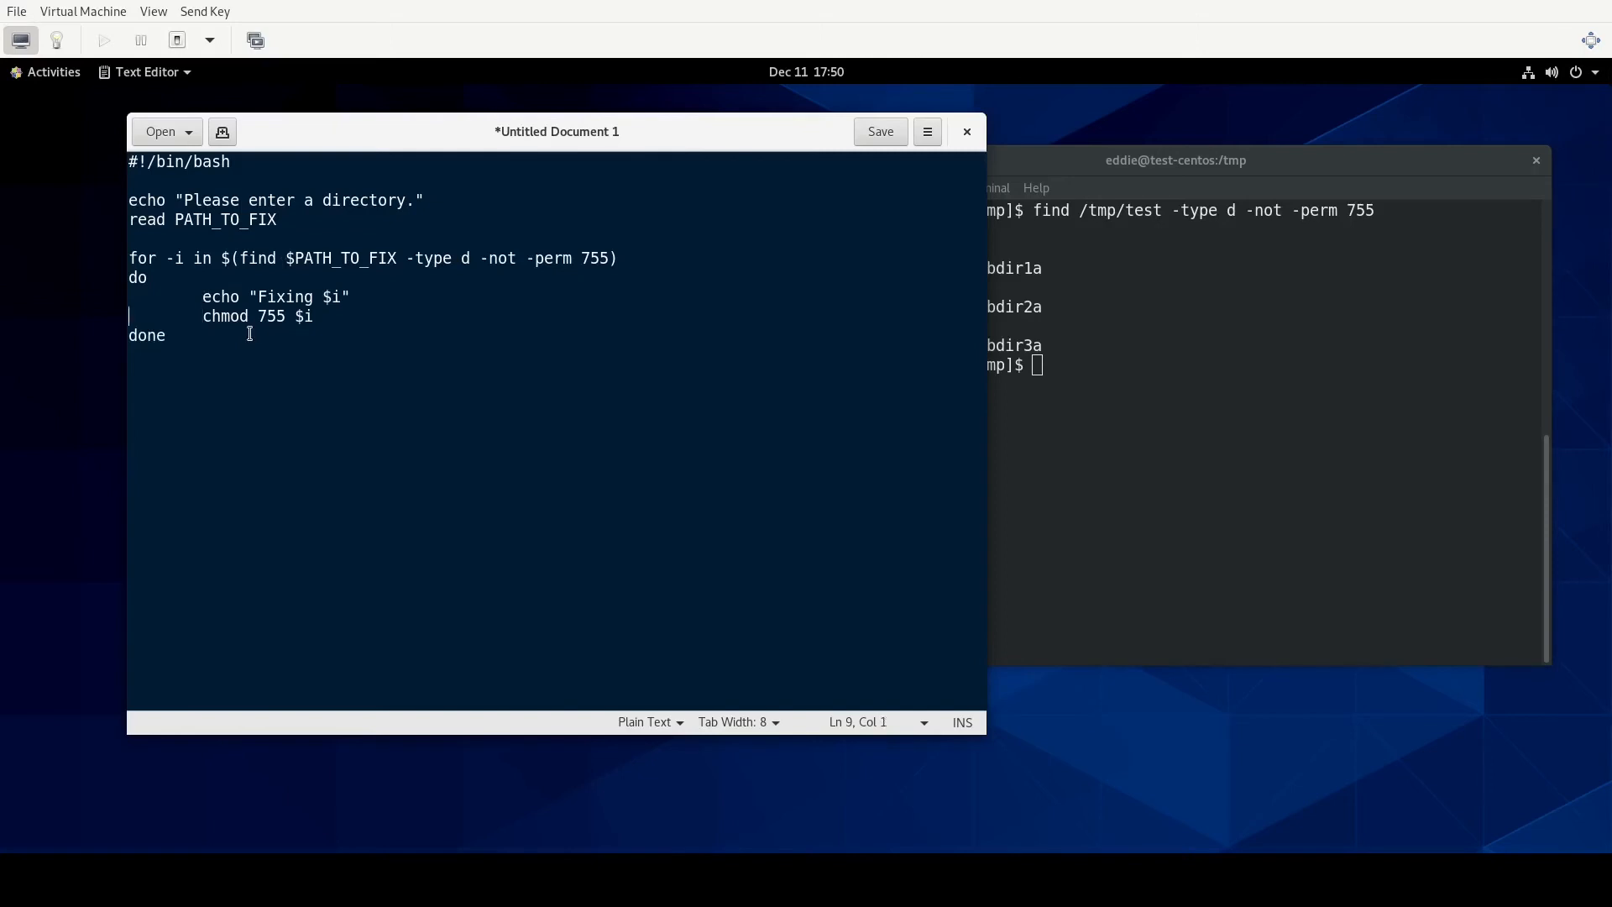
{"action": "type", "text": "#"}
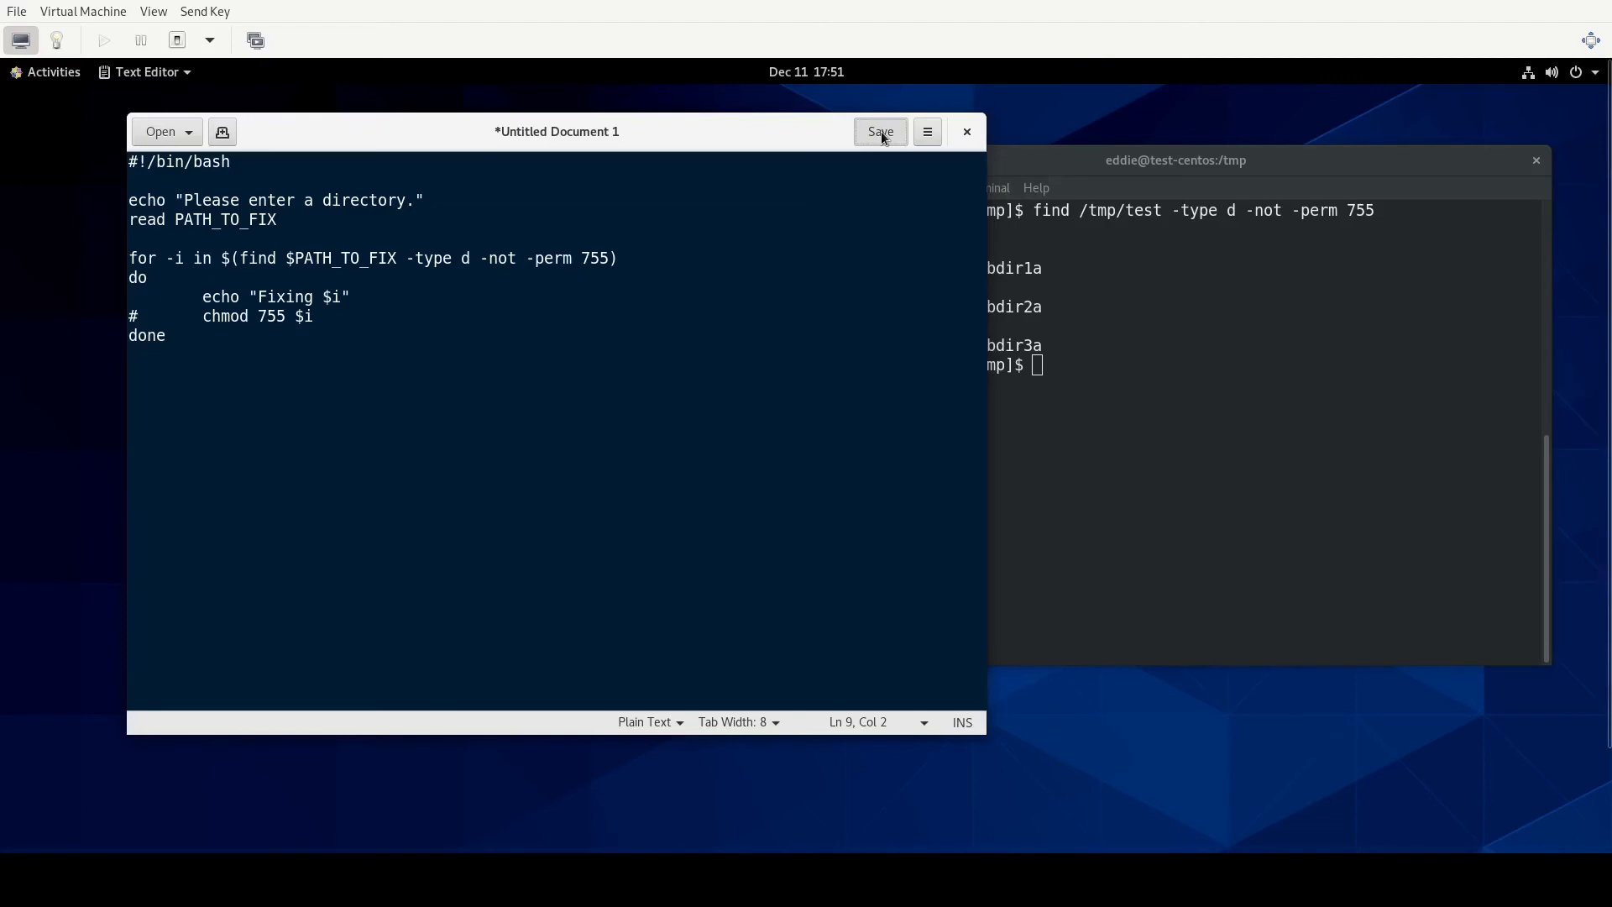
Save the script as shelltest.sh in the Computer's tmp folder.
{"action": "left_click", "coordinate": [880, 132]}
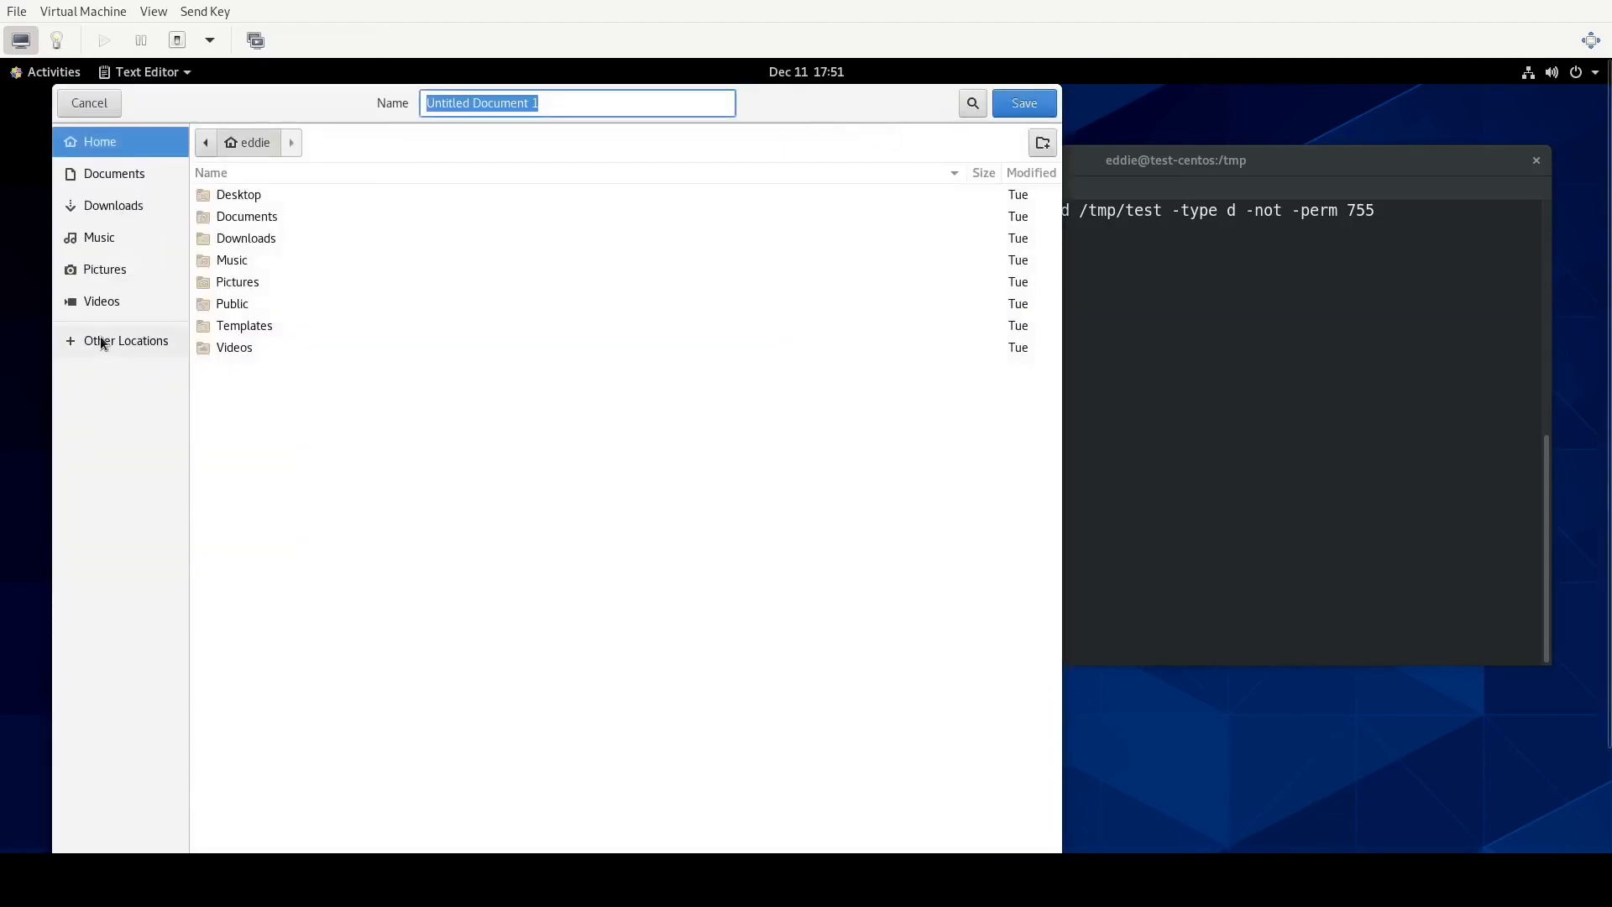
{"action": "left_click", "coordinate": [125, 341]}
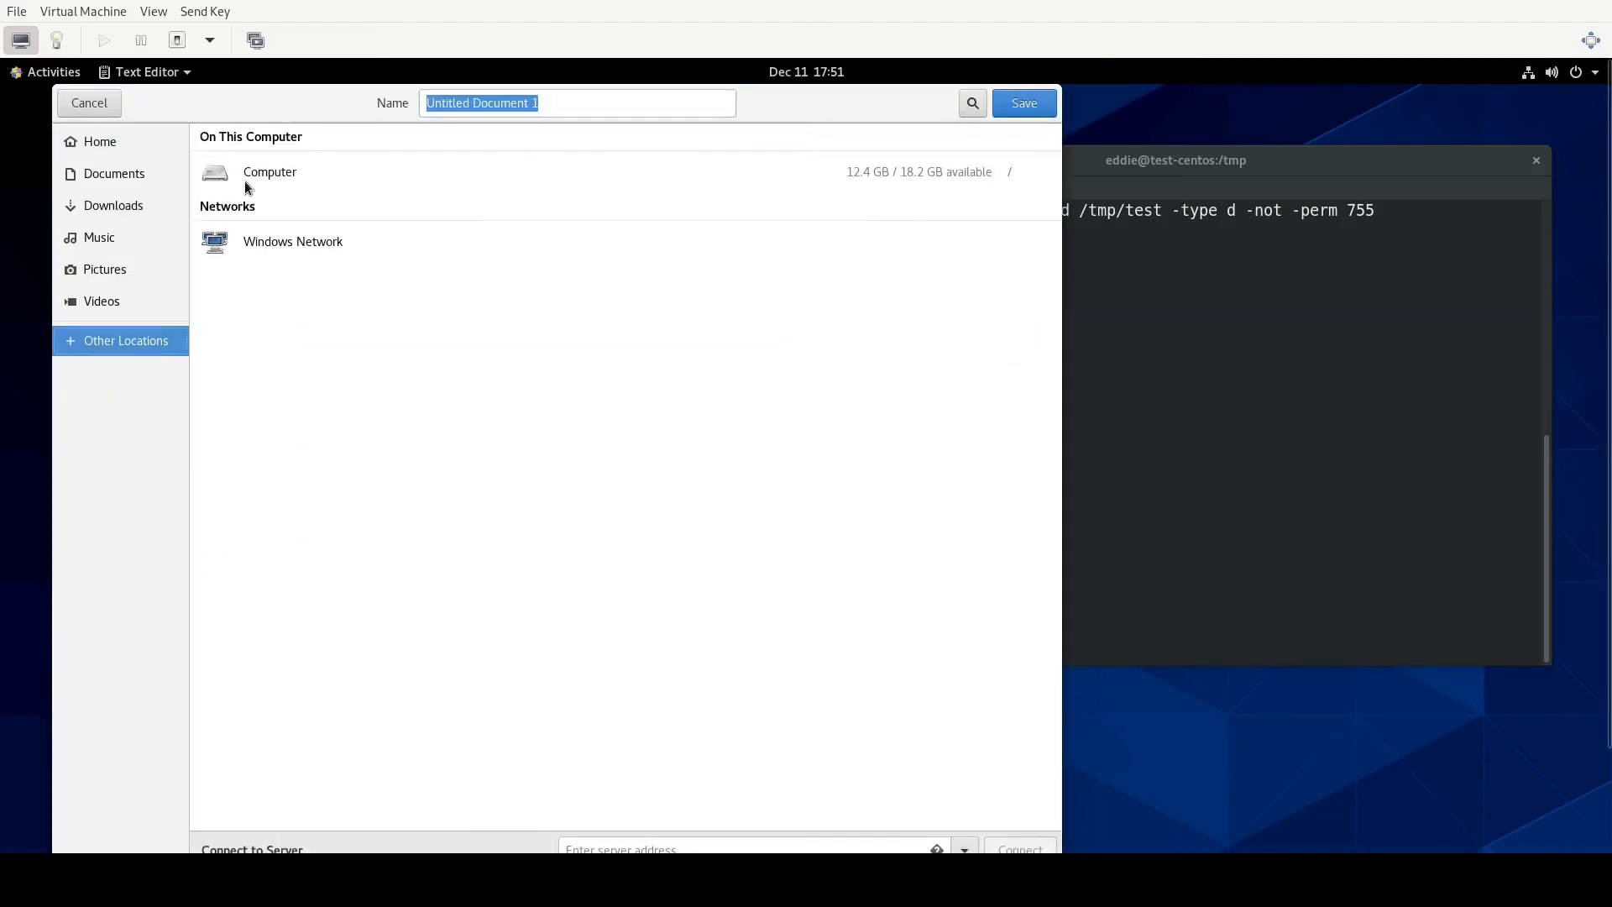
{"action": "double_click", "coordinate": [269, 172]}
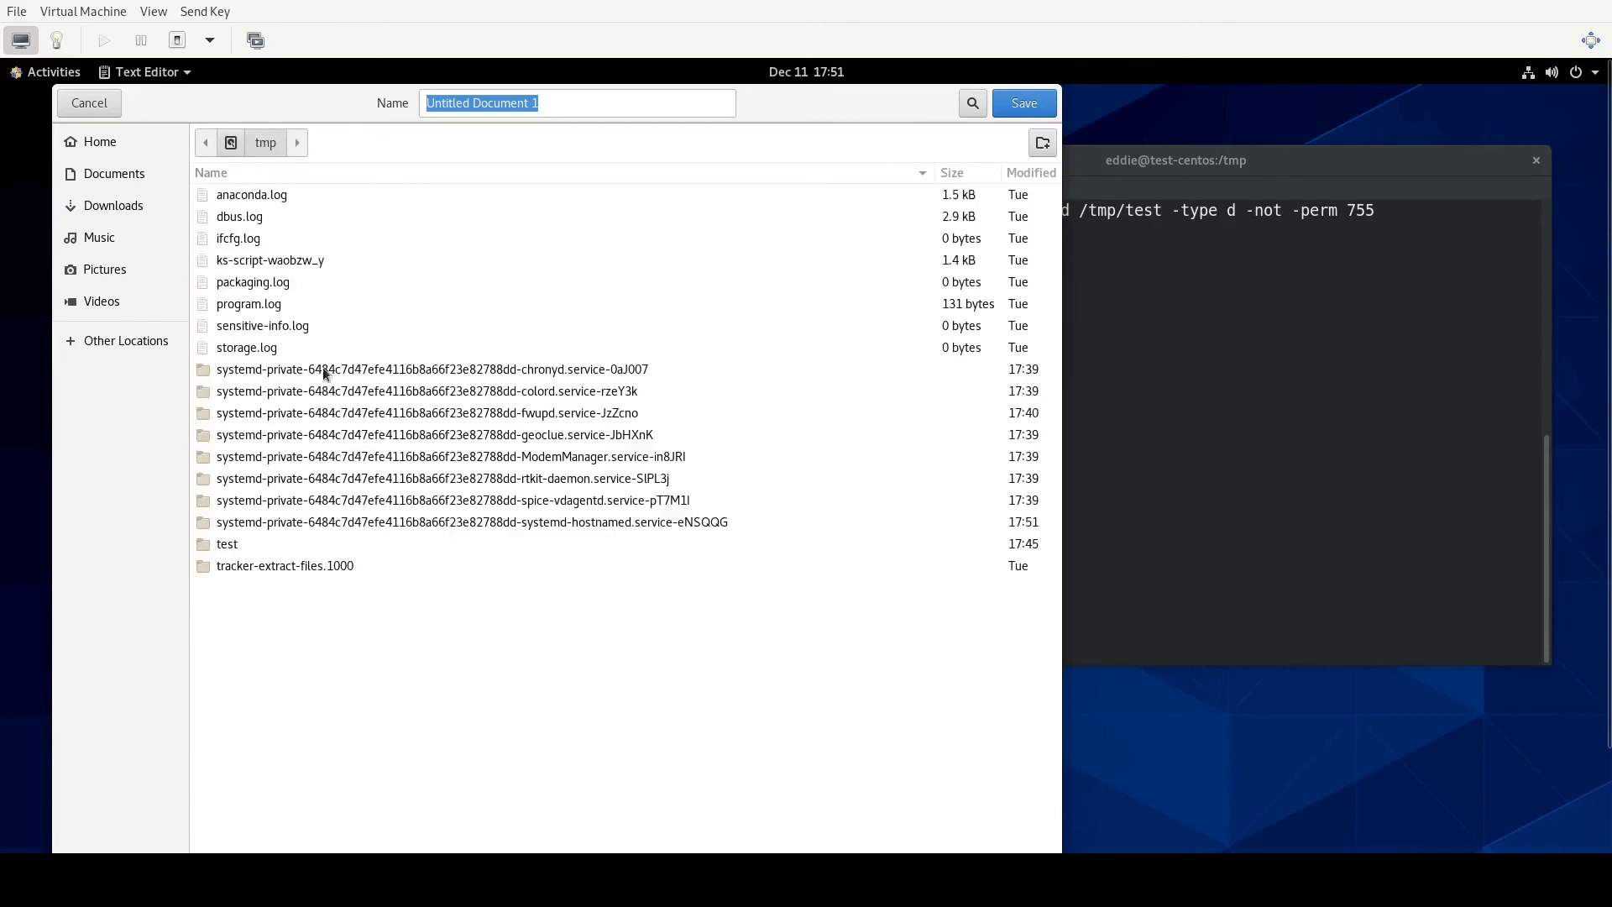
{"action": "left_click", "coordinate": [573, 104]}
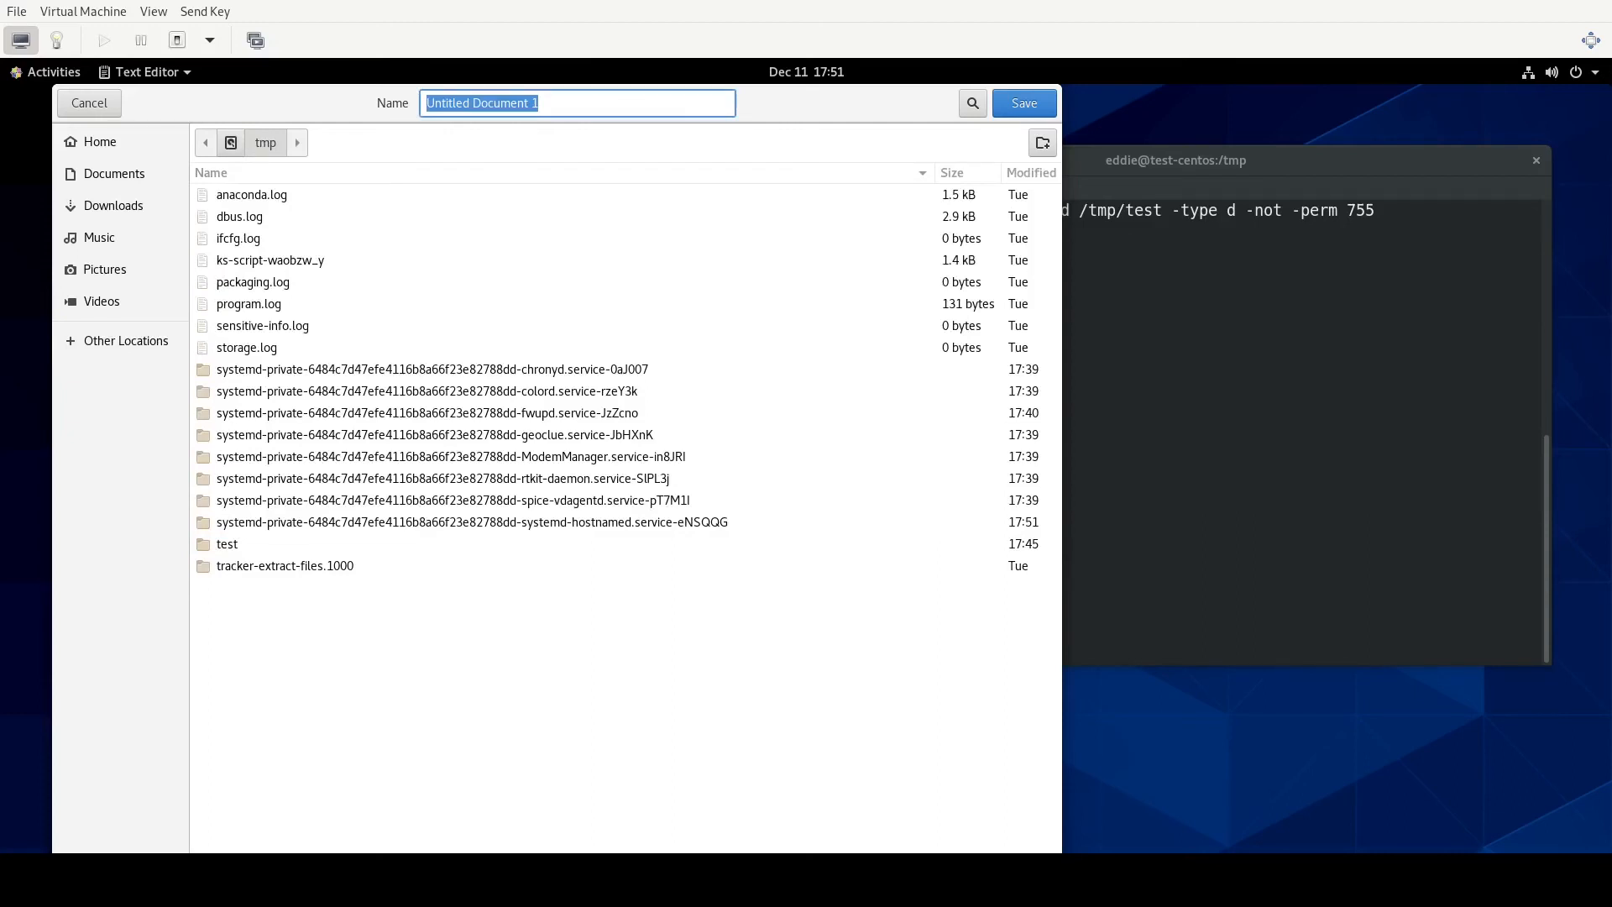
{"action": "type", "text": "shelltest."}
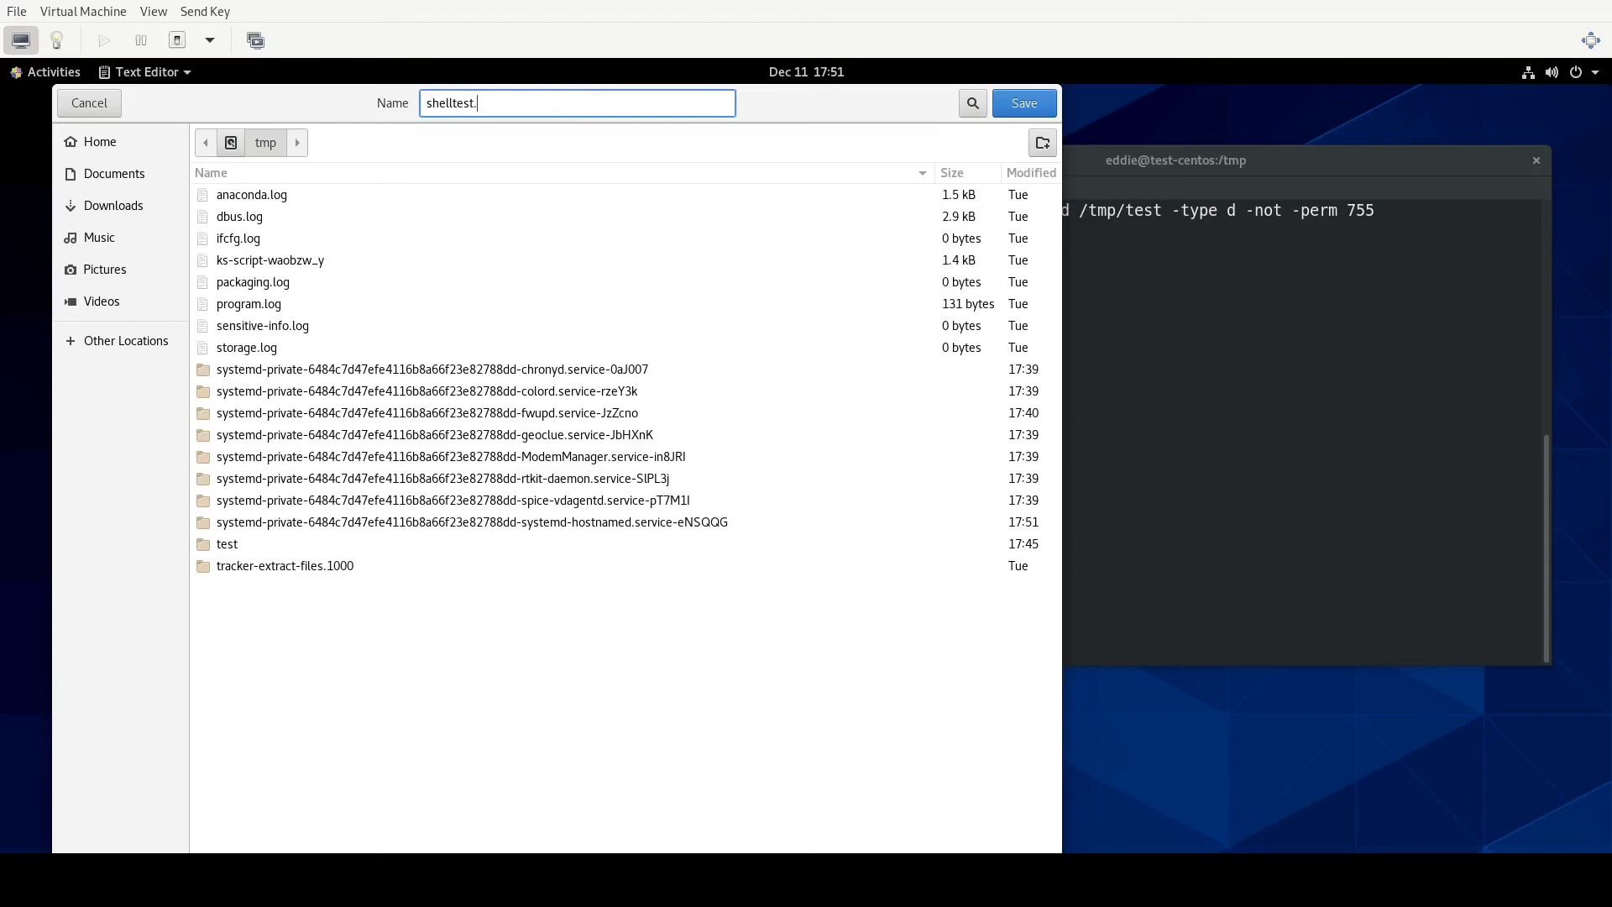
{"action": "type", "text": "sh"}
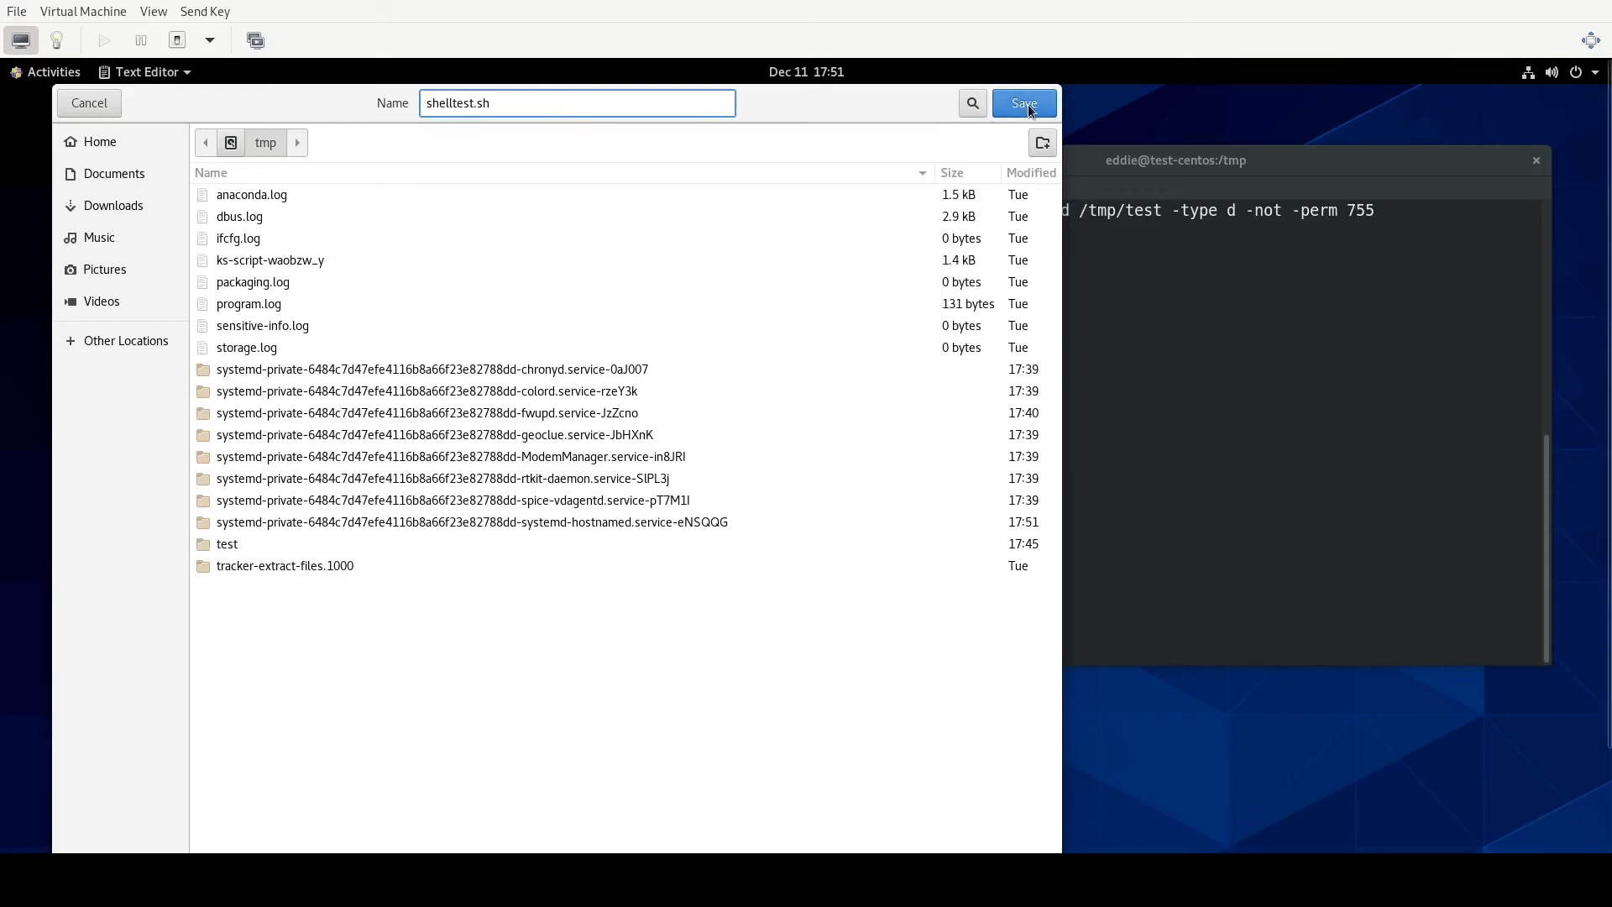
{"action": "left_click", "coordinate": [1025, 103]}
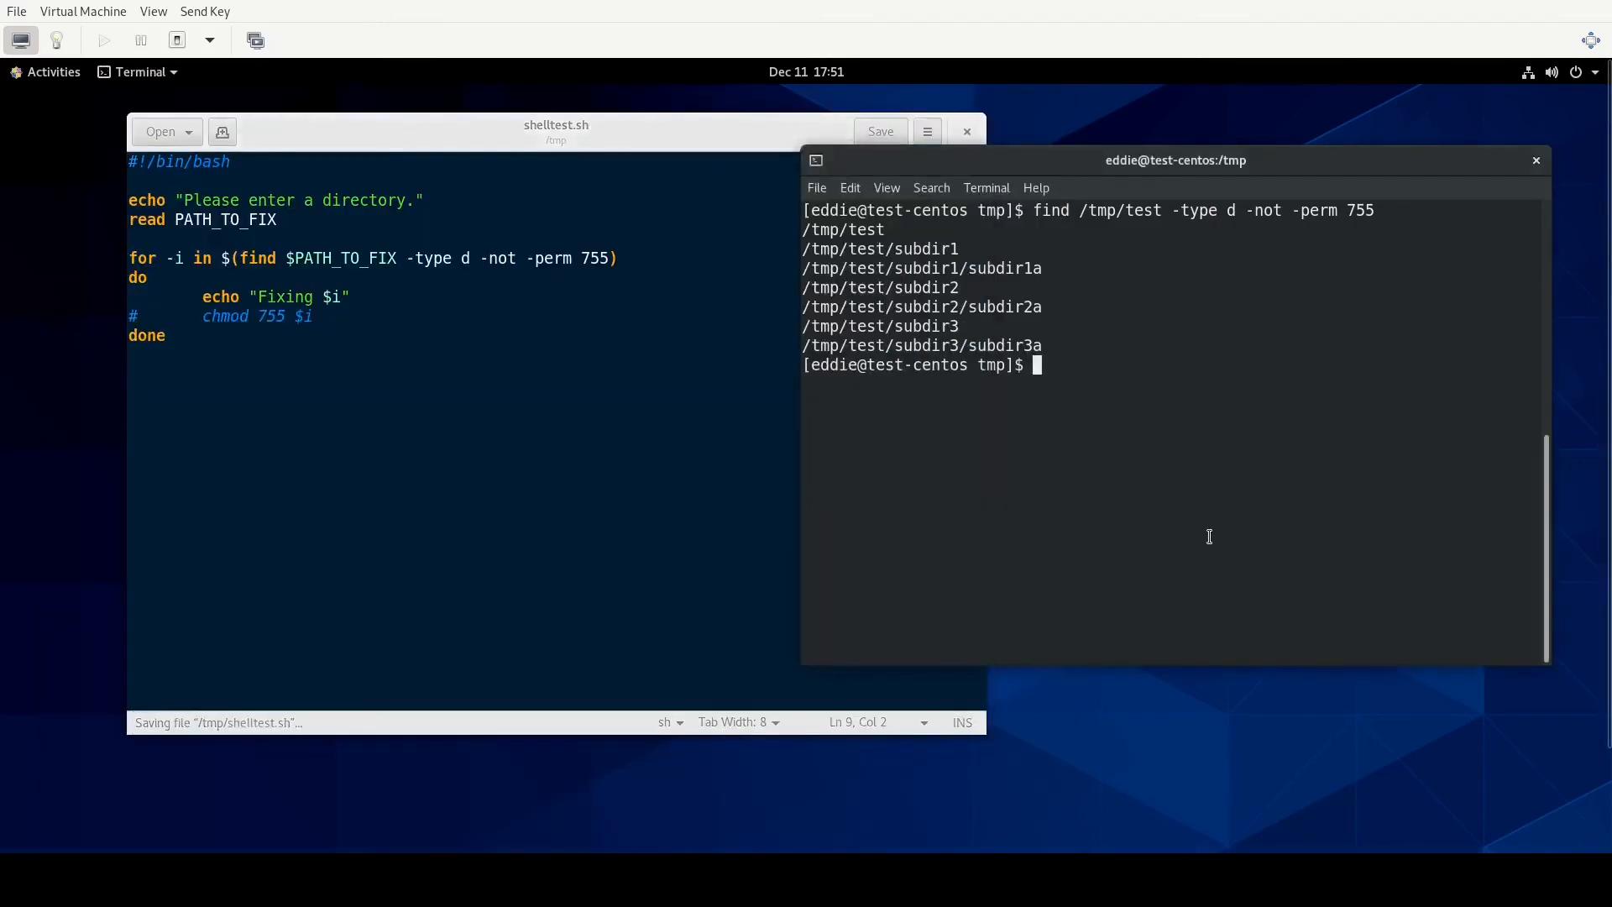
List /tmp and make shelltest.sh executable with chmod a+x.
{"action": "type", "text": "ls"}
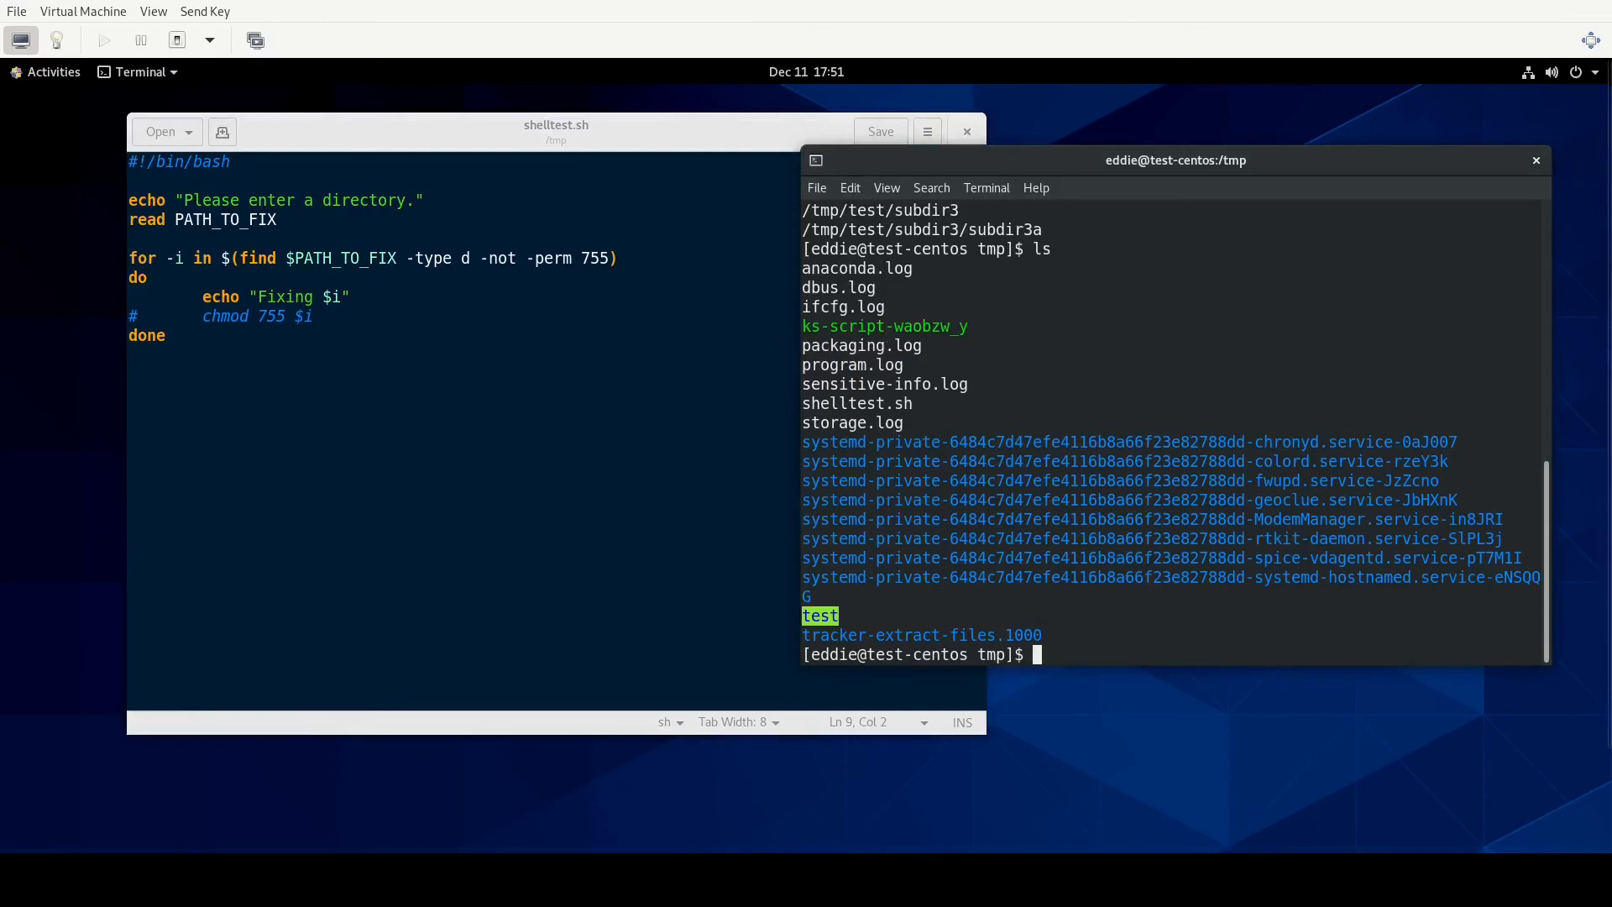
{"action": "type", "text": "chmod a"}
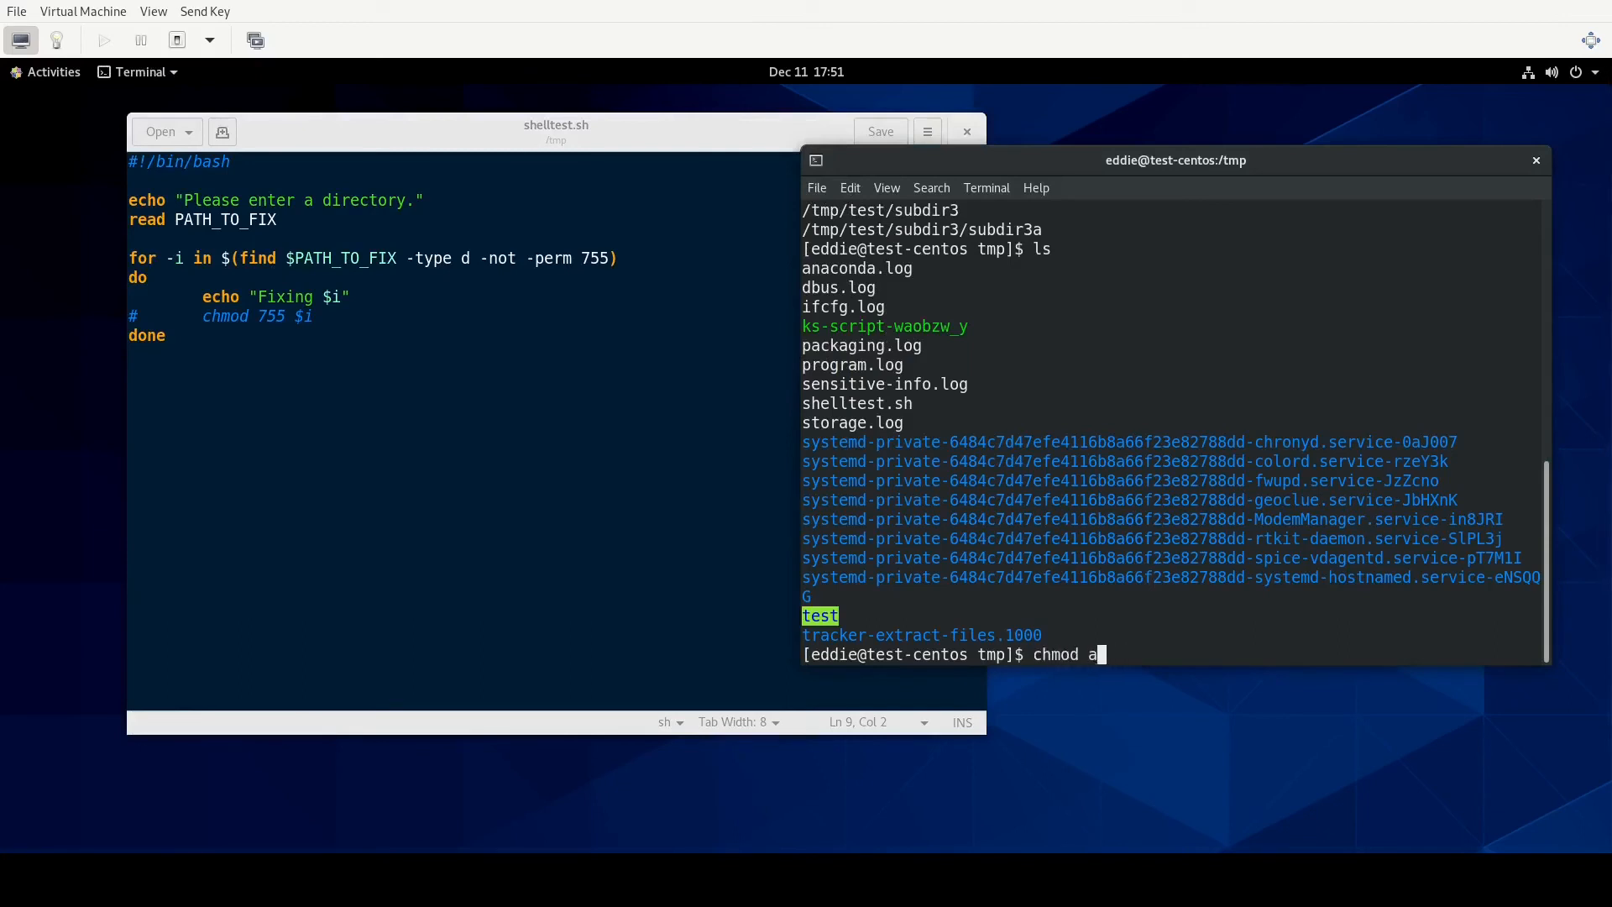
{"action": "type", "text": "+x"}
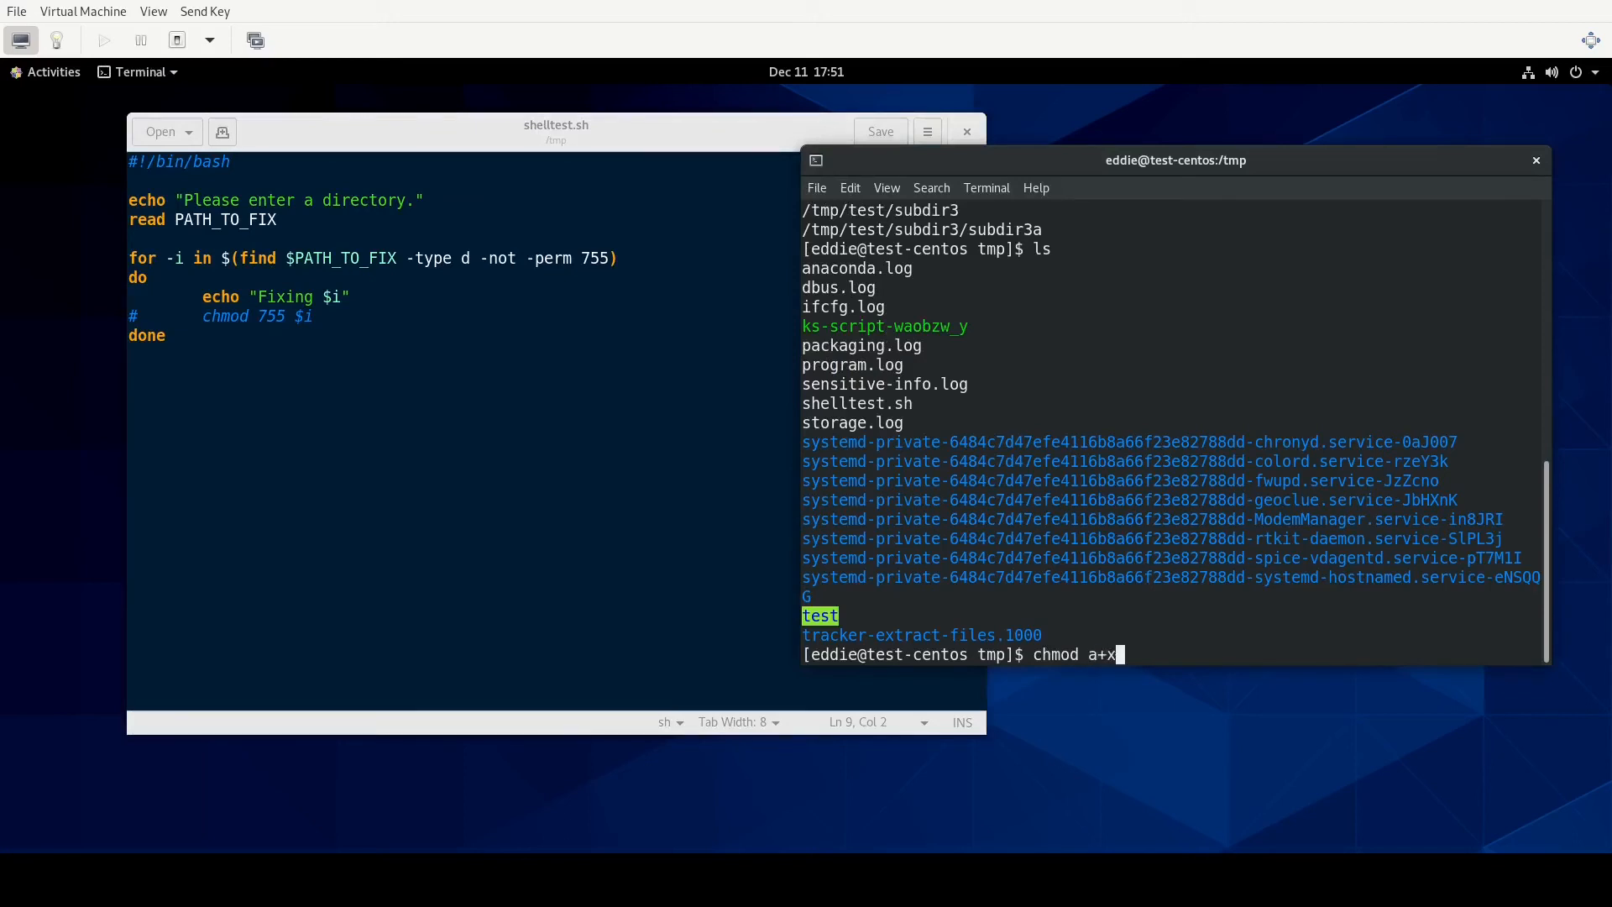
{"action": "type", "text": "shelltest.sh"}
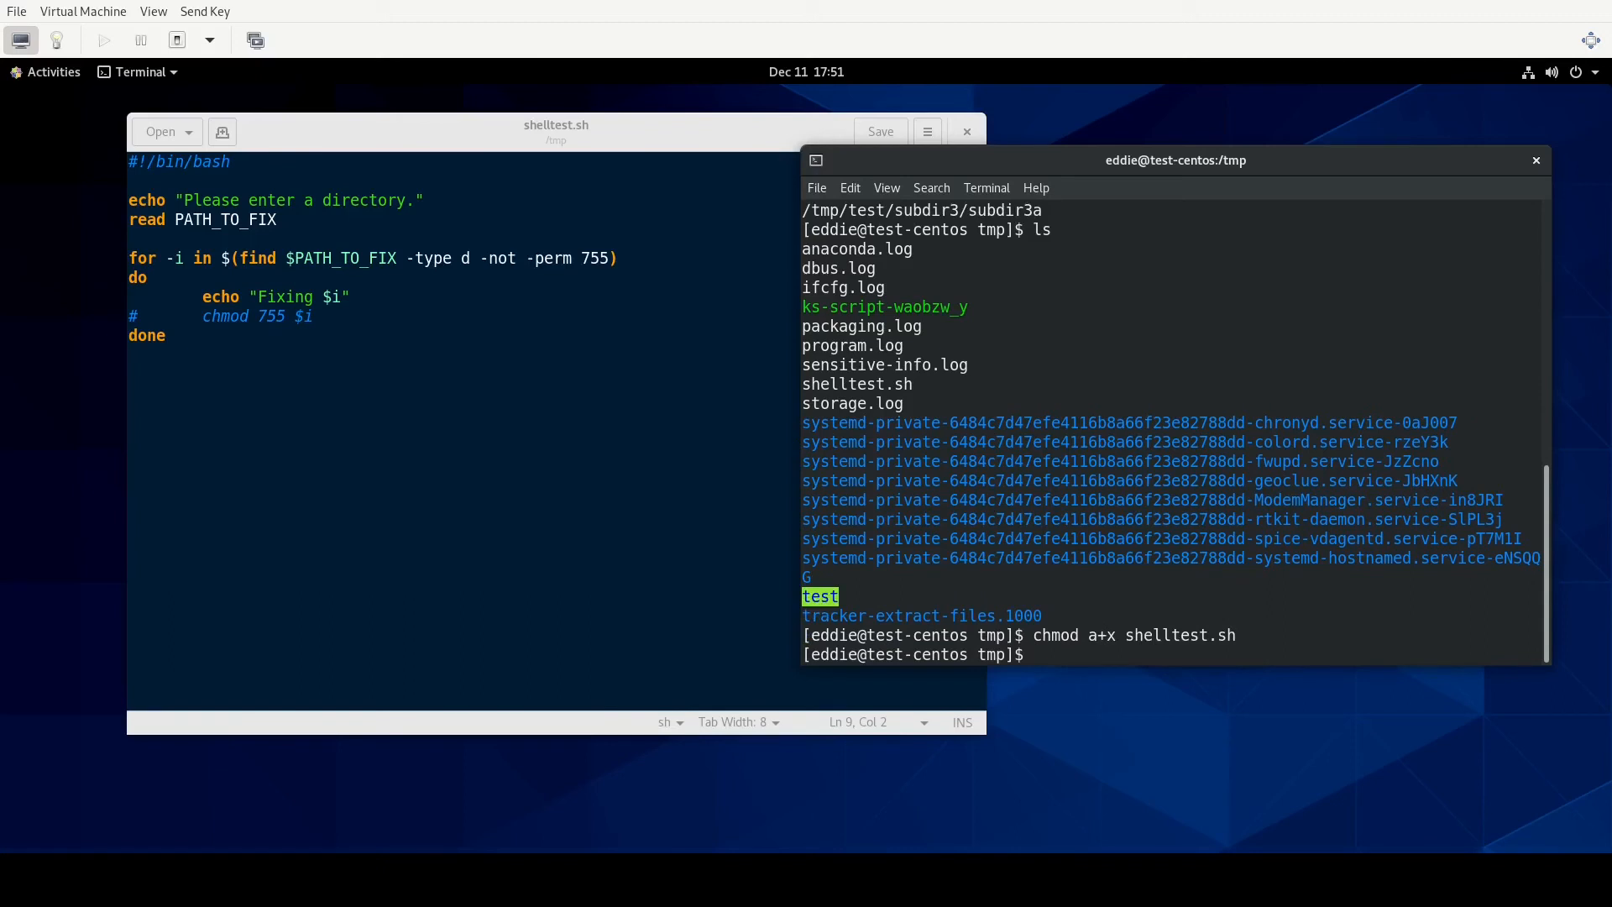
Run ./shelltest.sh and enter /tmp/test at the directory prompt.
{"action": "type", "text": "./shel"}
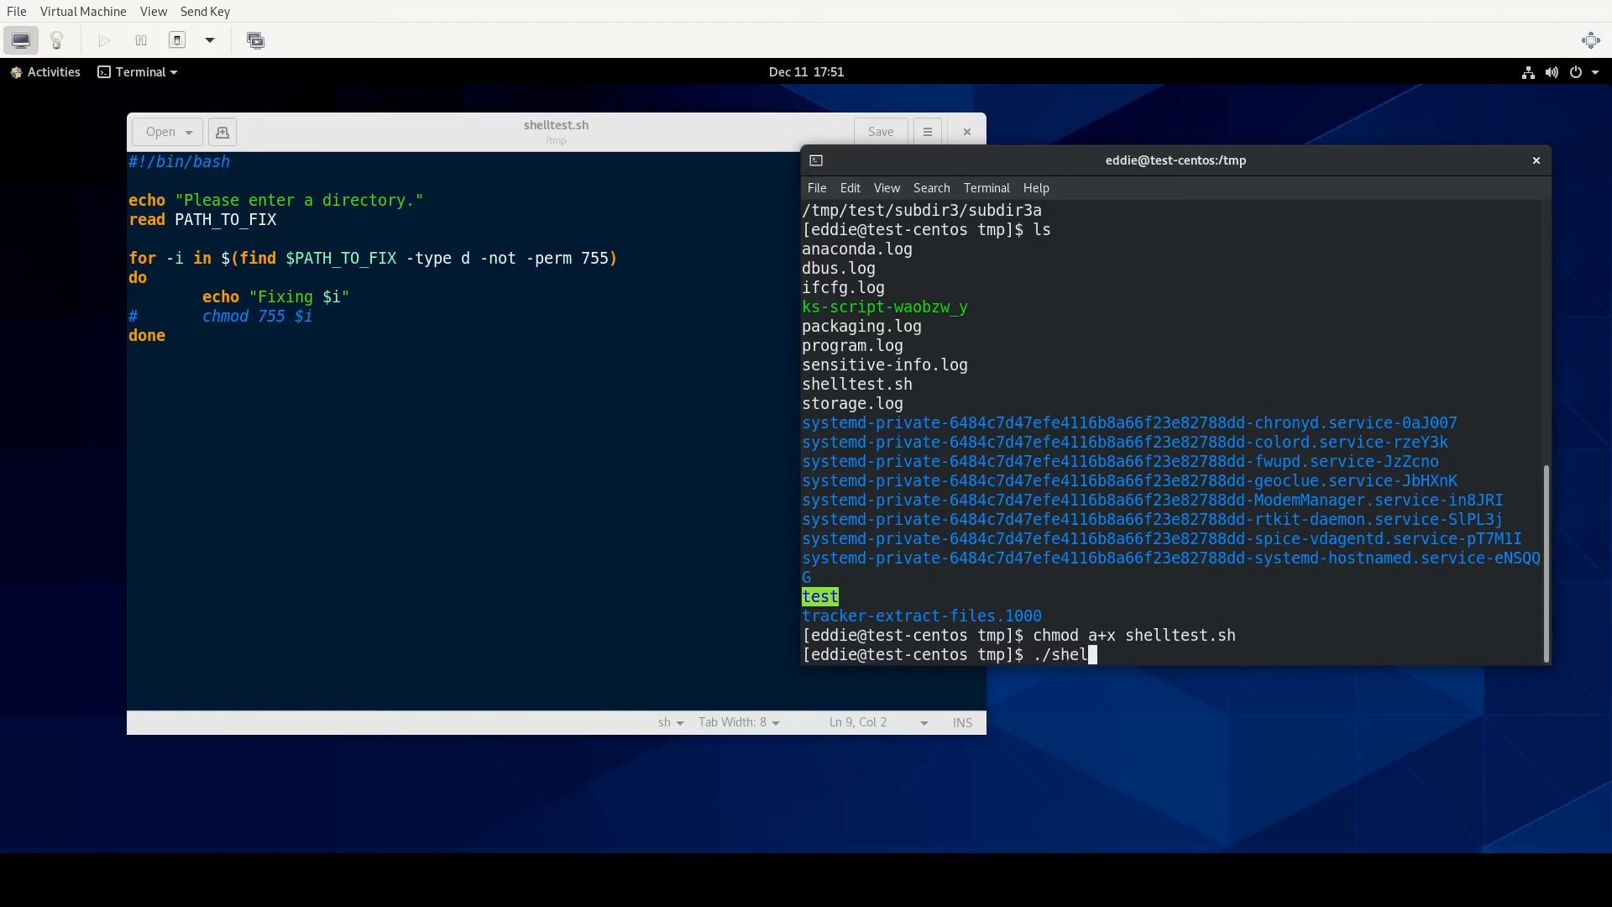
{"action": "key", "text": "Return"}
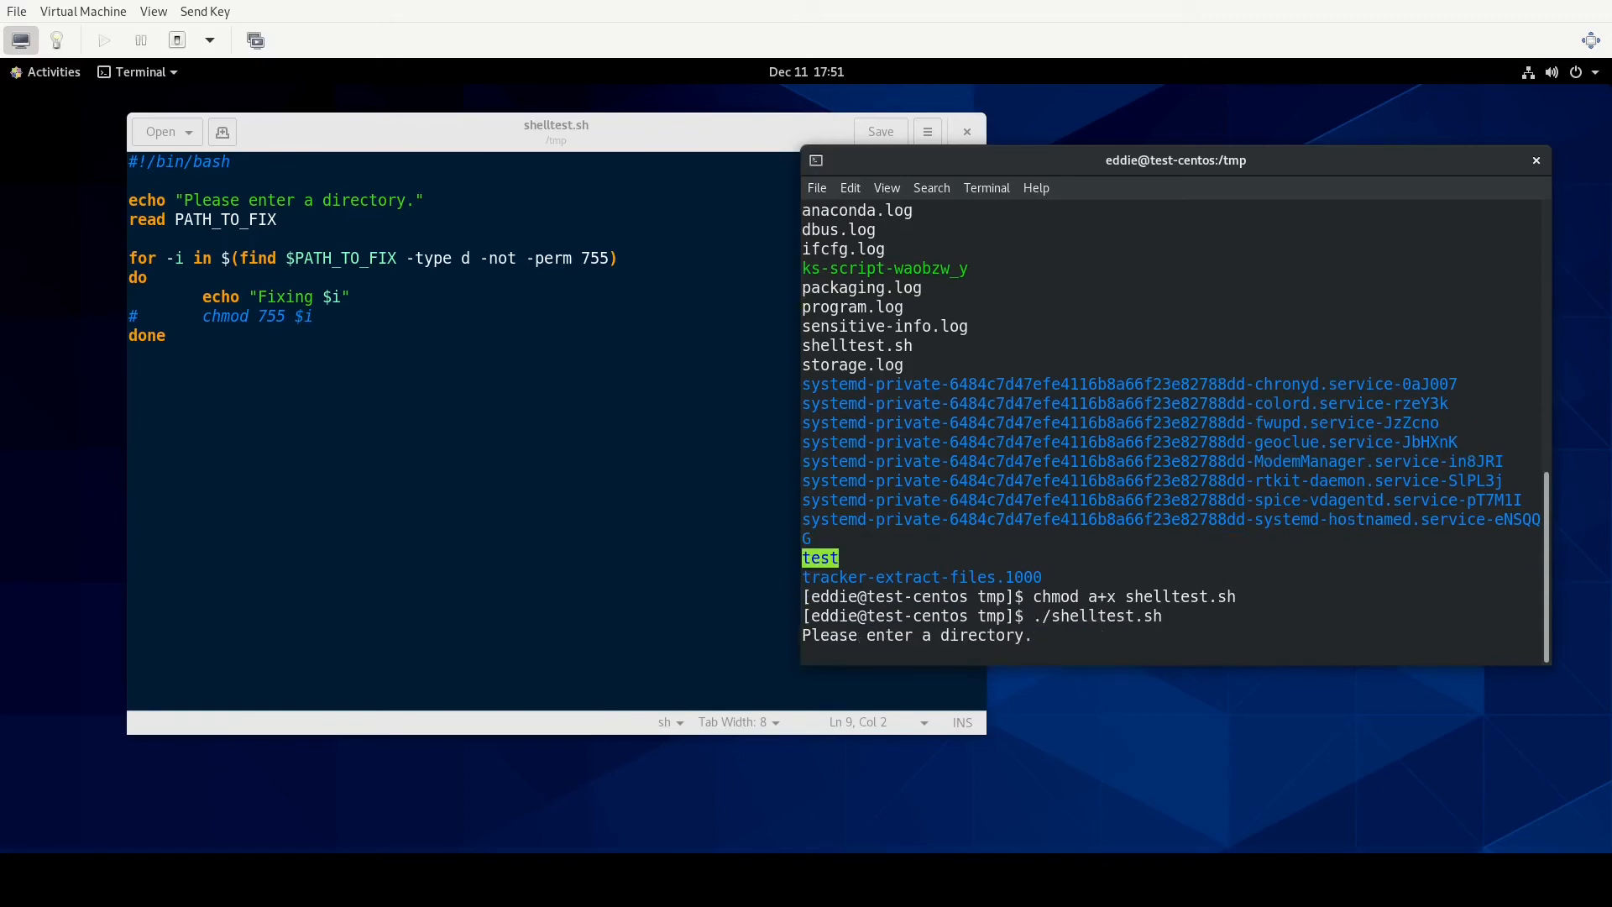
{"action": "type", "text": "/tmp/tm"}
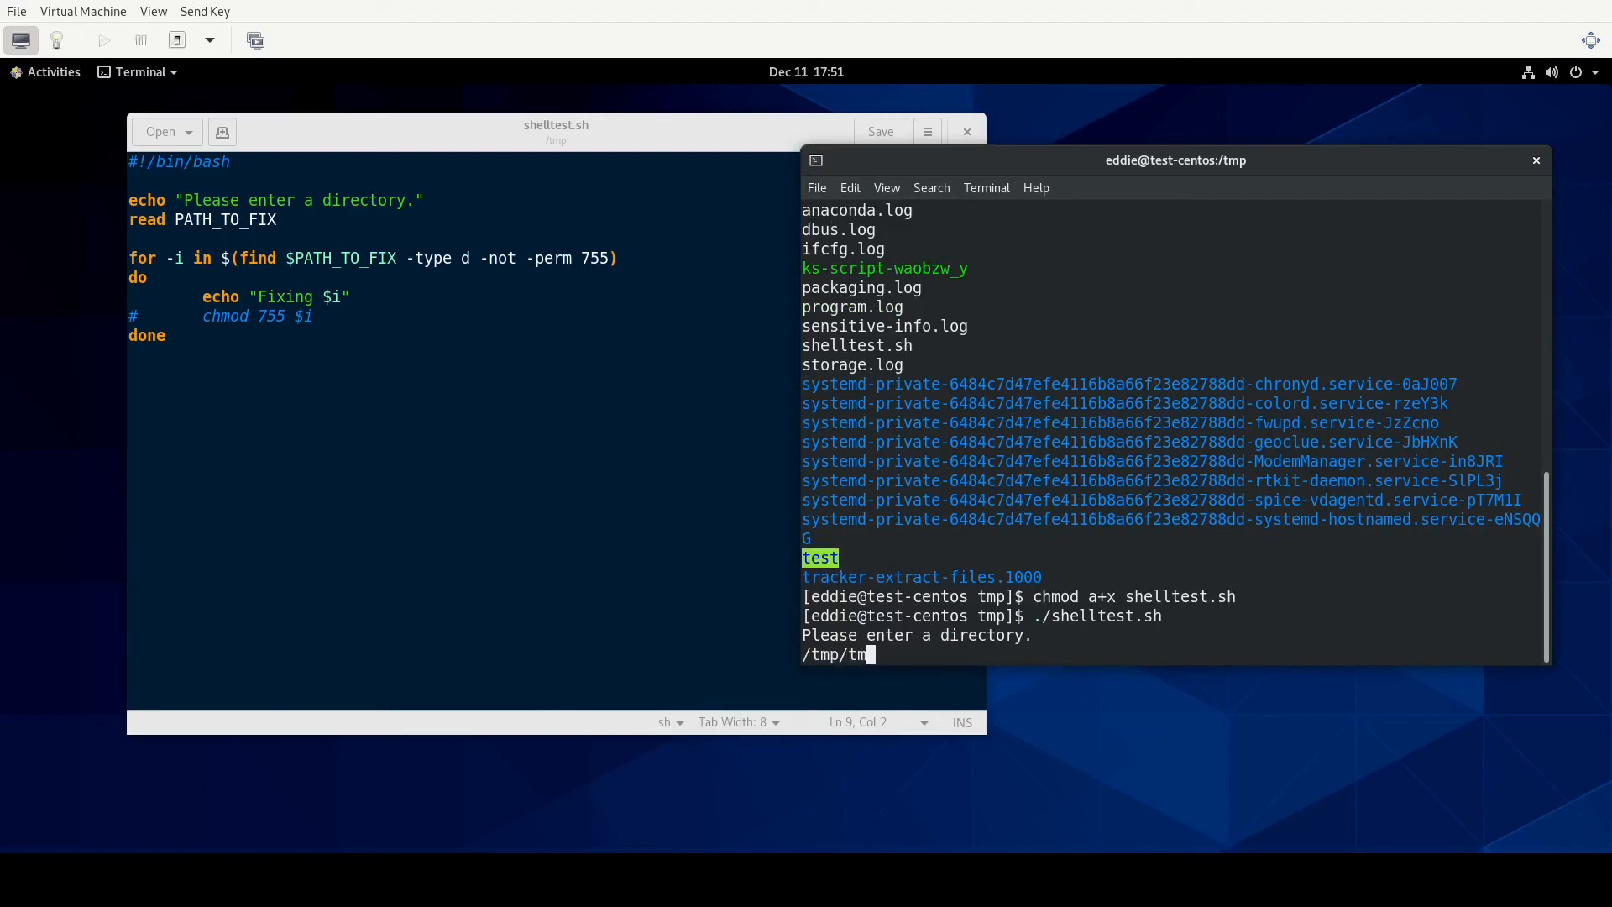
{"action": "type", "text": "es"}
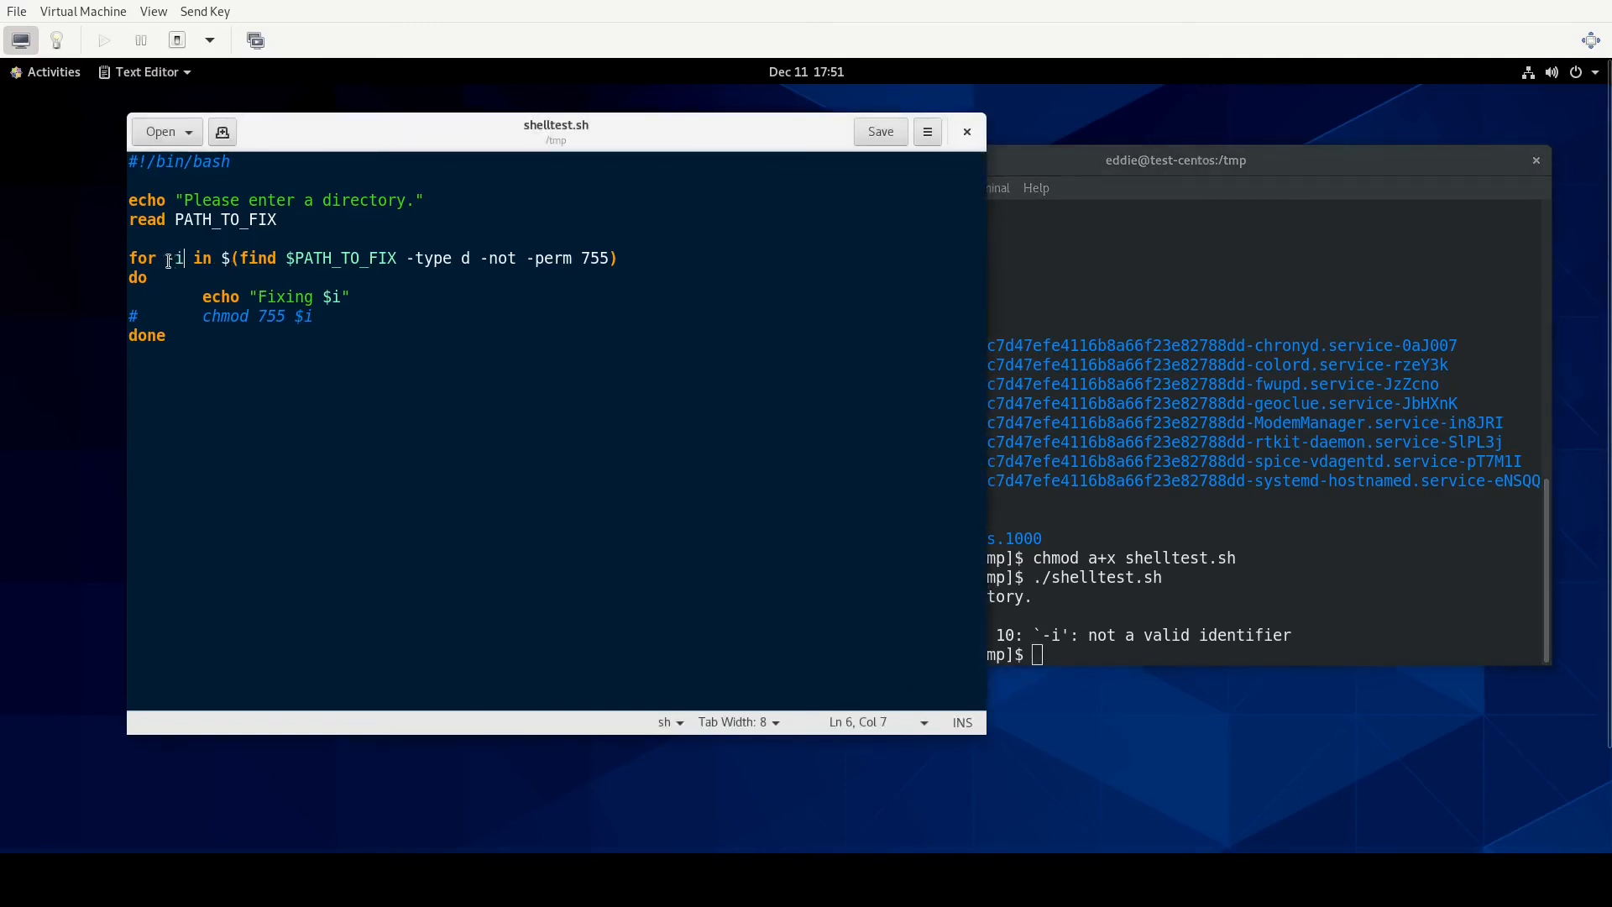
Change the loop variable from -i to i and uncomment chmod 755 $i.
{"action": "type", "text": "-"}
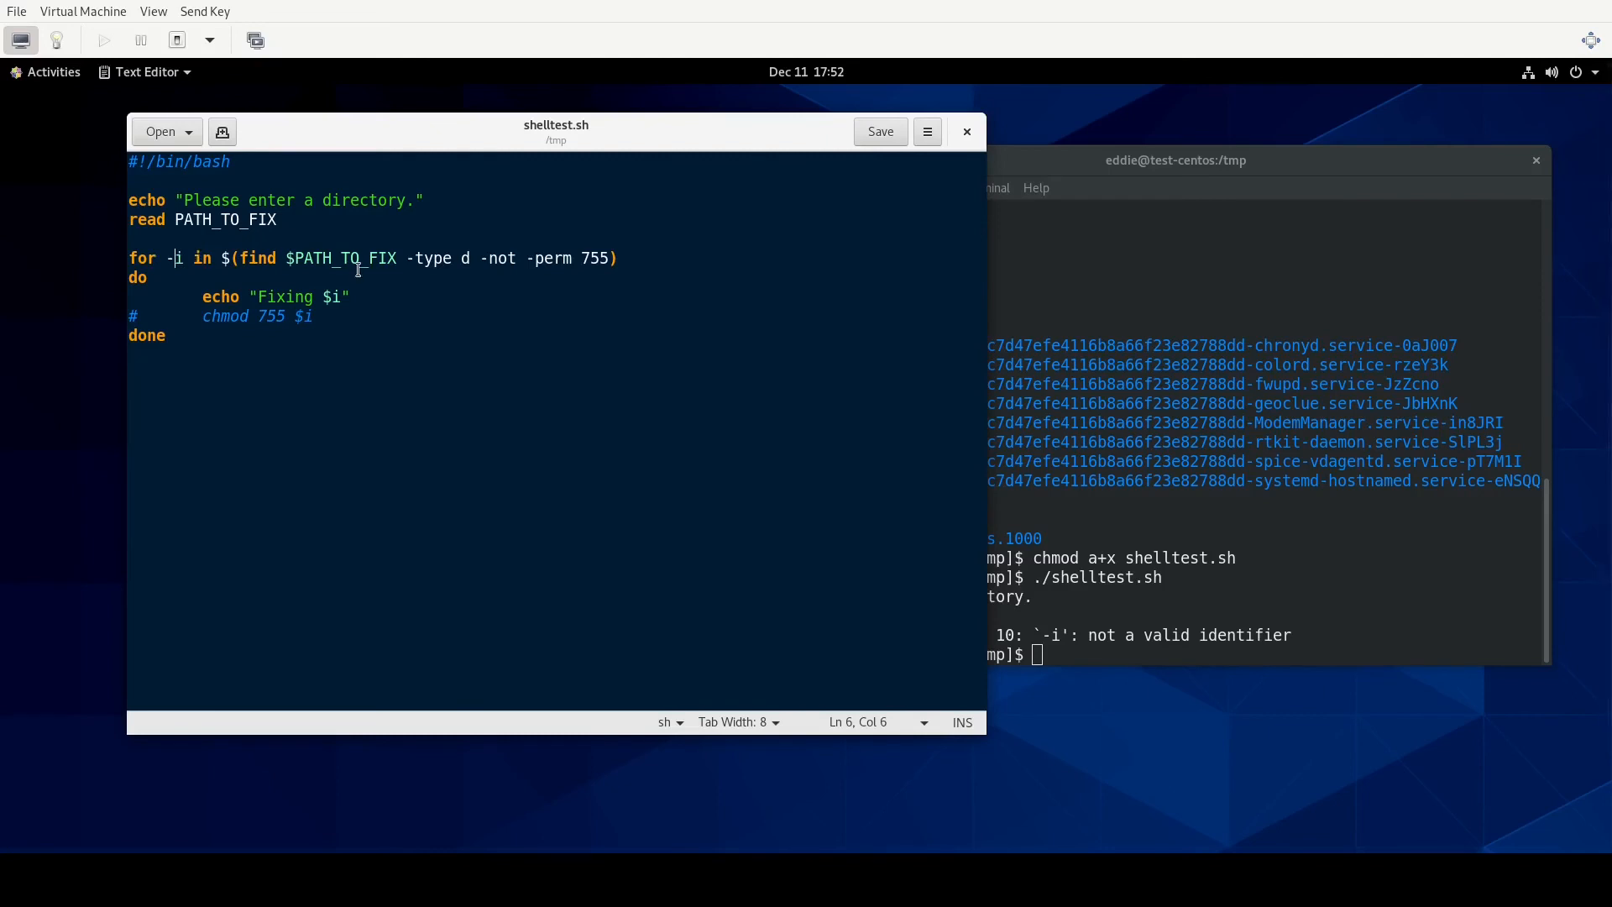
{"action": "key", "text": "BackSpace"}
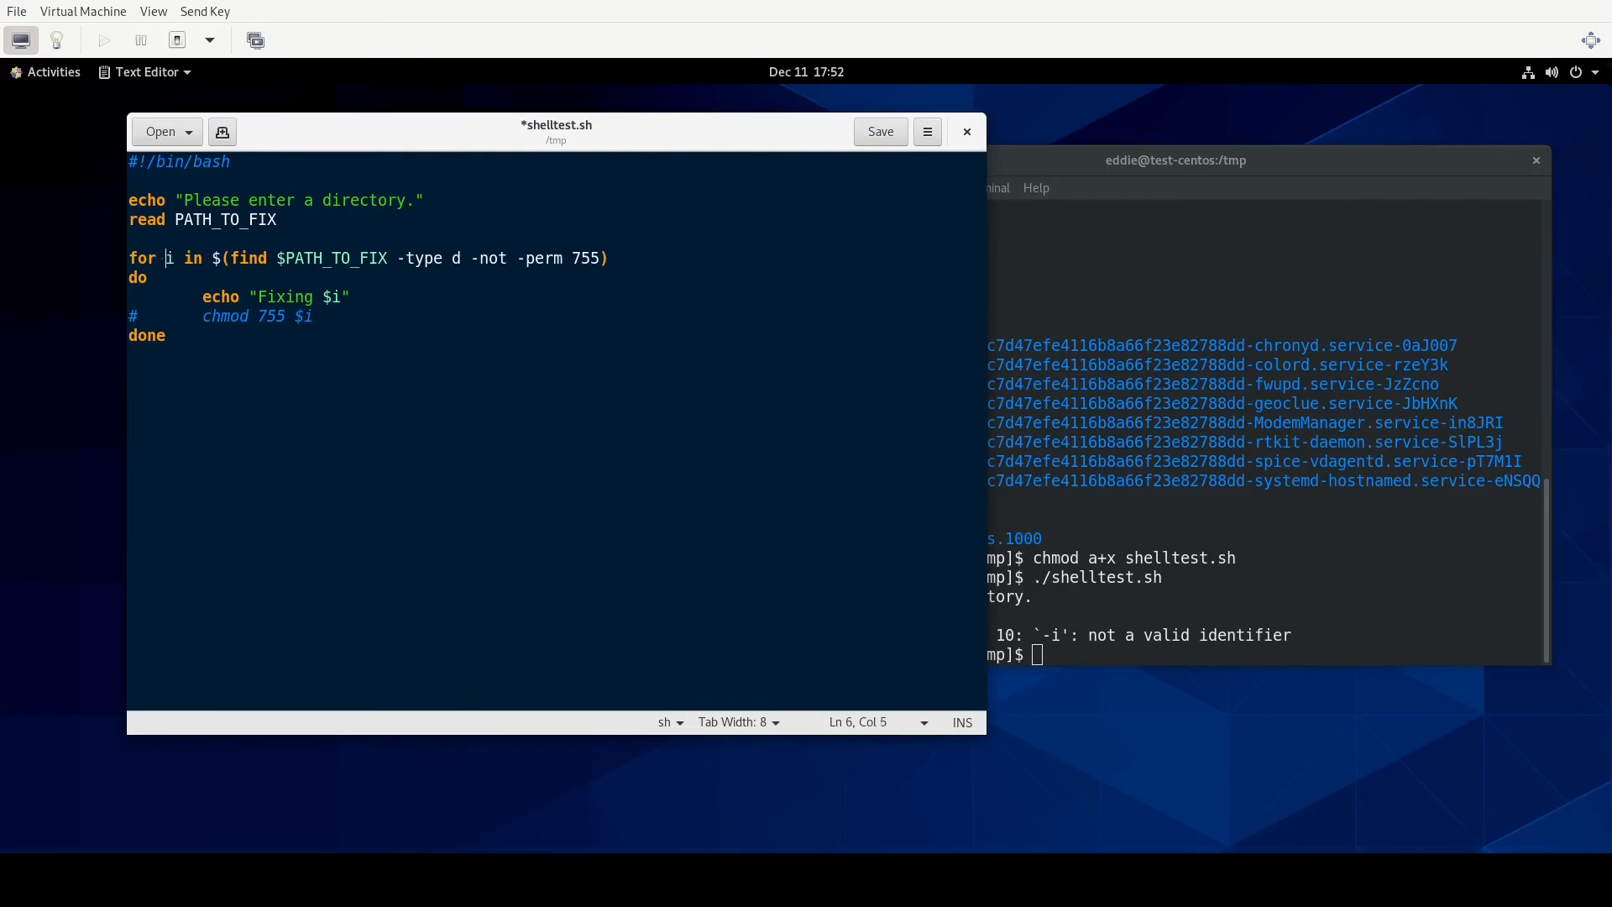
{"action": "mouse_move", "coordinate": [883, 118]}
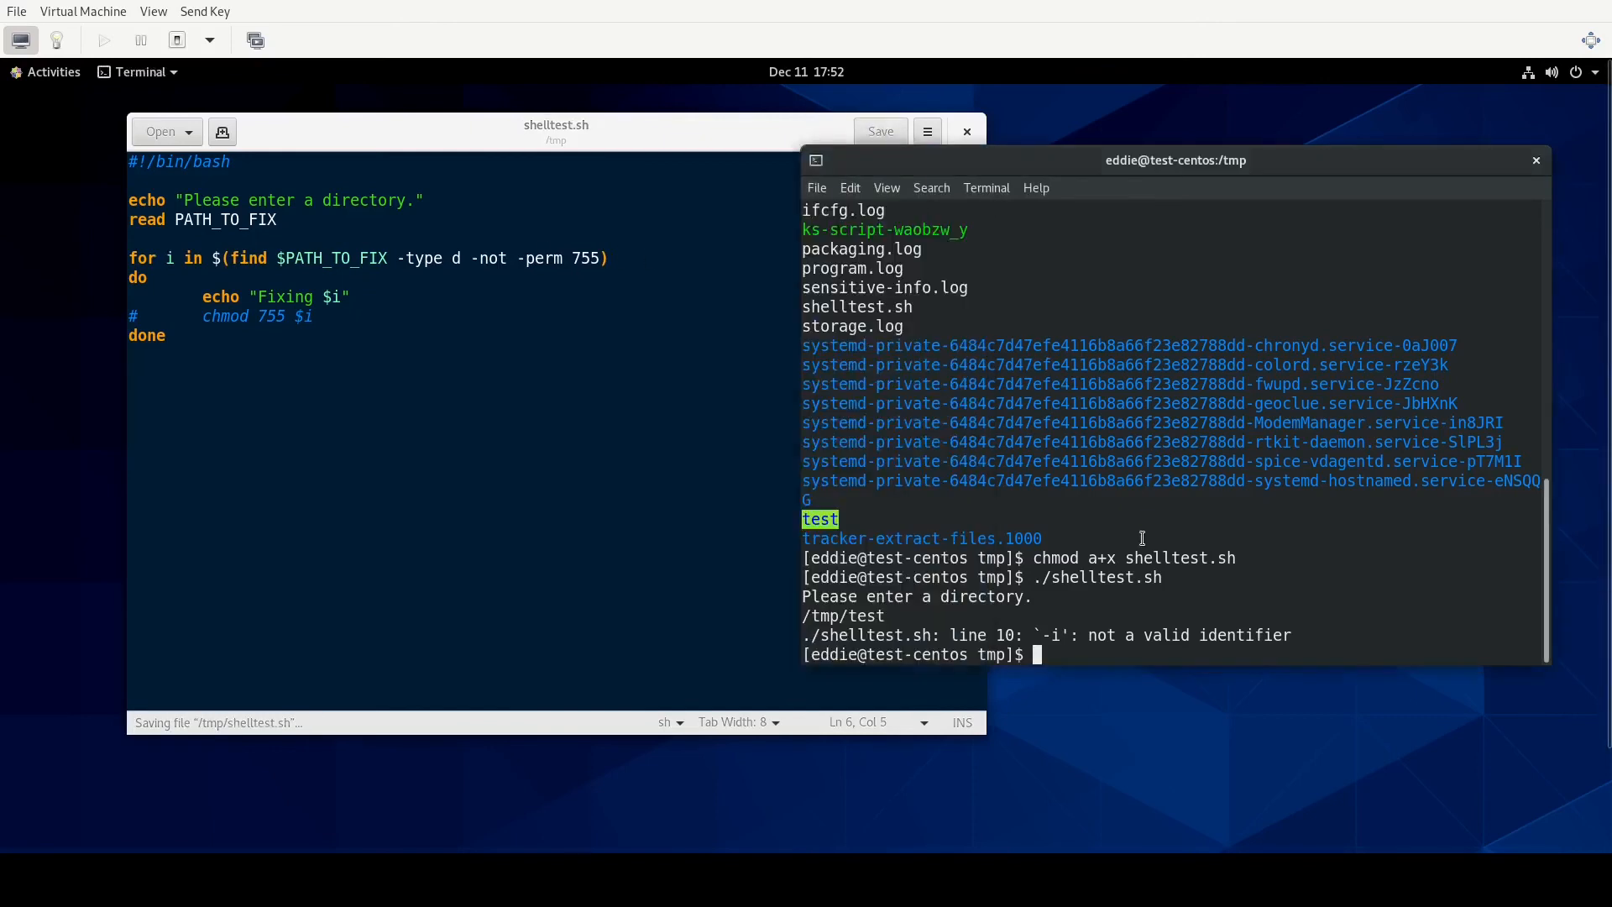
{"action": "type", "text": "c"}
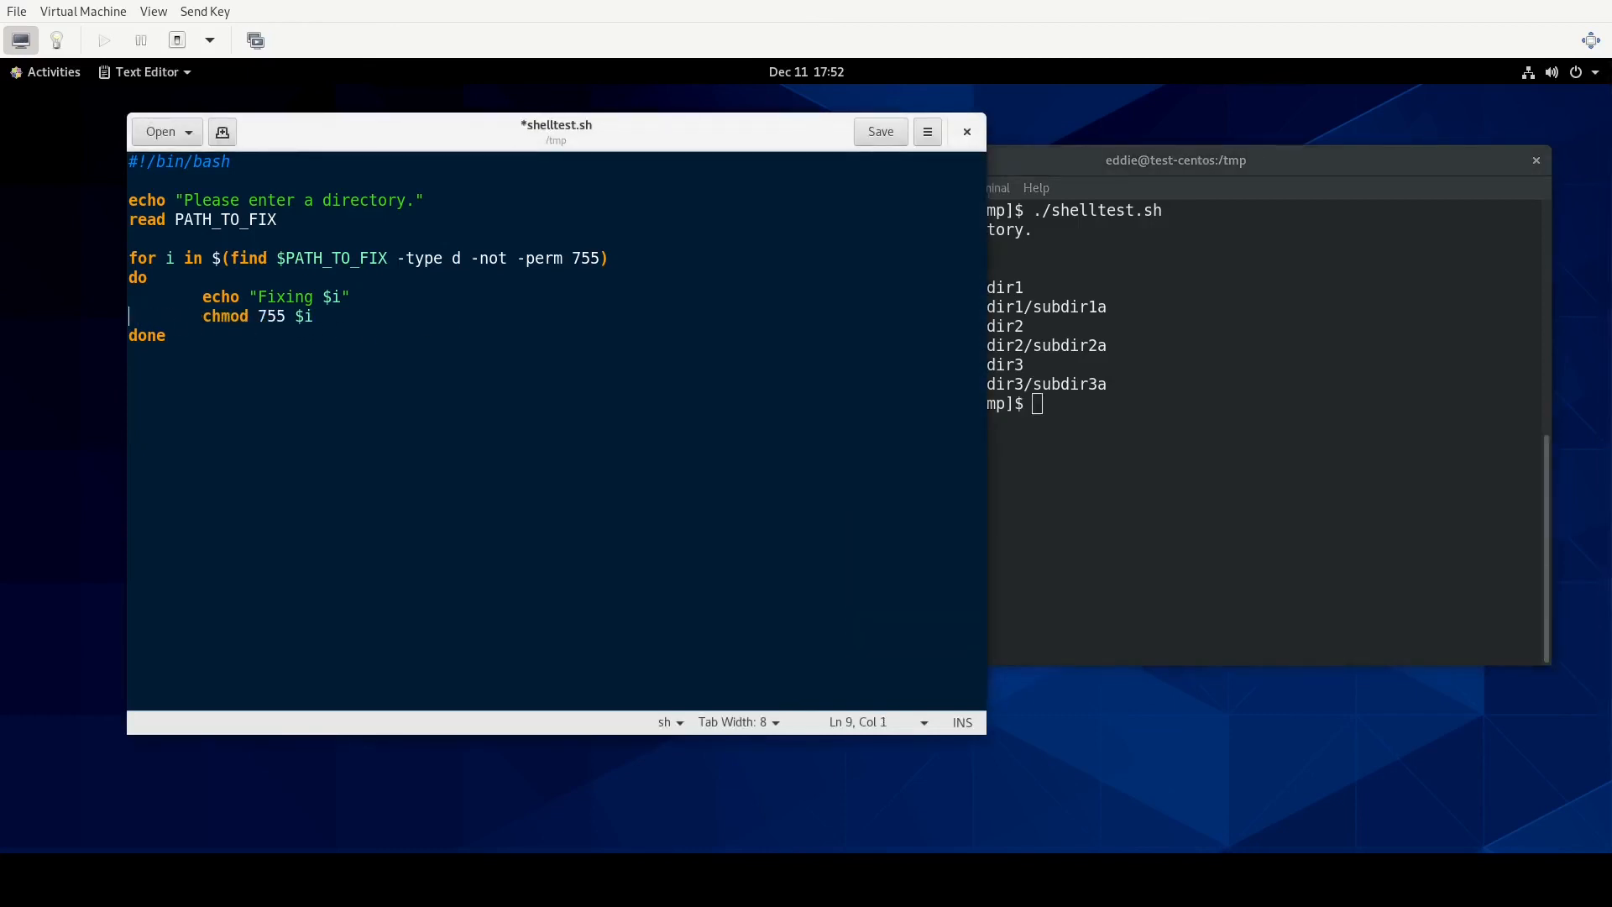
Save shelltest.sh with the uncommented chmod 755 $i line.
{"action": "left_click", "coordinate": [881, 132]}
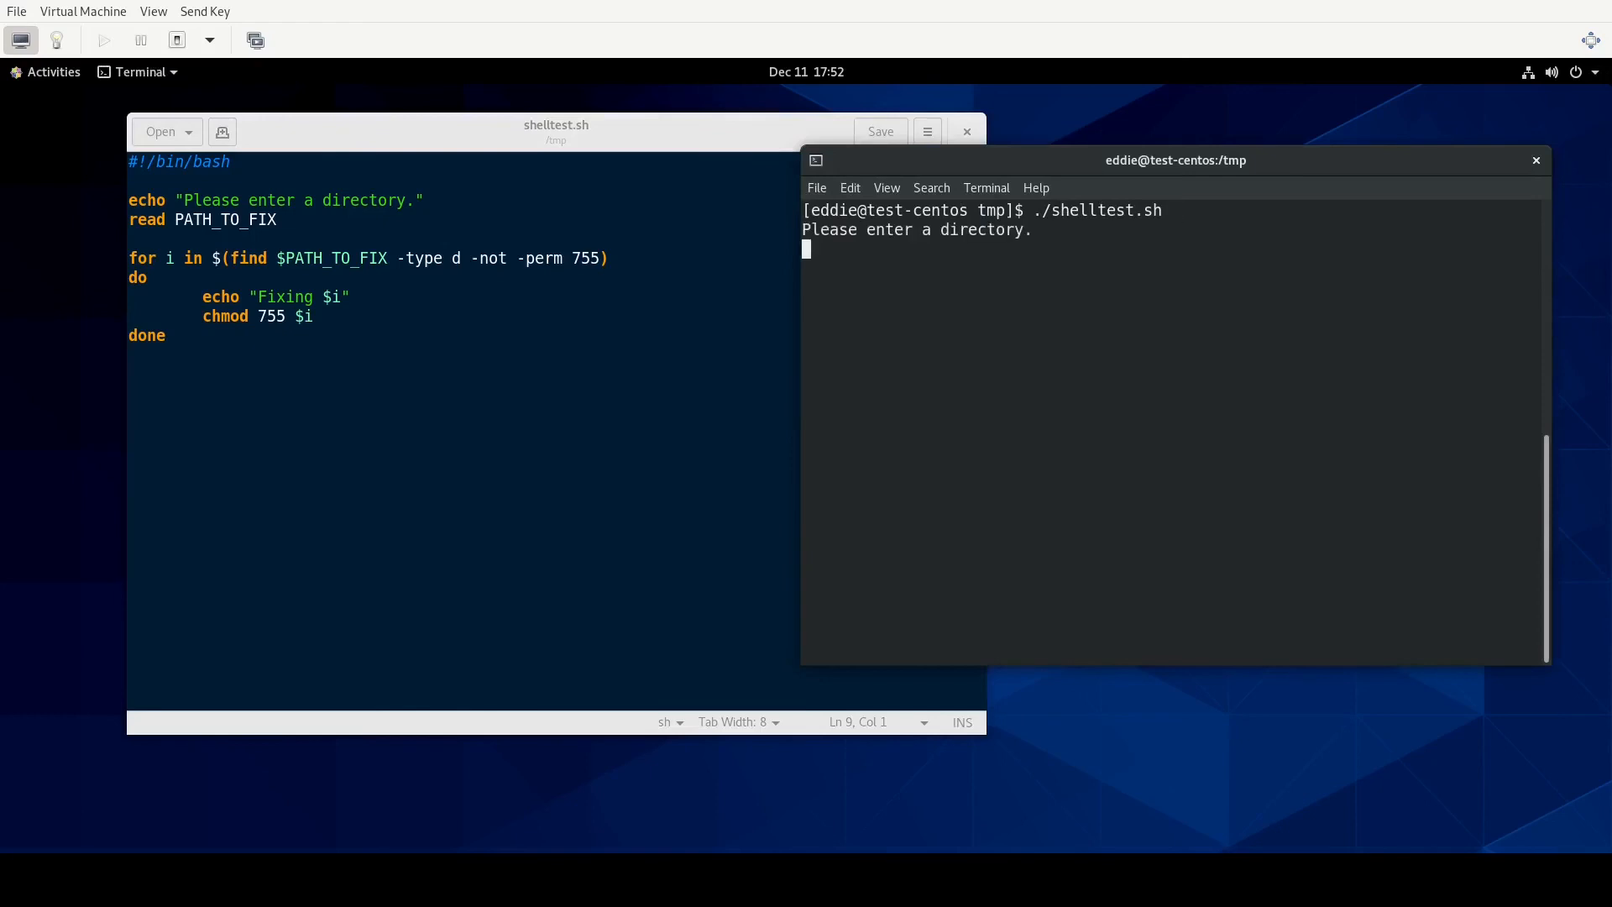
Run the script on /tmp/test, then confirm with ls -lR test/ that directories show drwxr-xr-x.
{"action": "type", "text": "/tmp/test"}
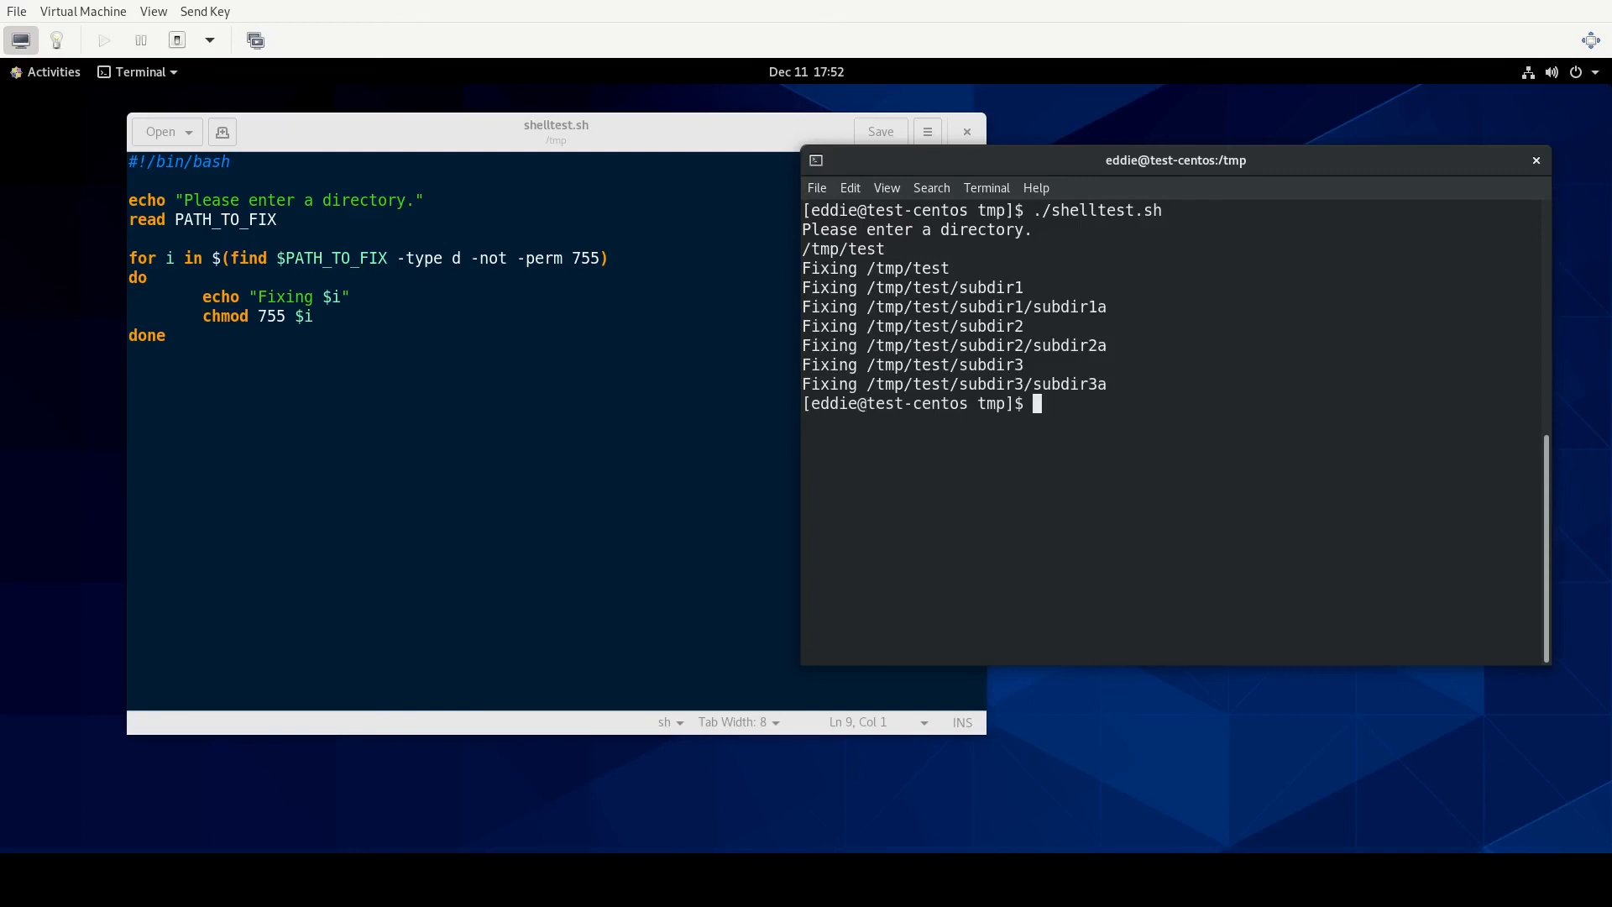
{"action": "type", "text": "l"}
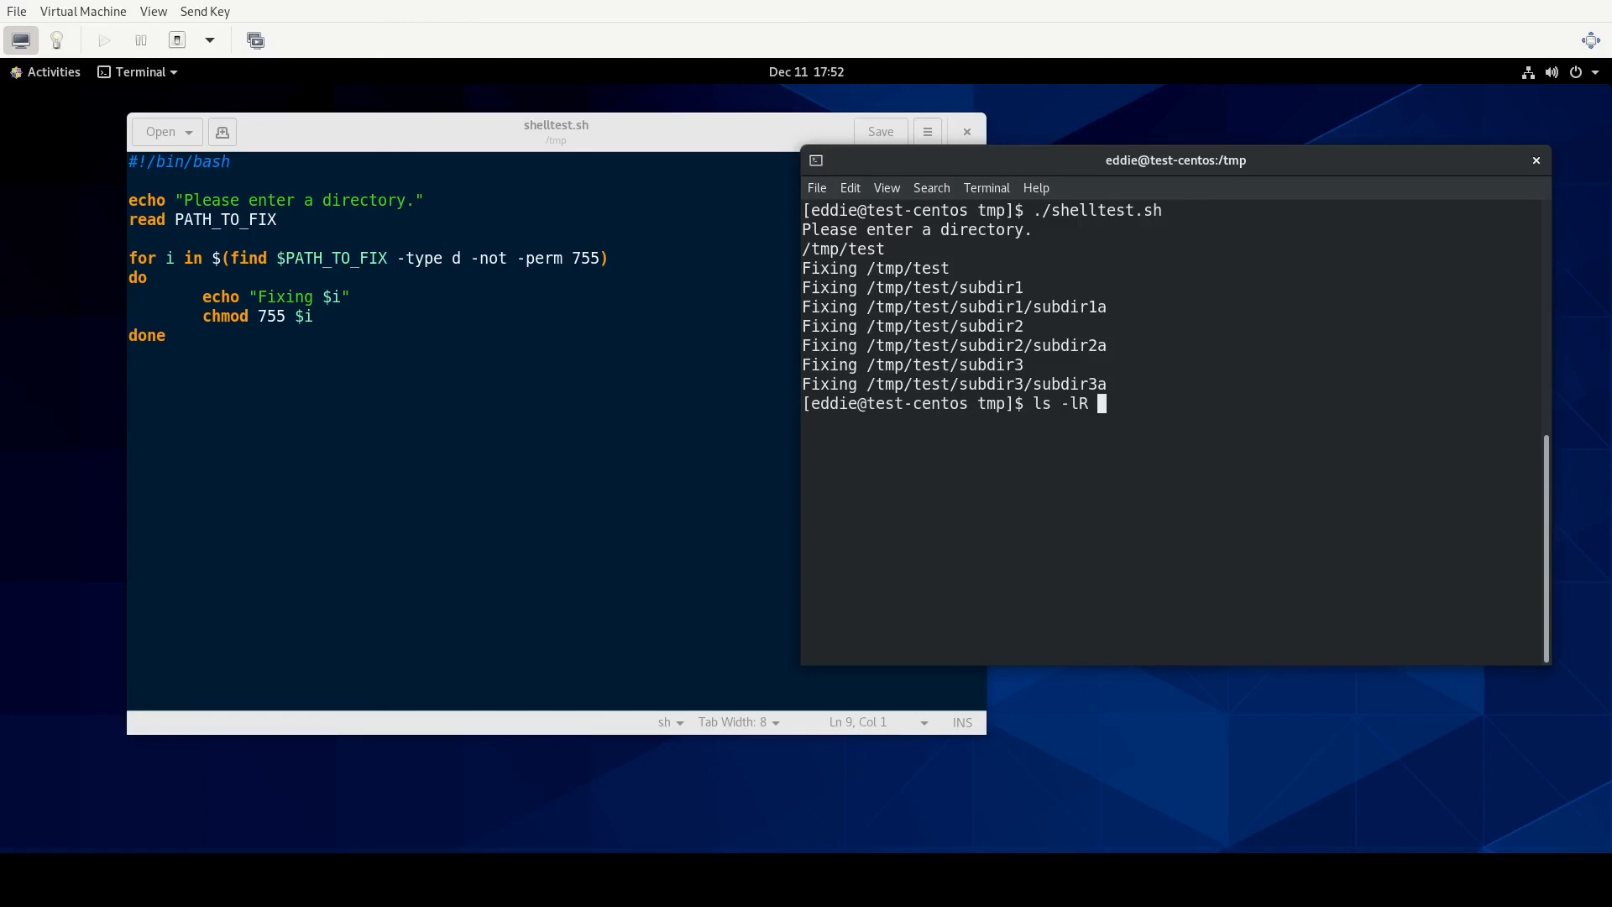
{"action": "type", "text": "test/"}
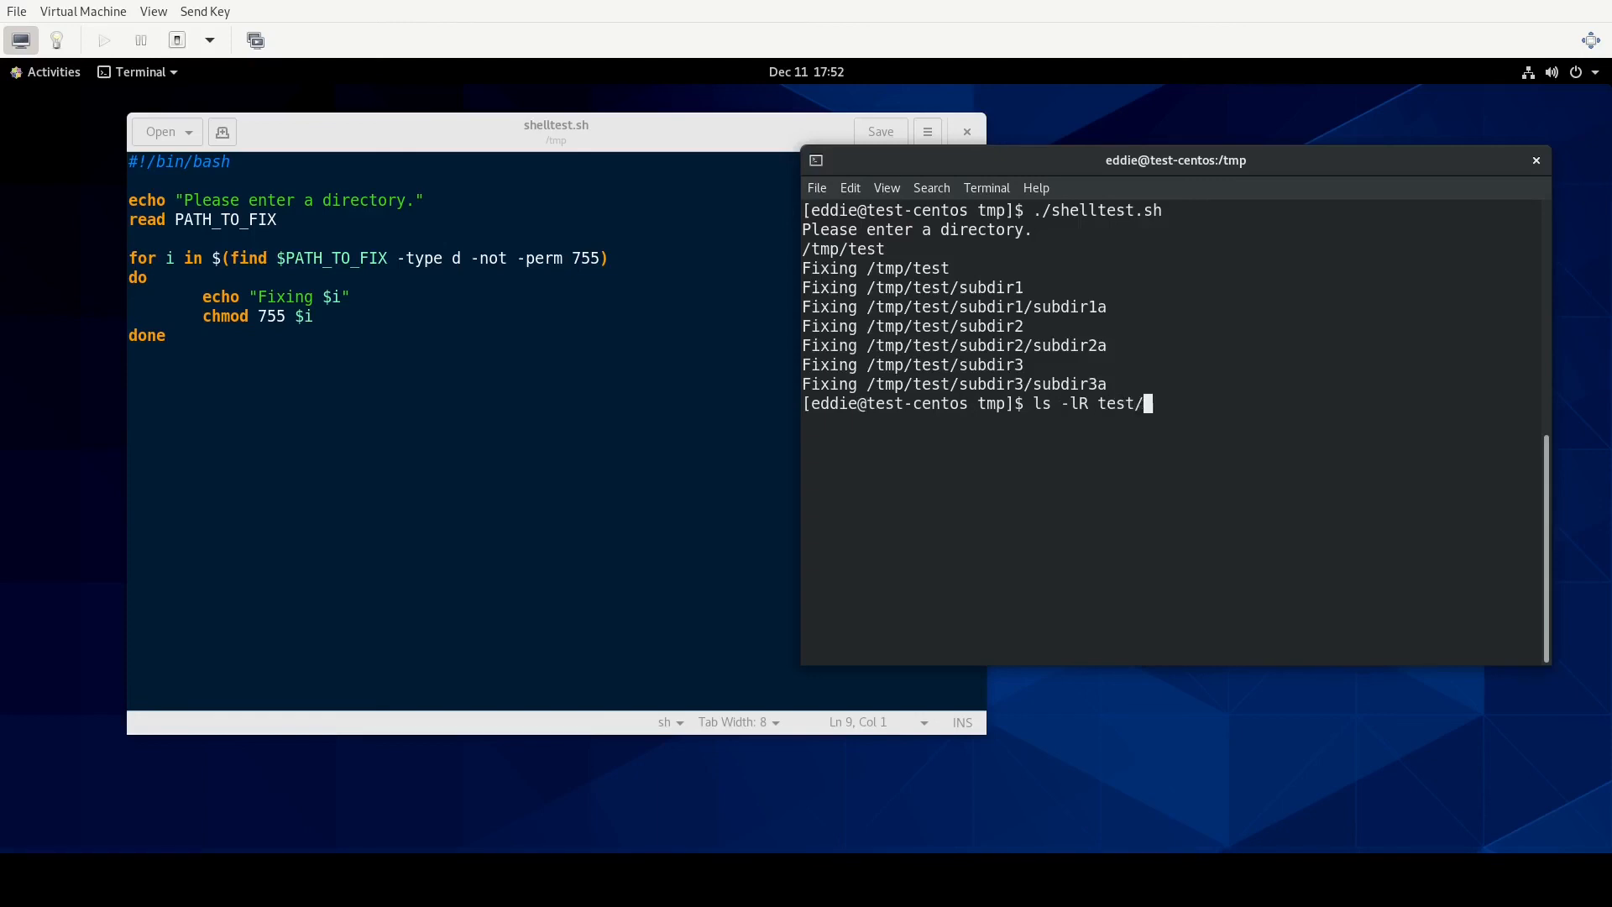
{"action": "key", "text": "Return"}
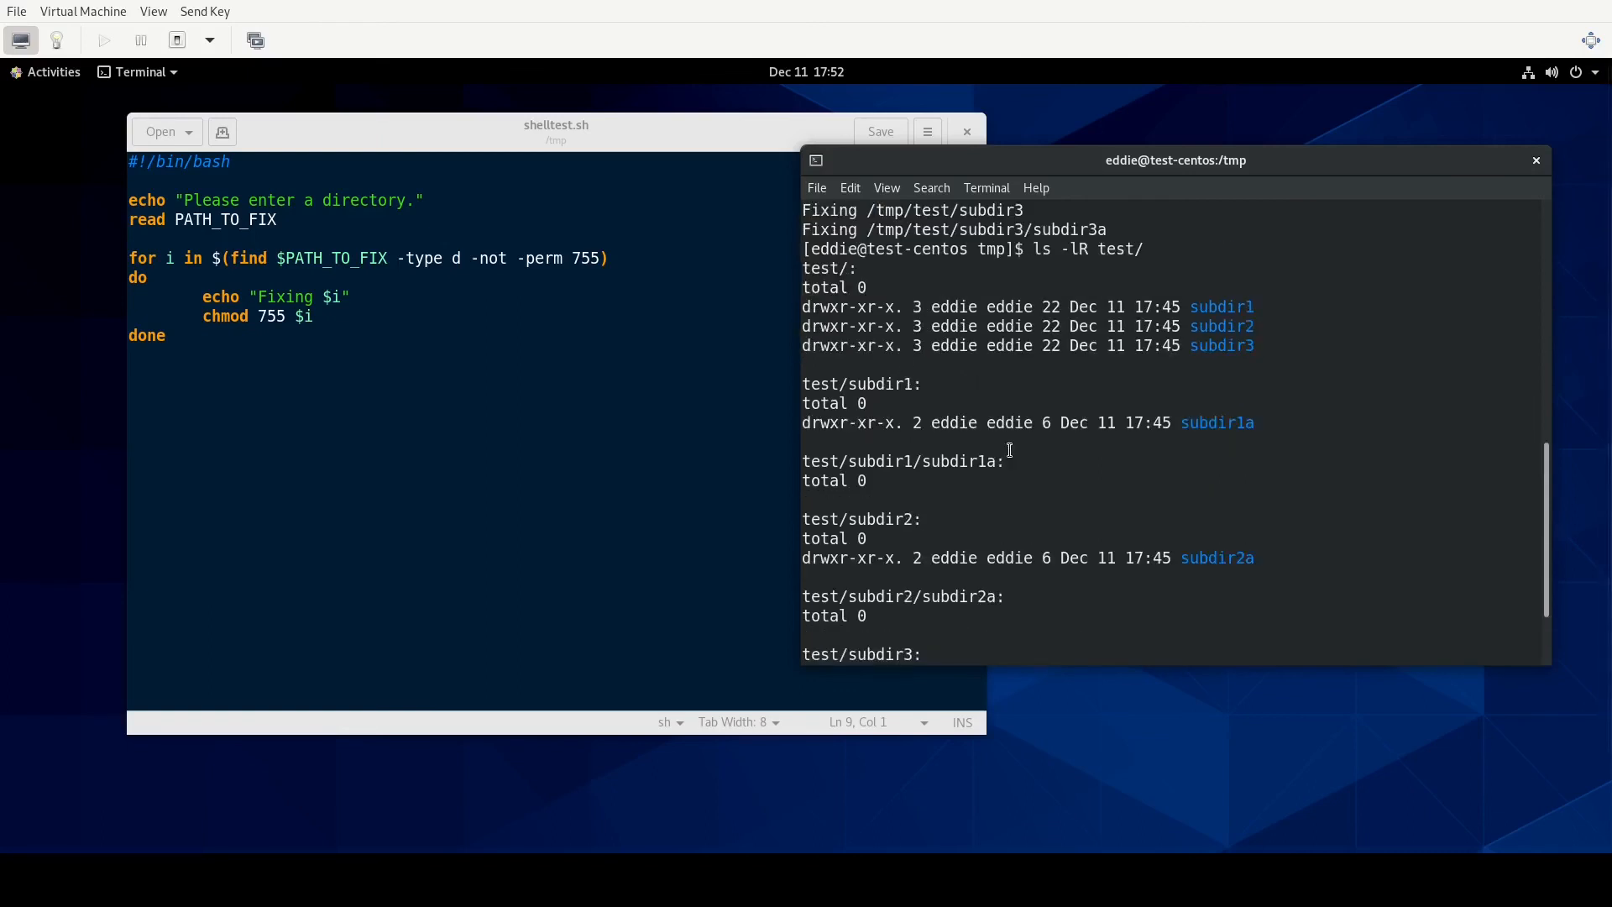
{"action": "mouse_move", "coordinate": [848, 345]}
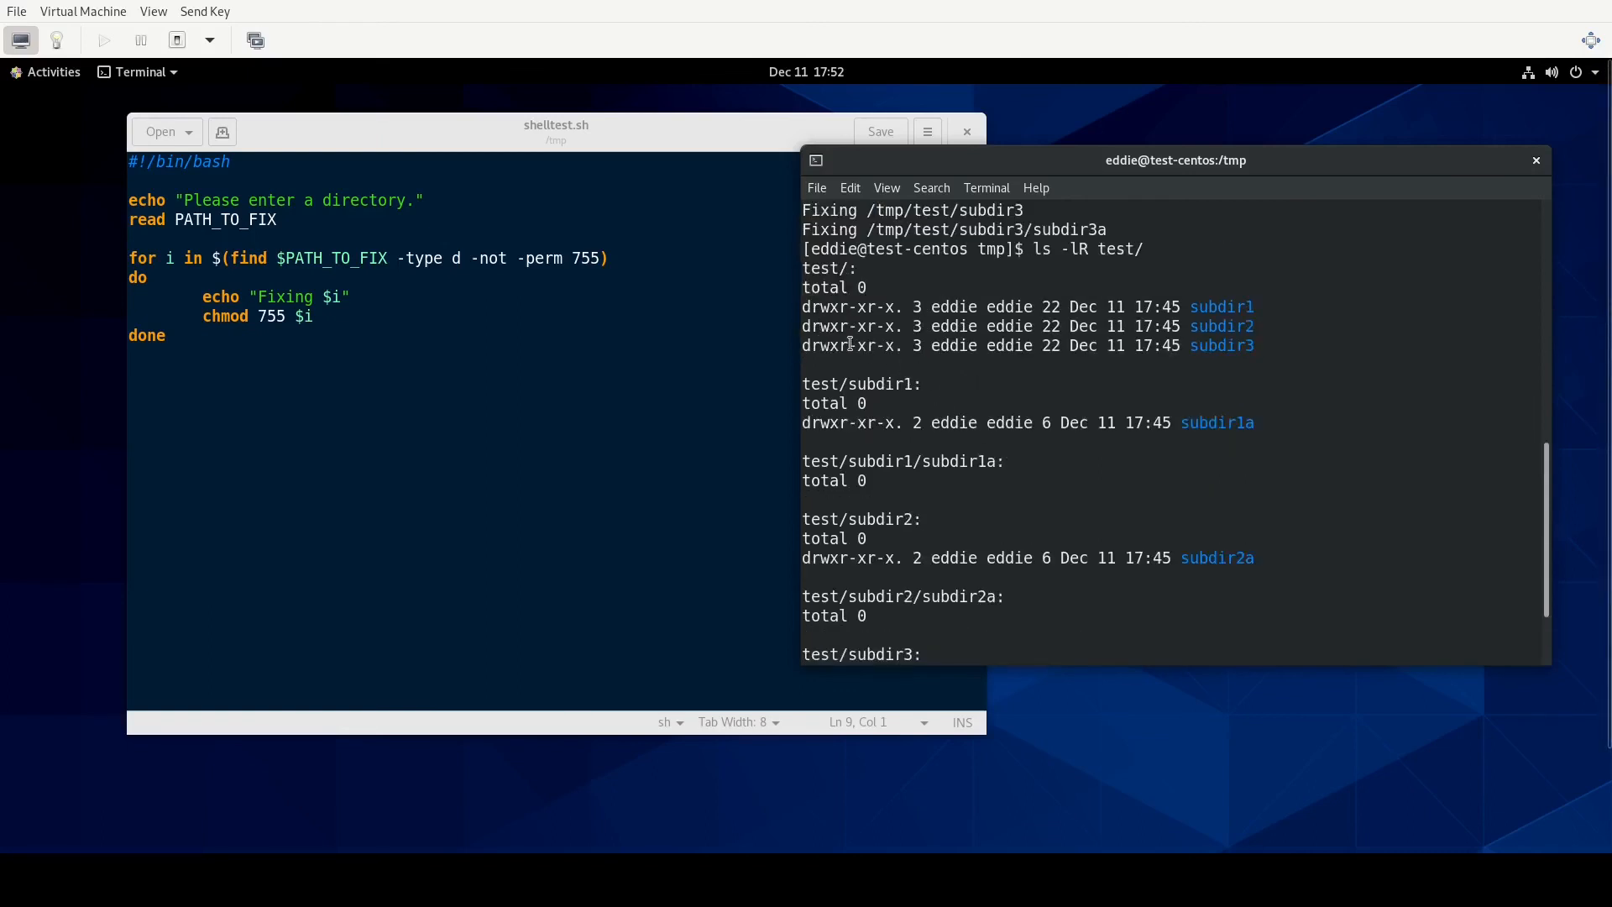
{"action": "mouse_move", "coordinate": [845, 326]}
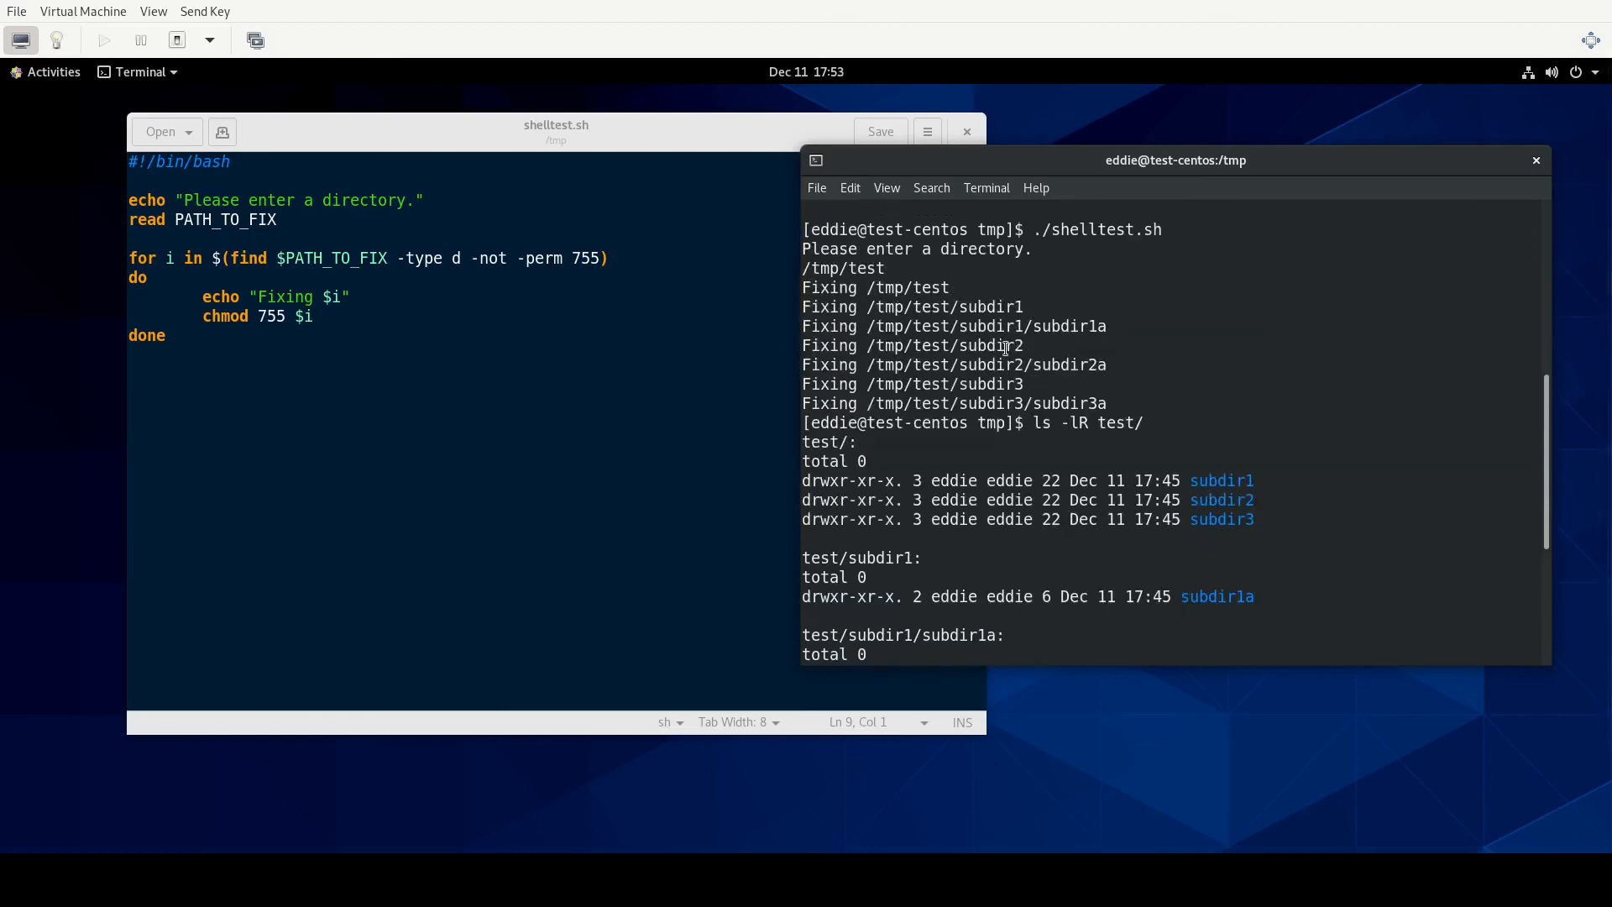
{"action": "scroll", "scroll_direction": "down", "scroll_amount": 3}
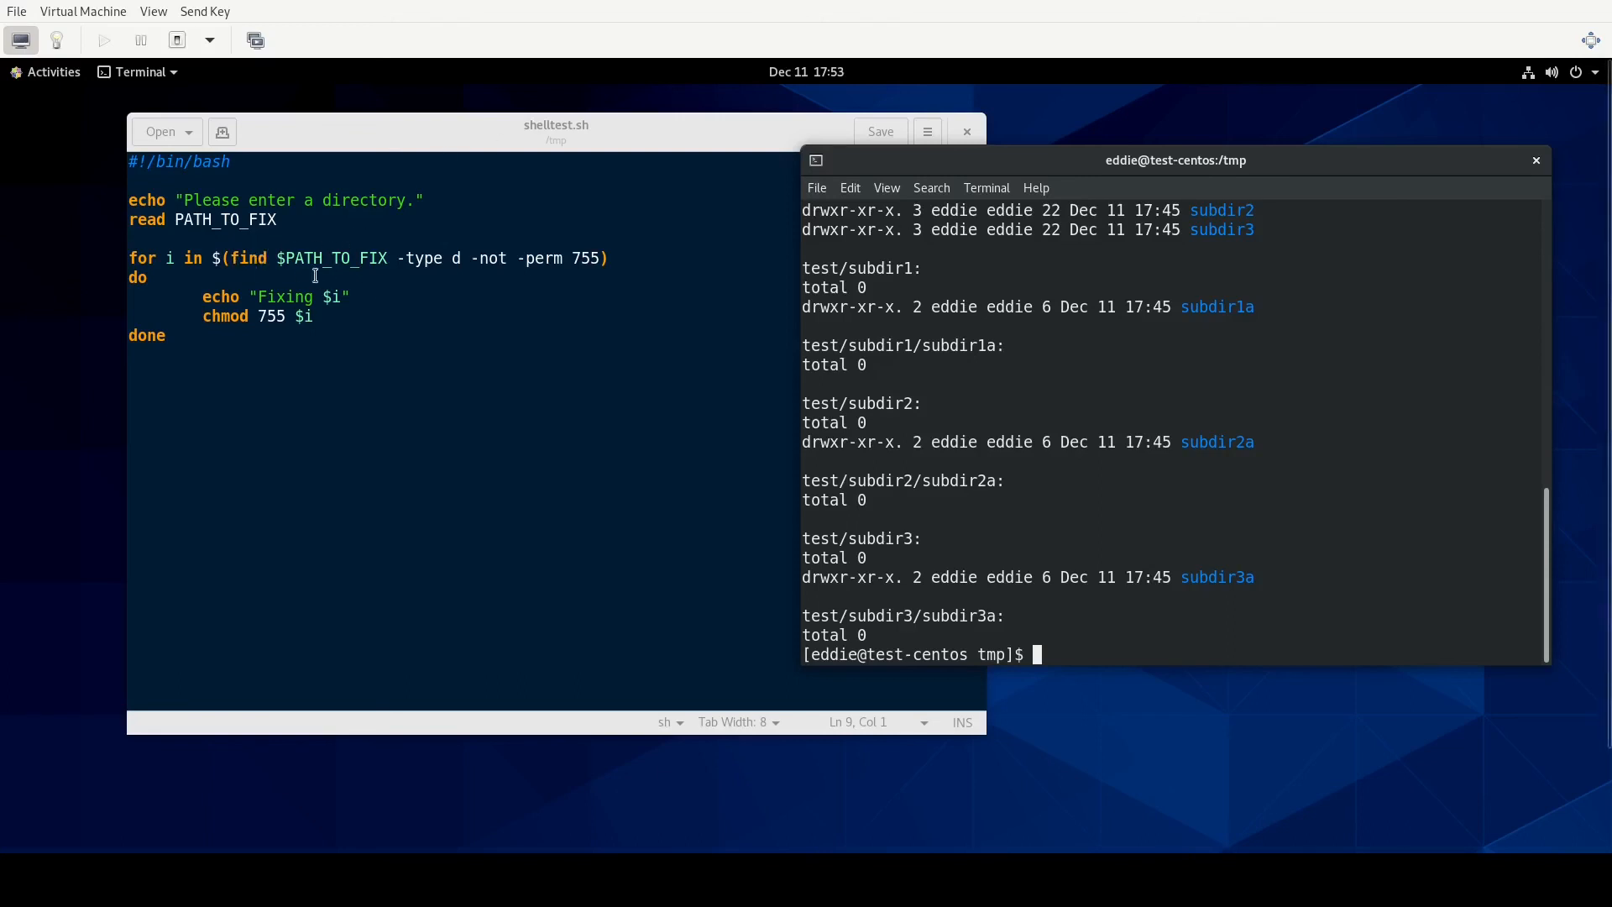
{"action": "mouse_move", "coordinate": [226, 389]}
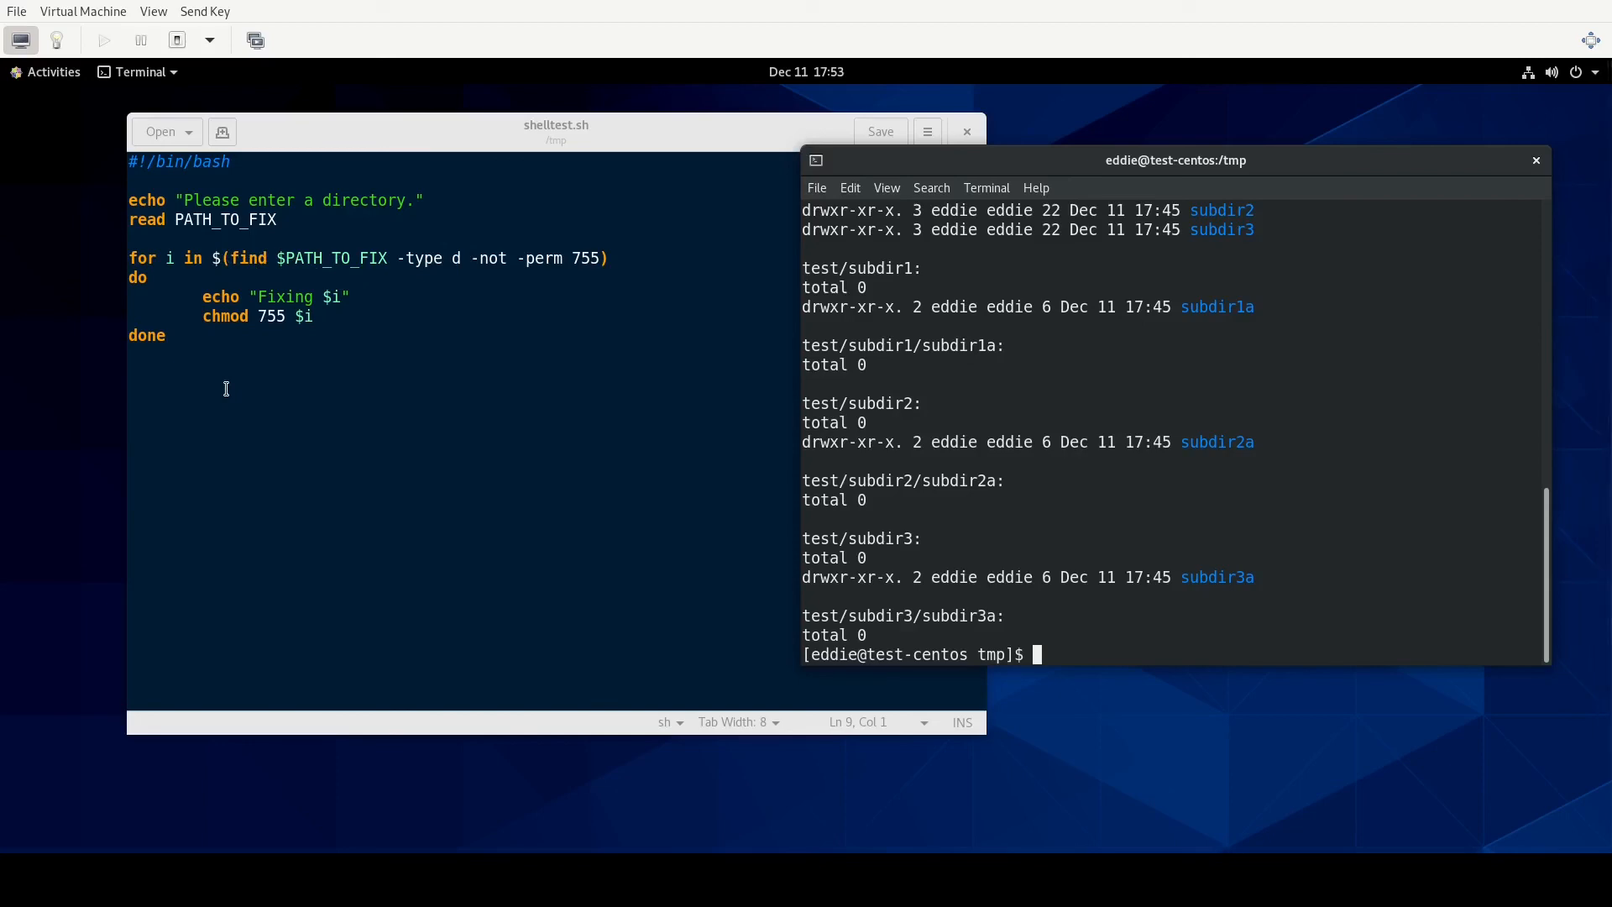